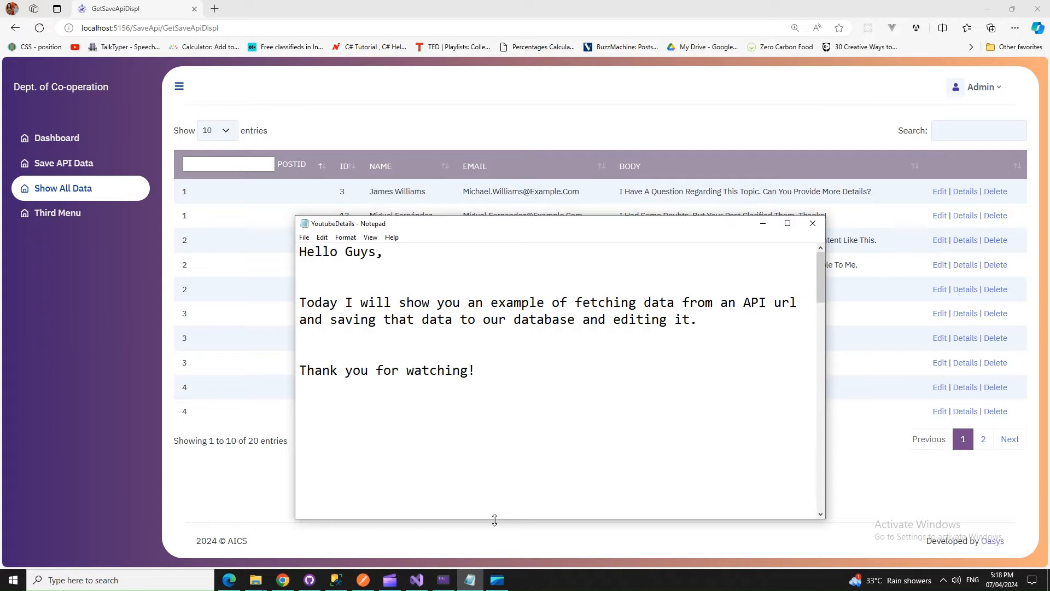
- Close the intro note in Notepad so the web app's comments list is visible
click(300, 473)
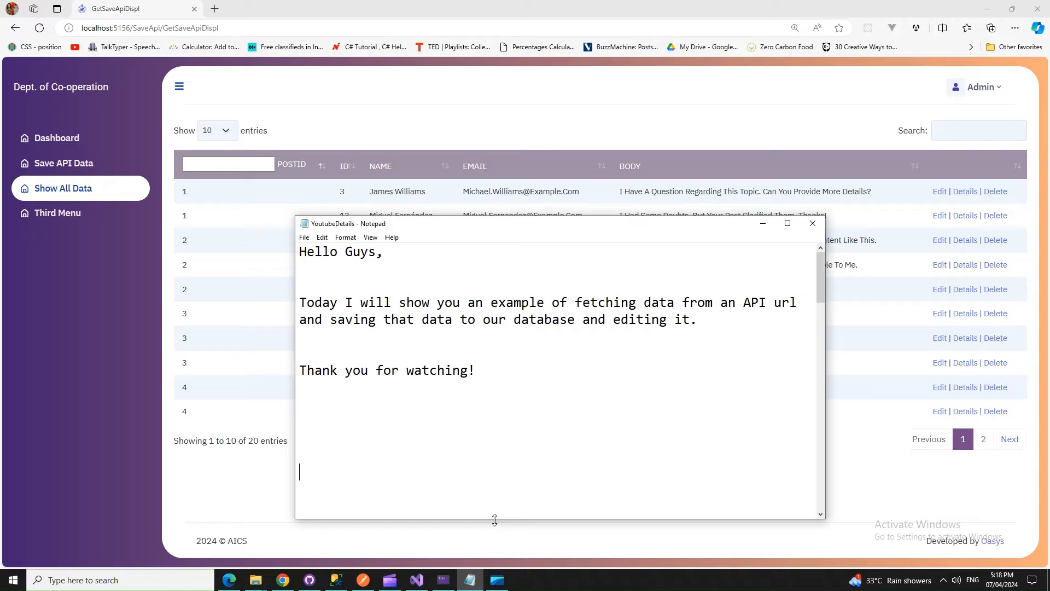
mouse_move(297, 83)
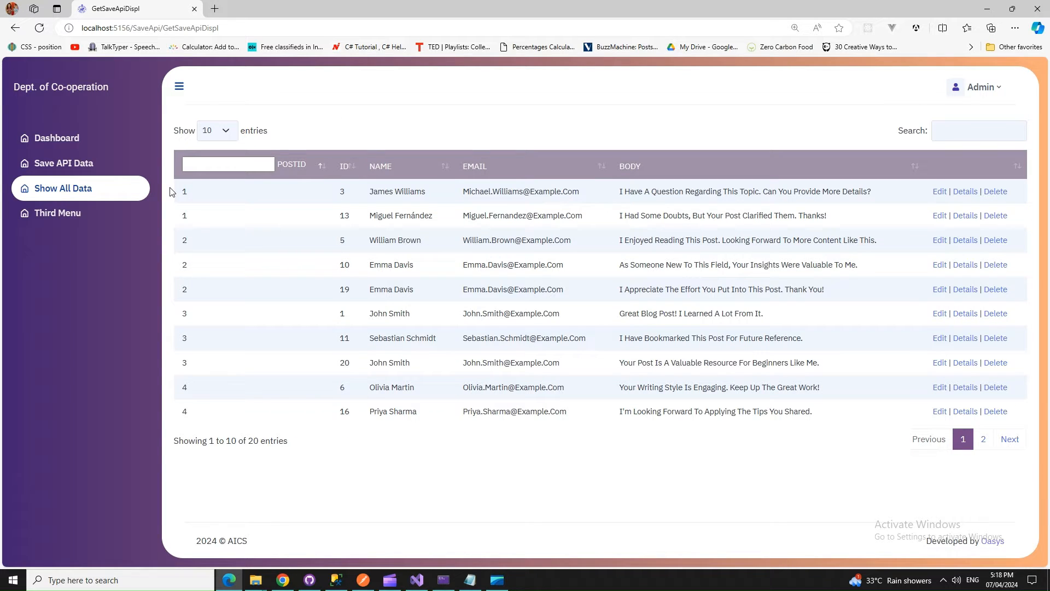
mouse_move(369, 205)
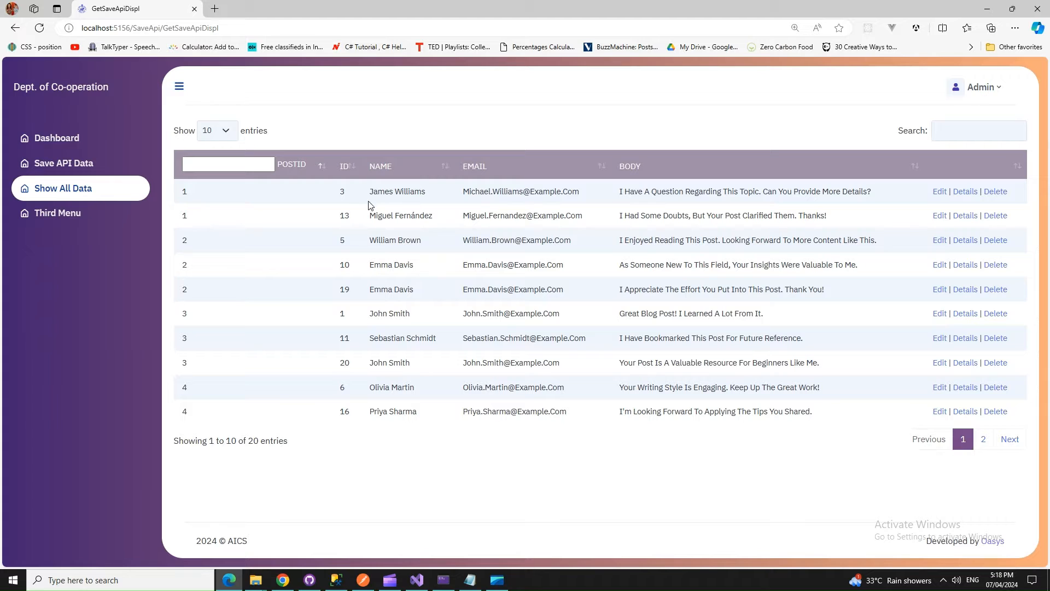
- Show the GET comments request in Postman and scroll through its JSON response body
click(362, 580)
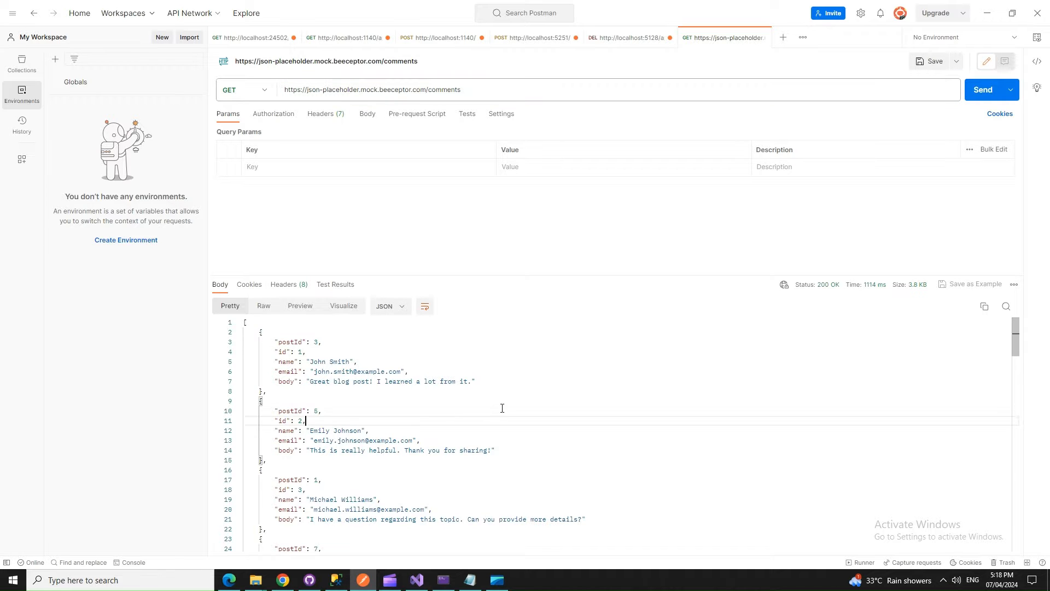
scroll(down, 3)
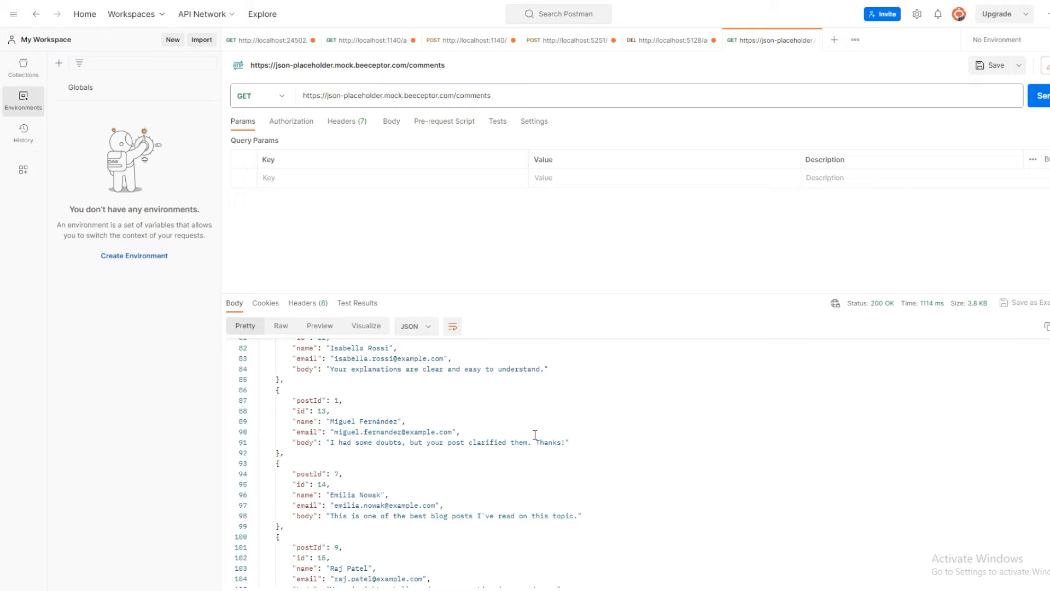
scroll(down, 3)
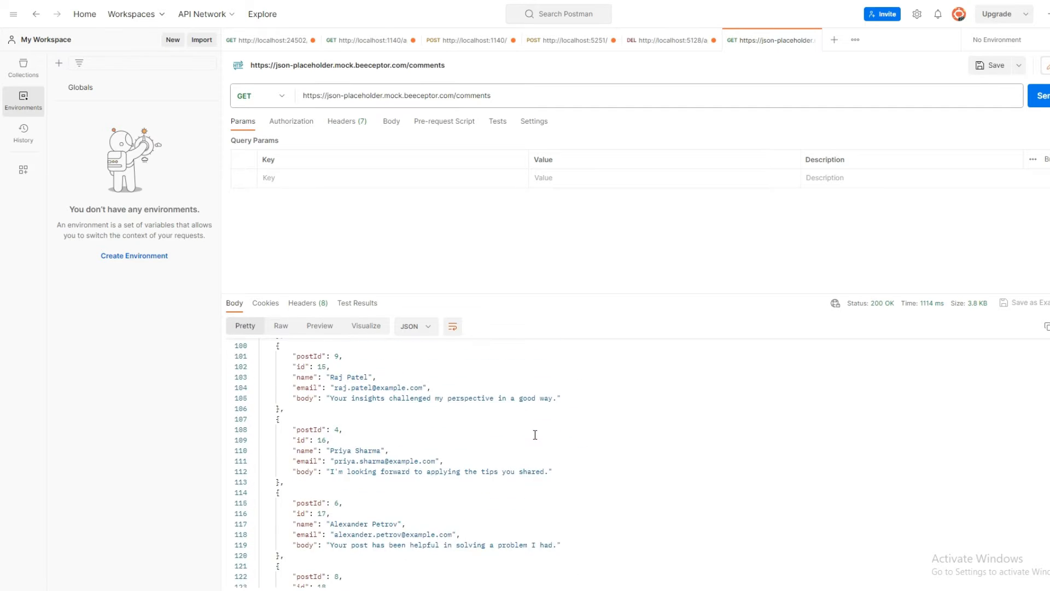
scroll(up, 3)
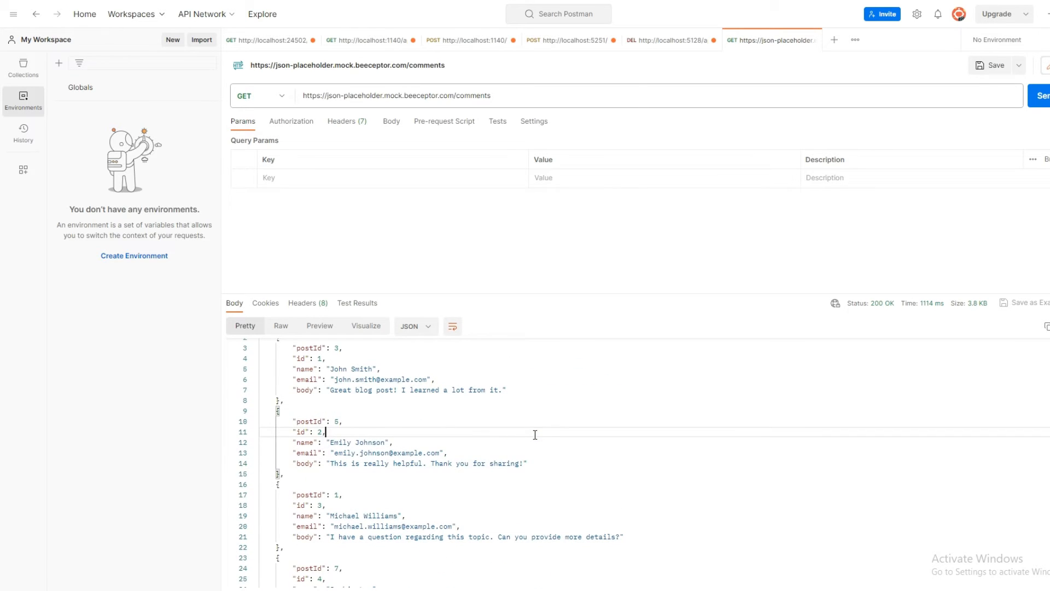
scroll(down, 3)
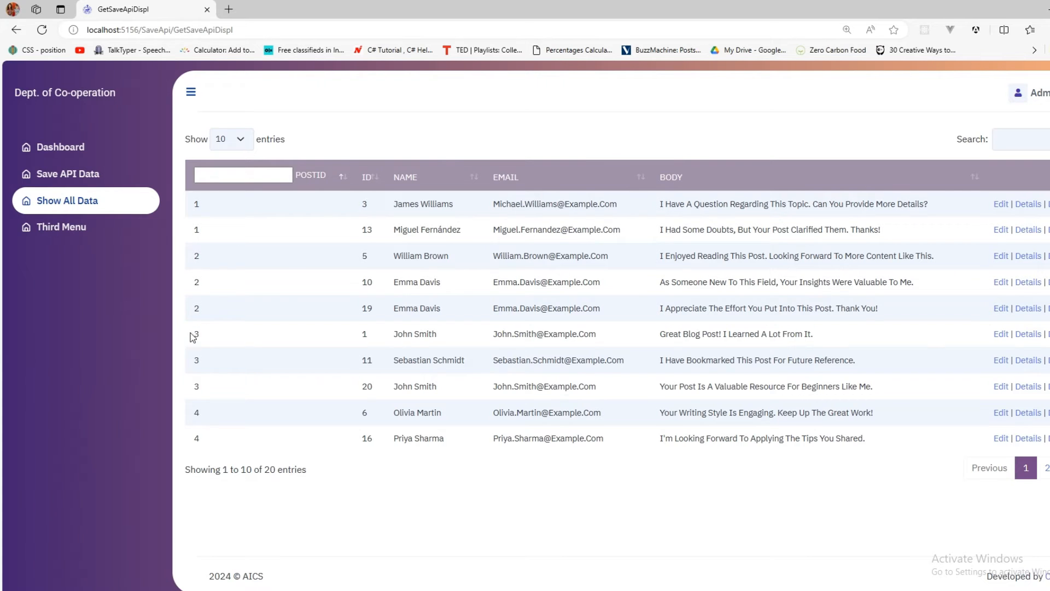
mouse_move(204, 446)
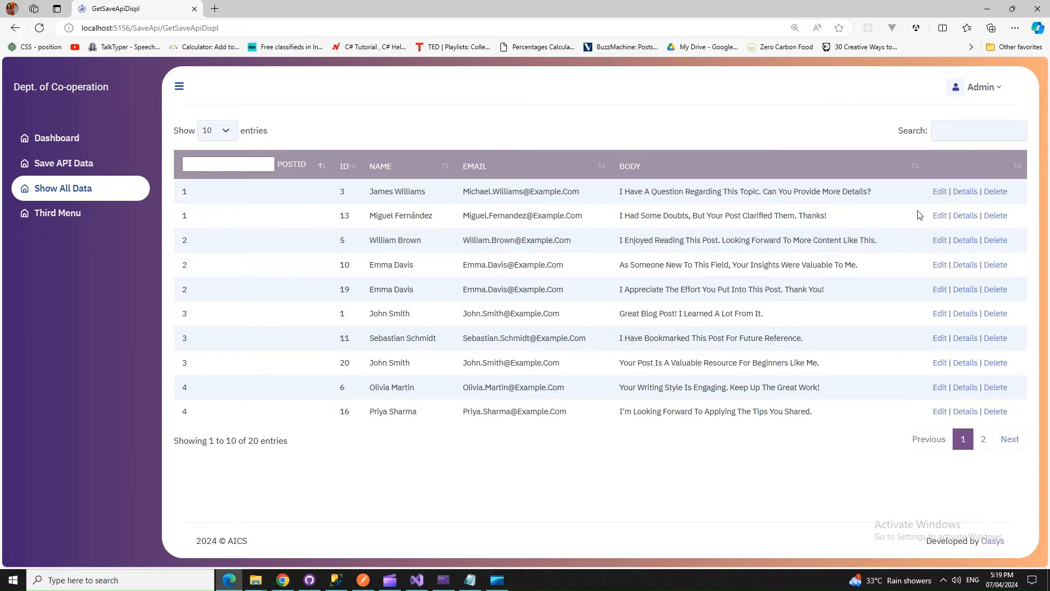
mouse_move(940, 191)
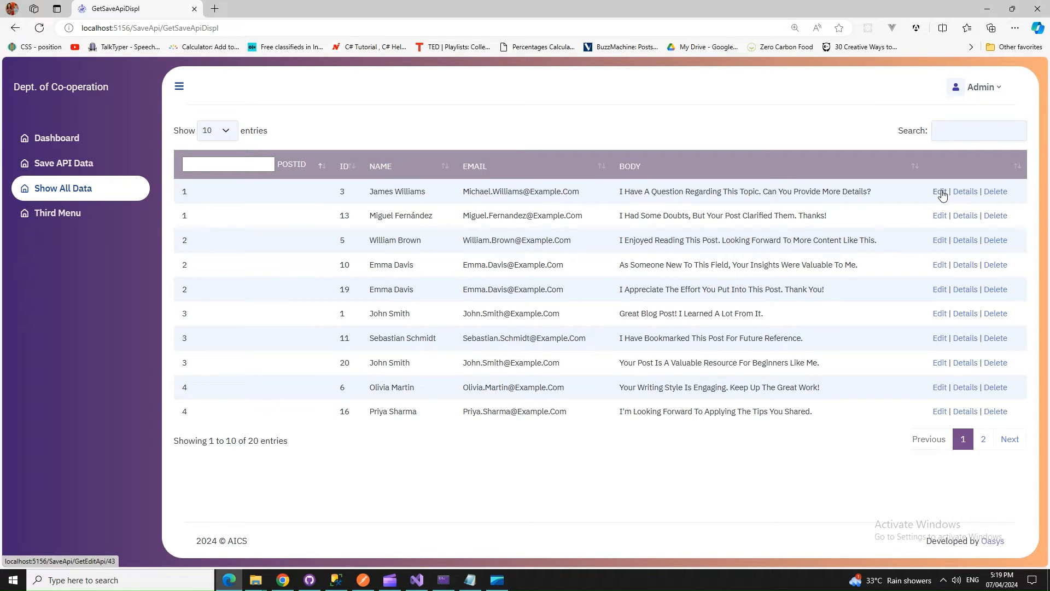
- Open the edit page for comment ID 3 from the Show All Data table
click(939, 191)
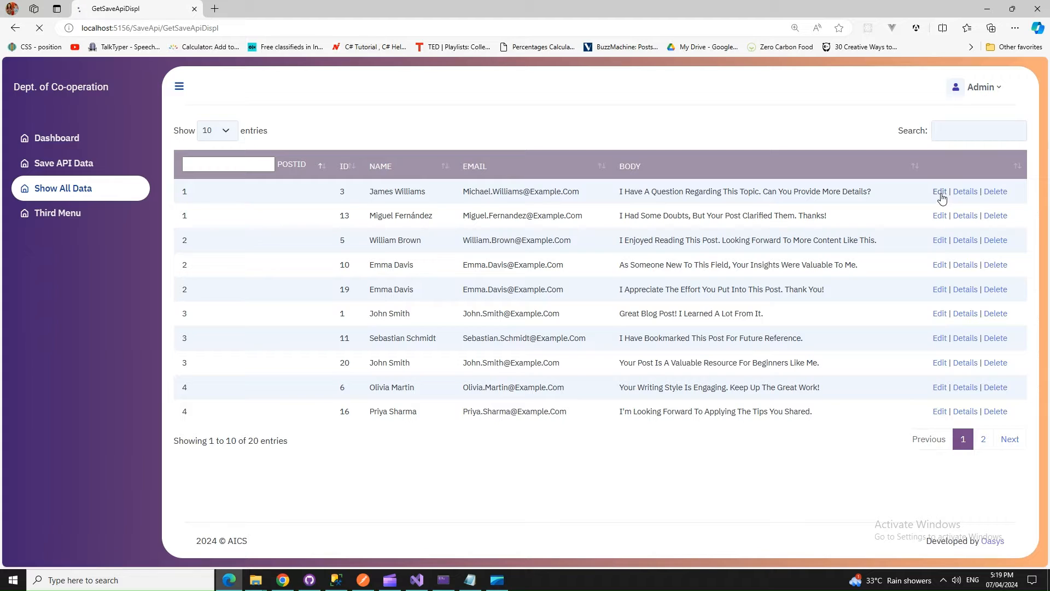
- Replace the commenter name with 'Robert Kings' in the edit form
click(939, 190)
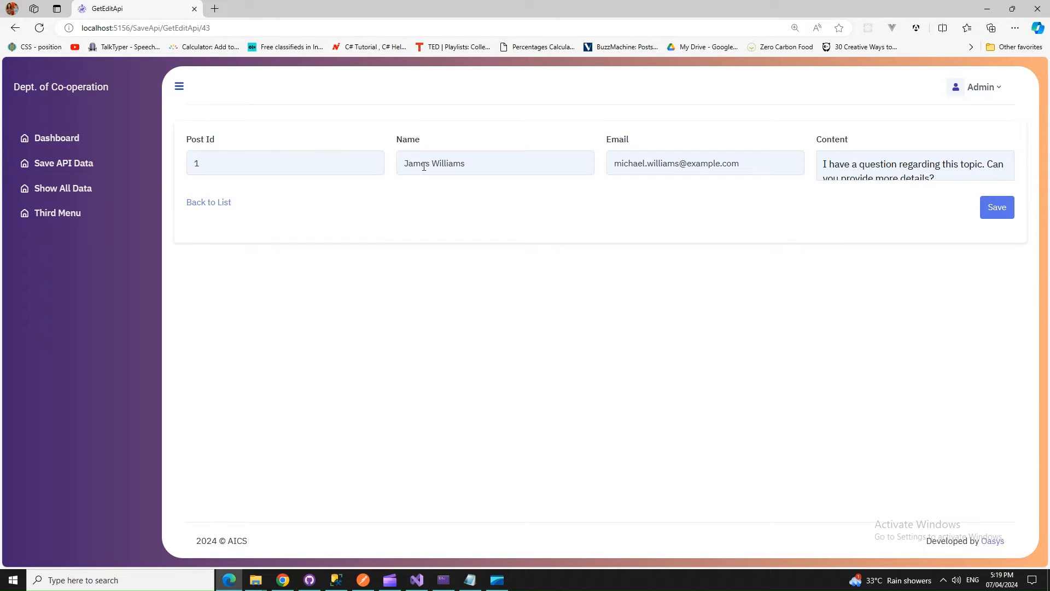
click(494, 163)
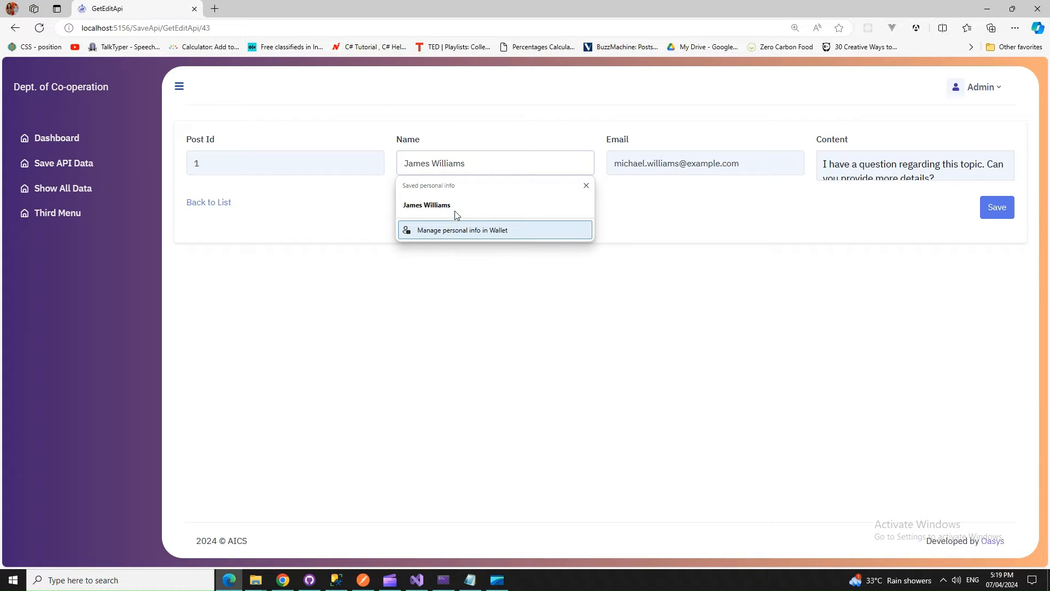
triple_click(495, 163)
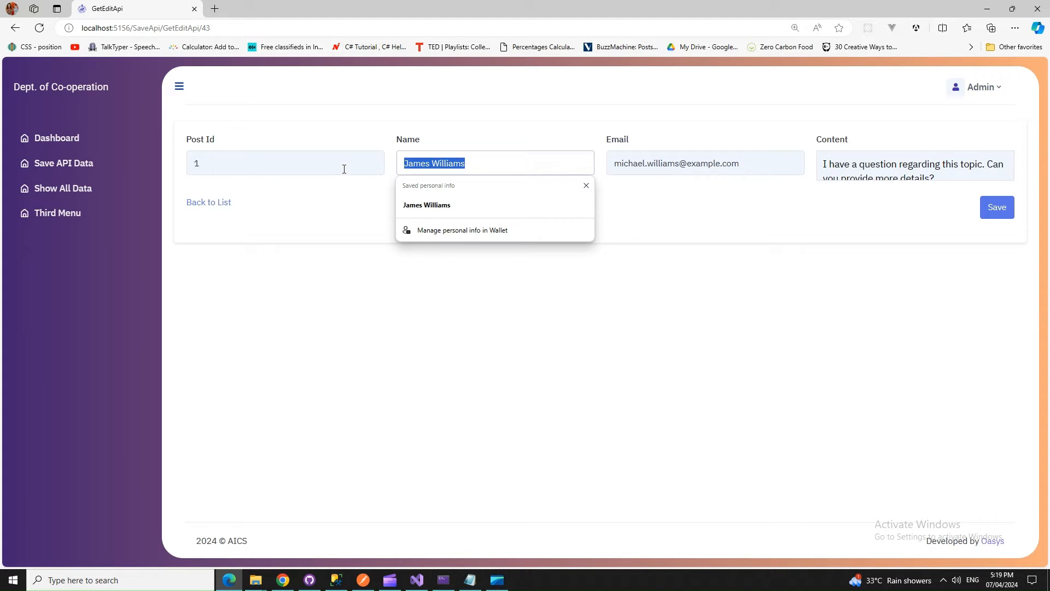
text(Robert)
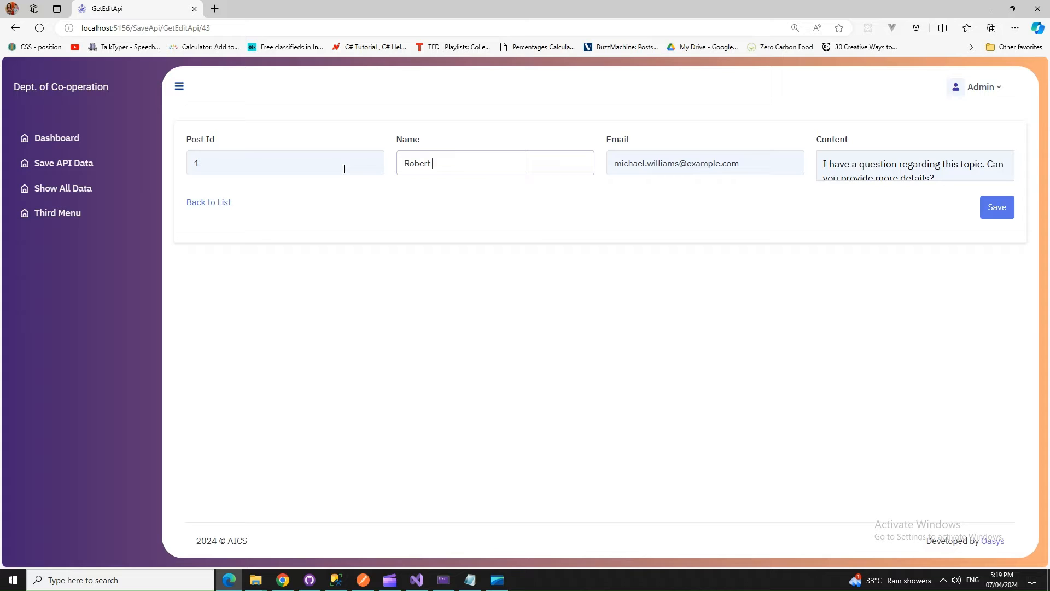
text(King)
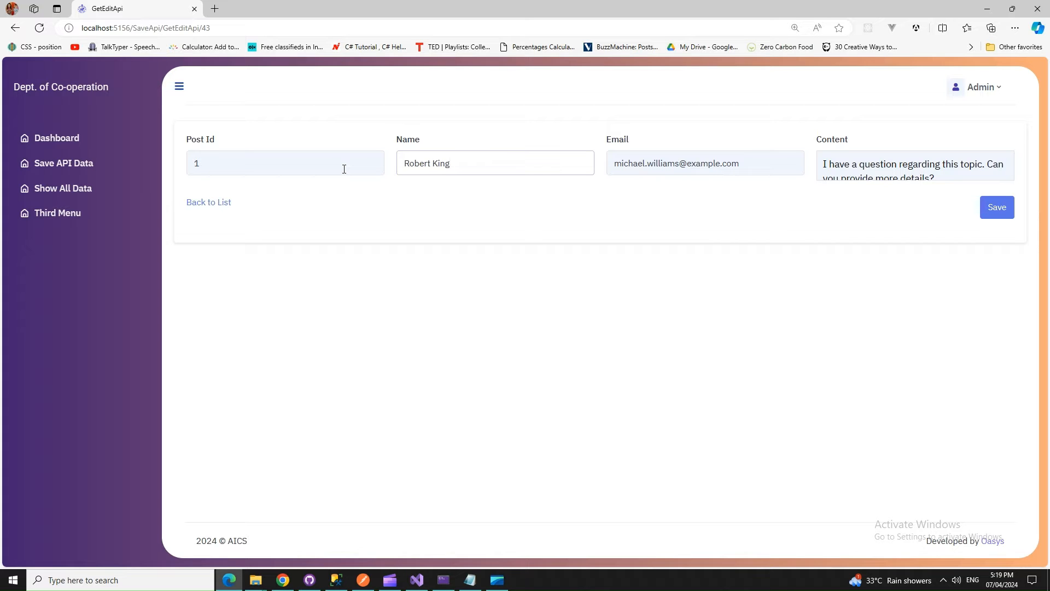
text(s)
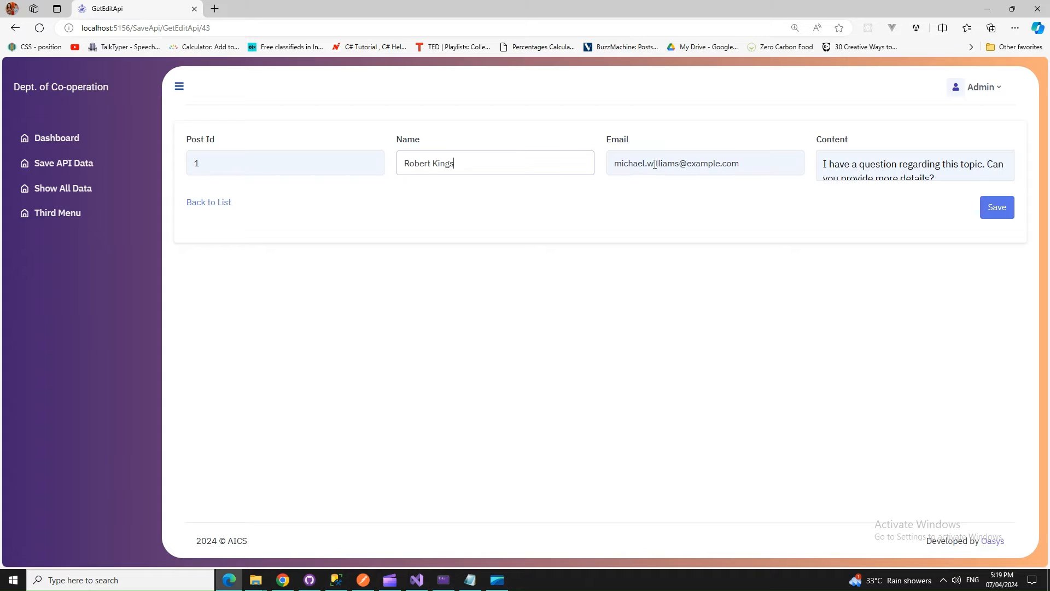
- Change the email's surname part to 'kings' and append 'Yipee' to the comment content
double_click(663, 163)
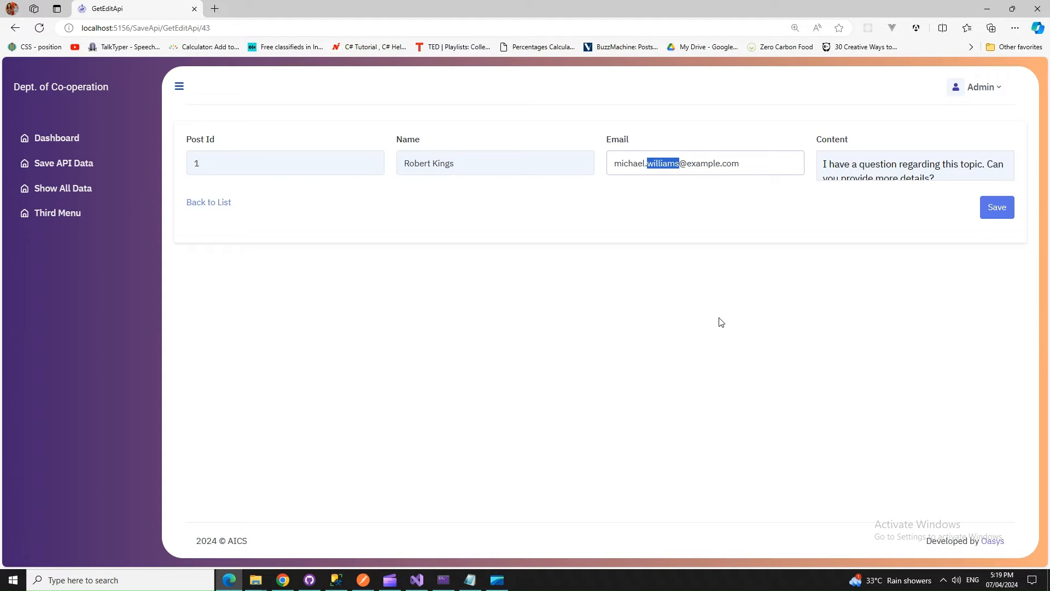
text(kings)
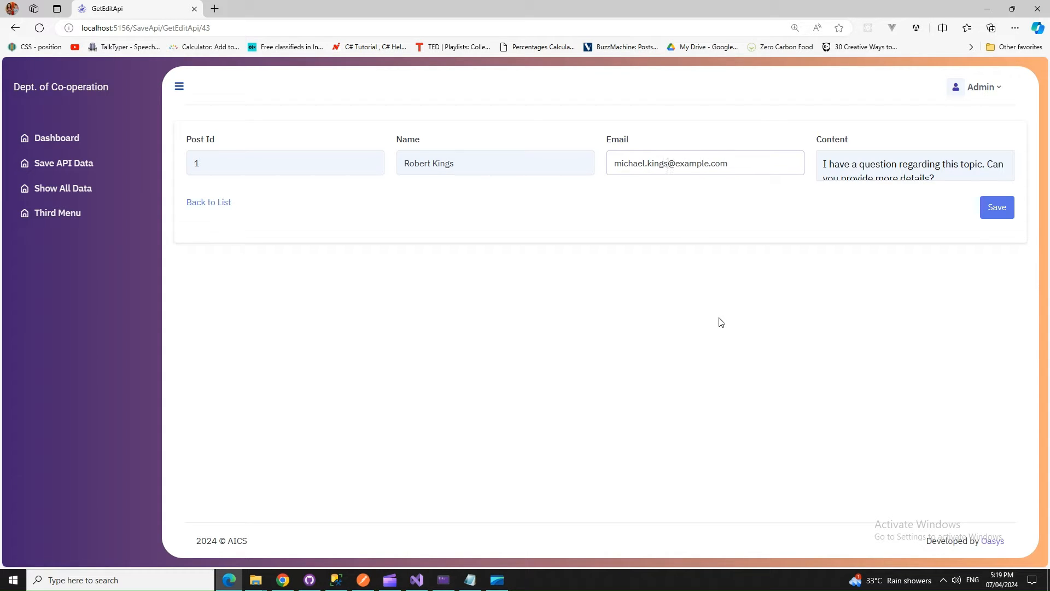
click(915, 165)
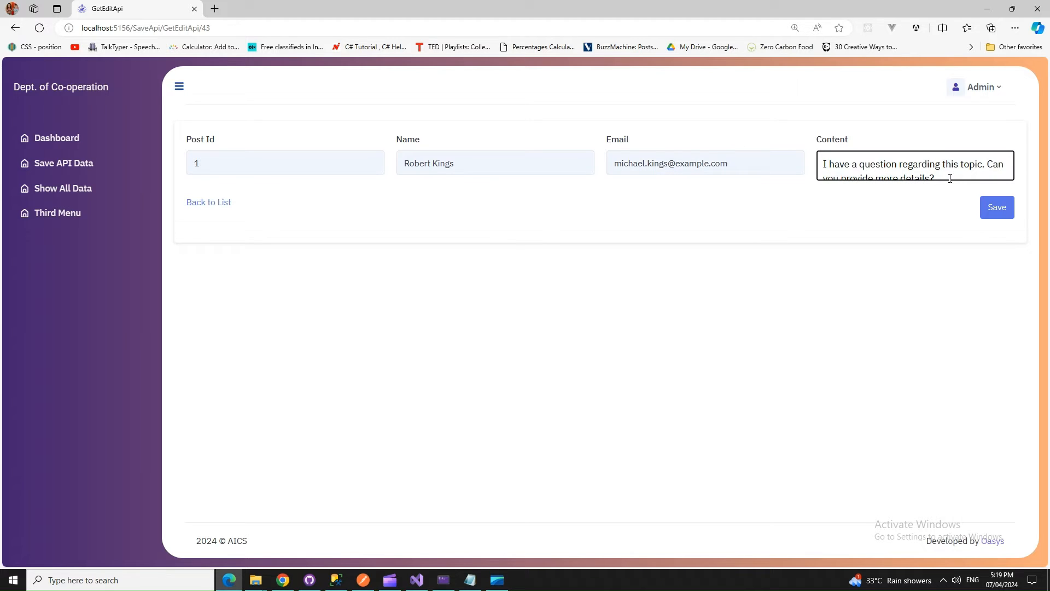
text(Y)
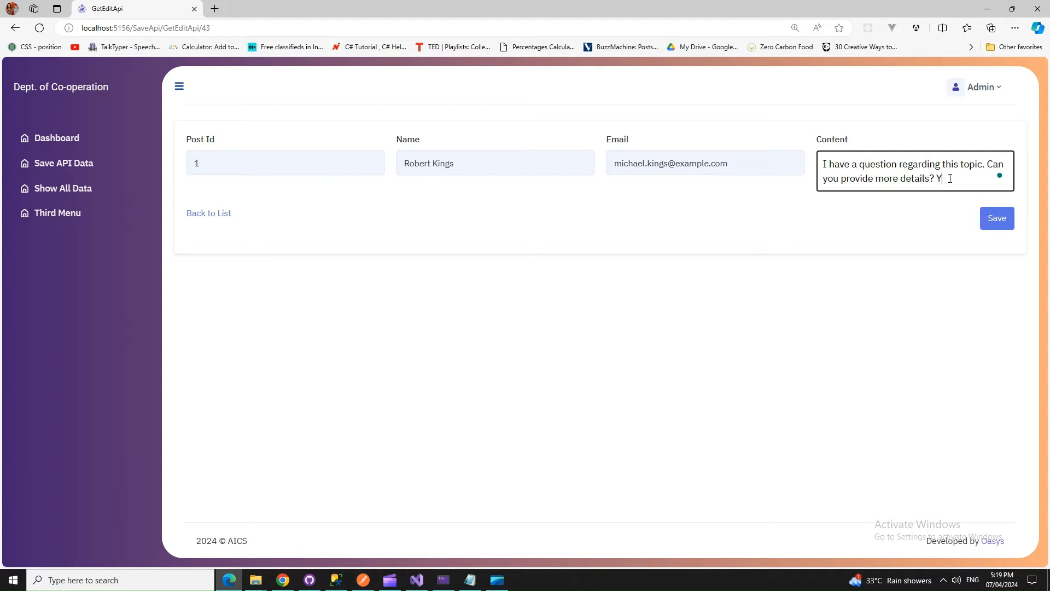
text(ipee)
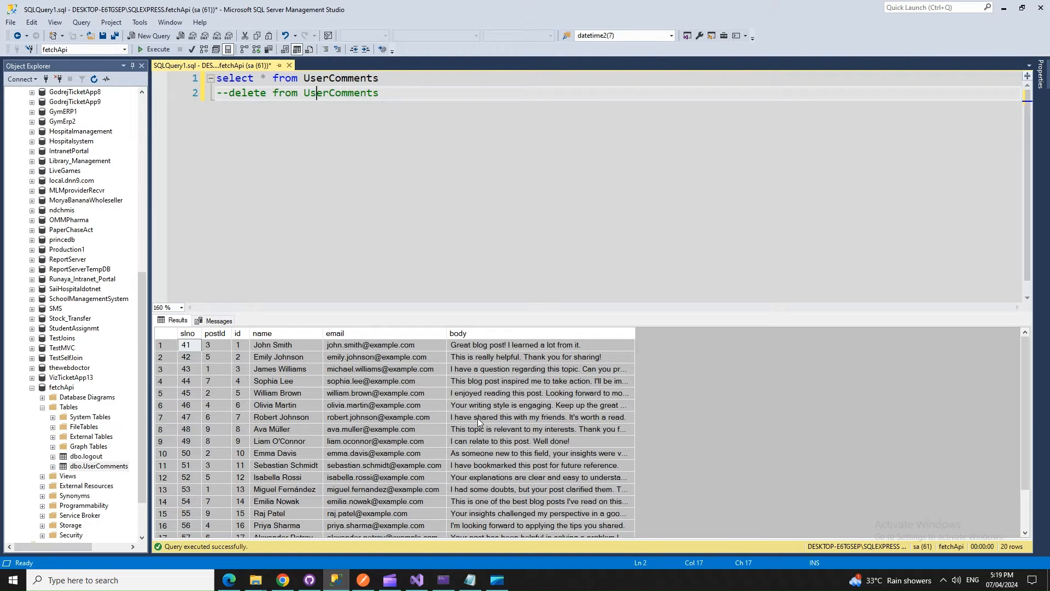
click(158, 49)
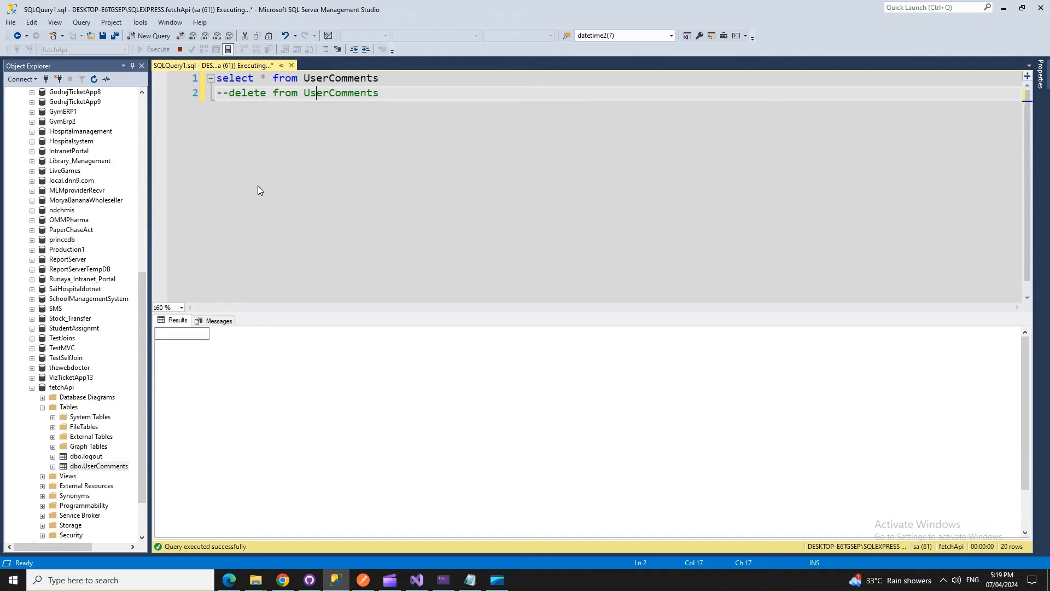
click(154, 49)
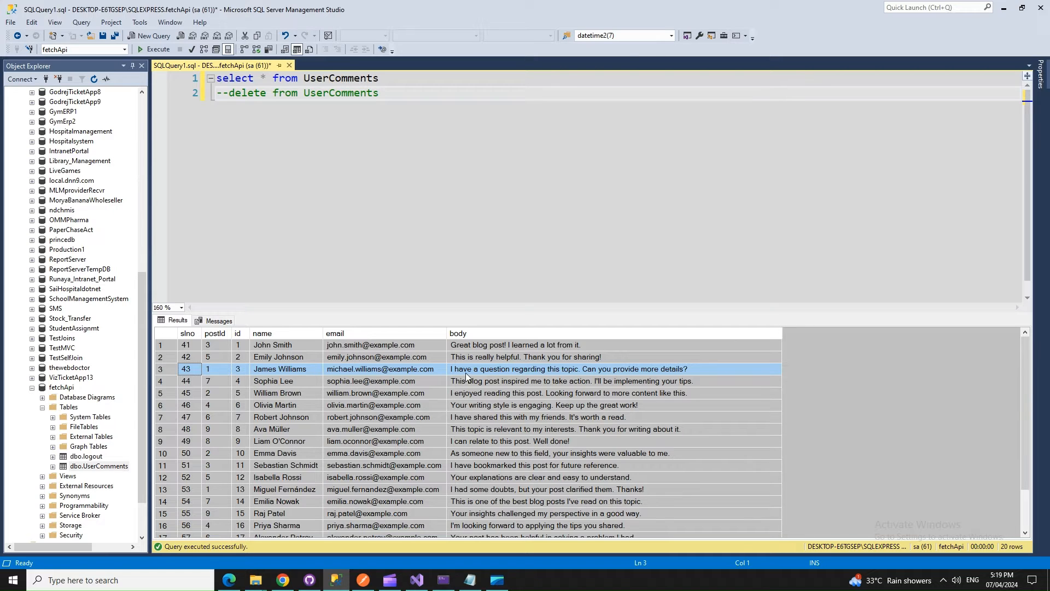
click(229, 580)
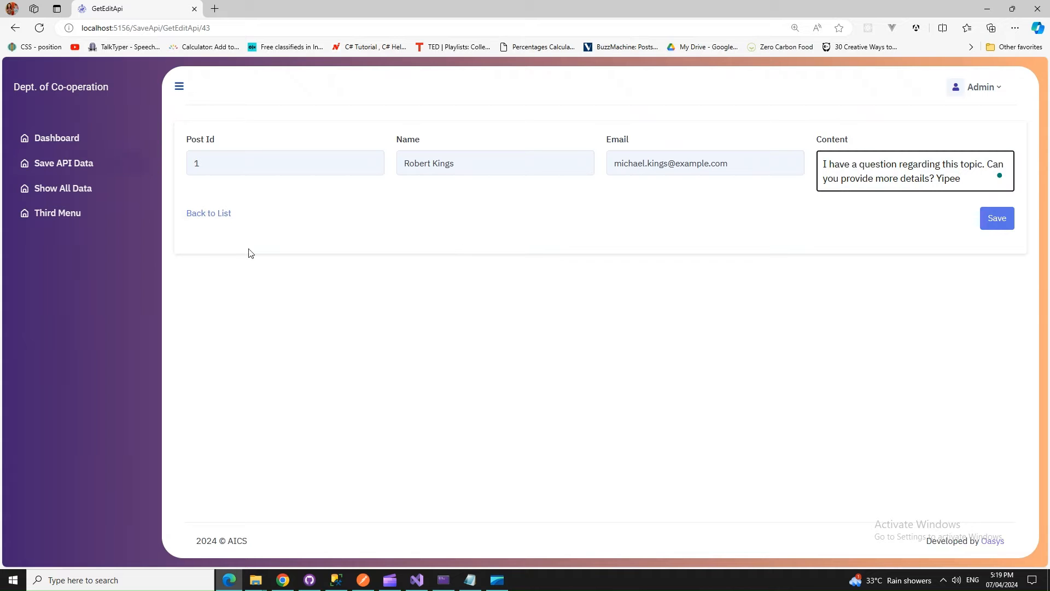
click(997, 218)
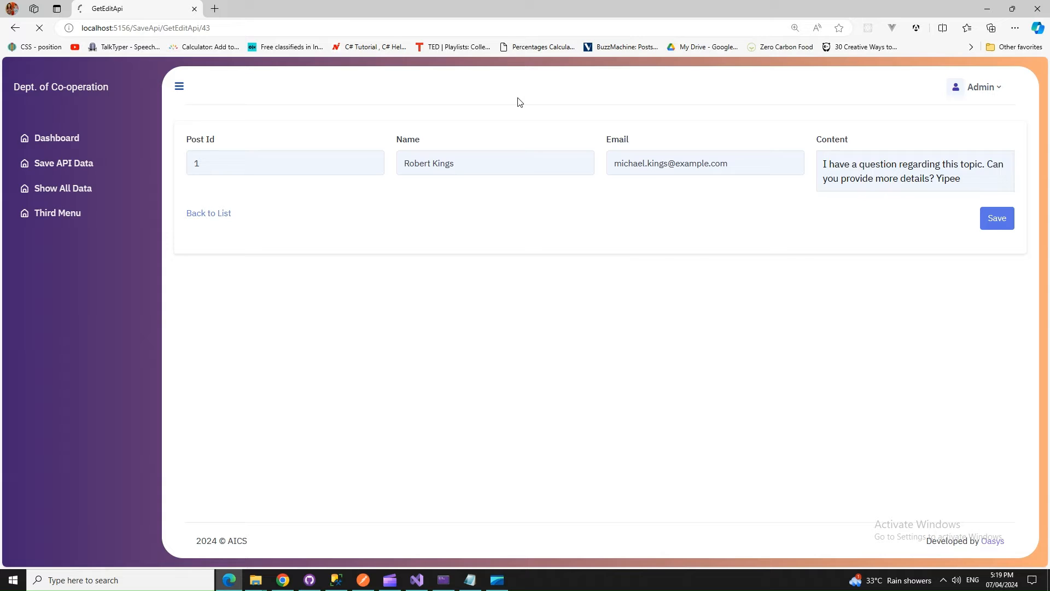
click(996, 218)
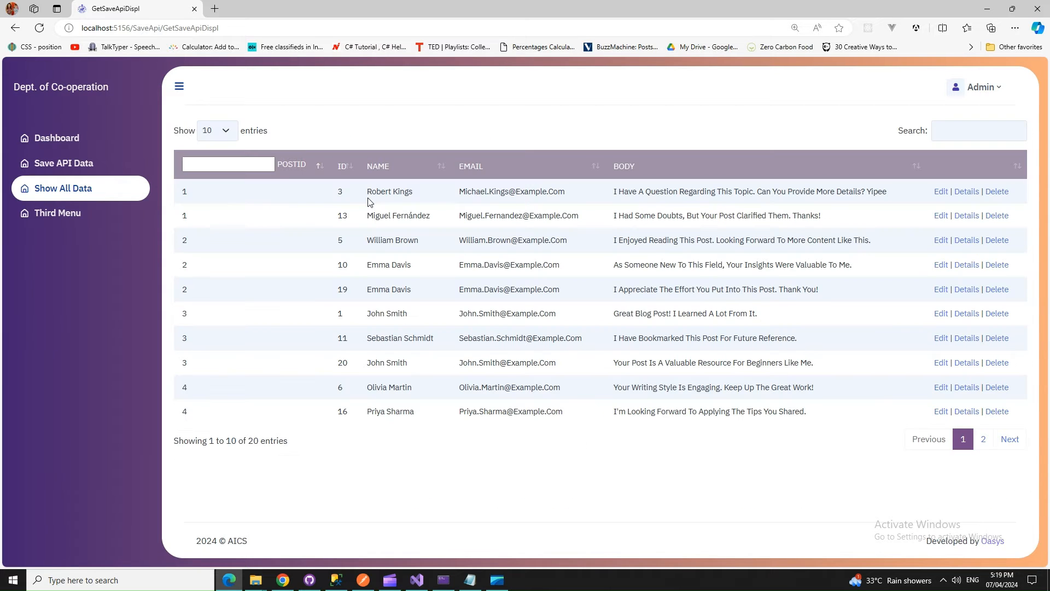
double_click(388, 190)
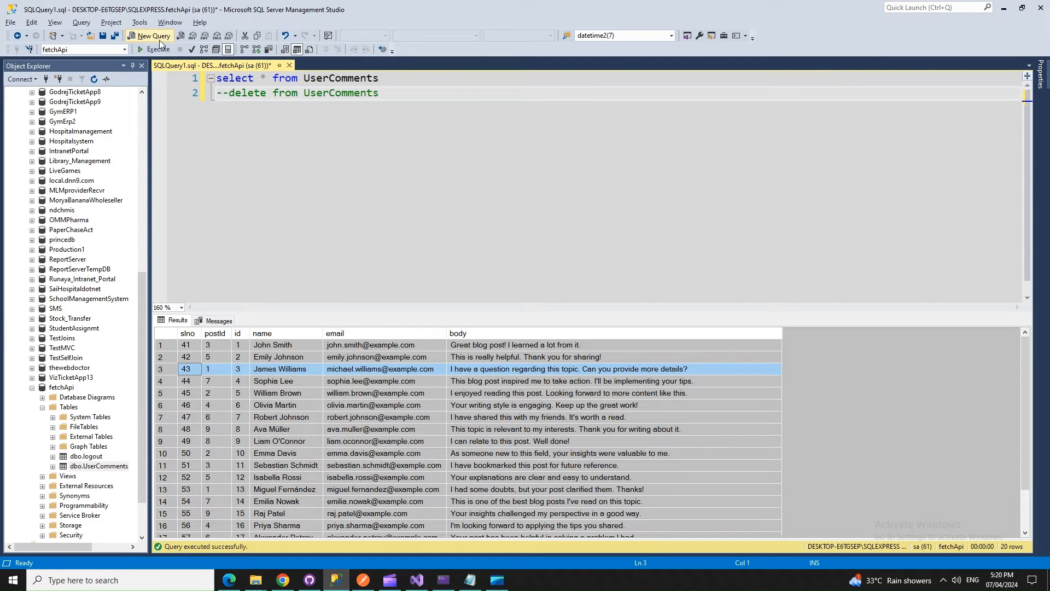
click(157, 49)
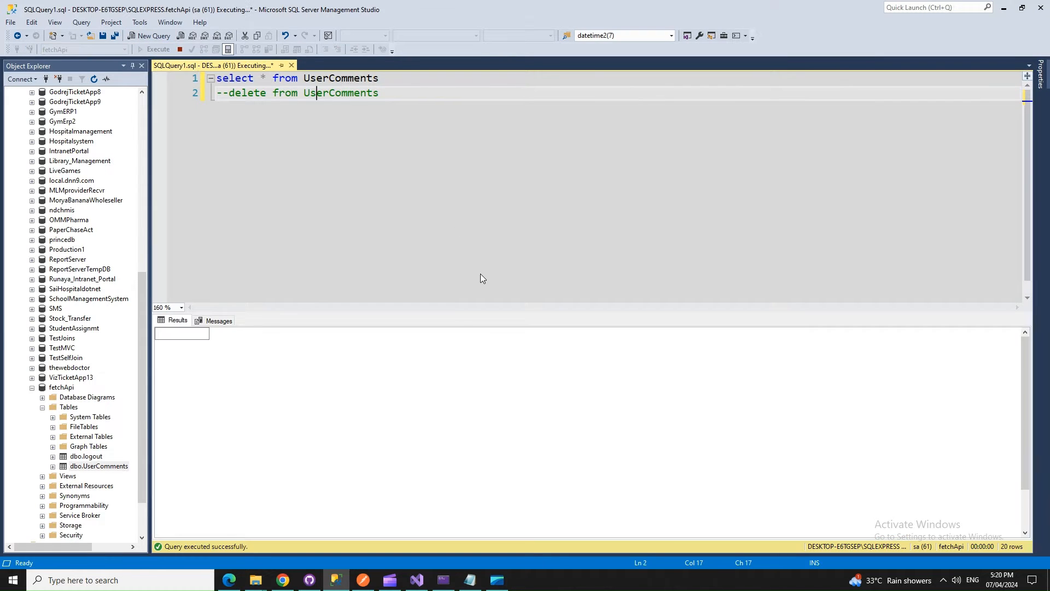
click(158, 49)
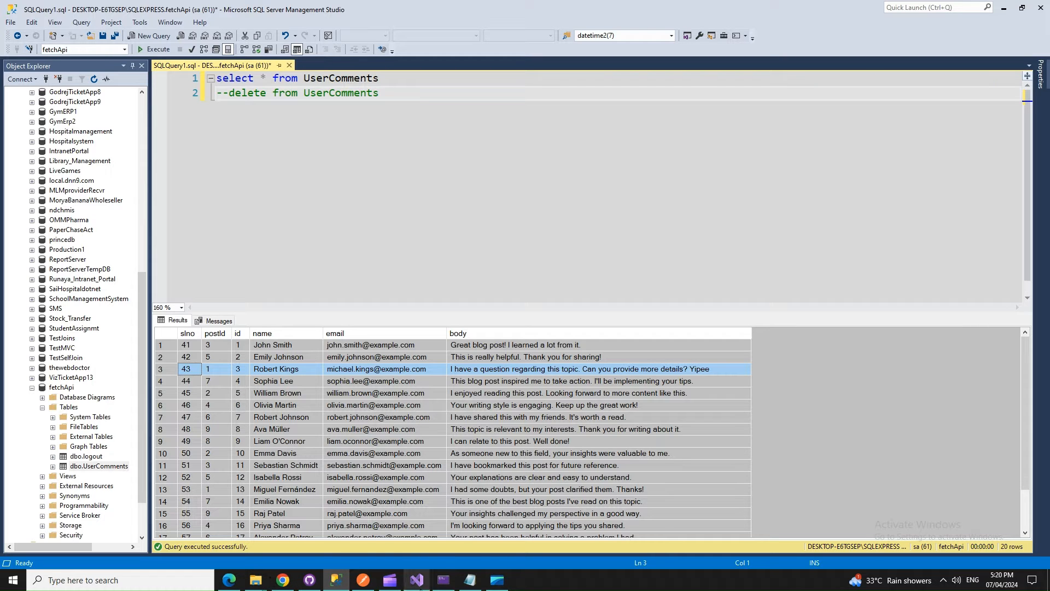
click(416, 580)
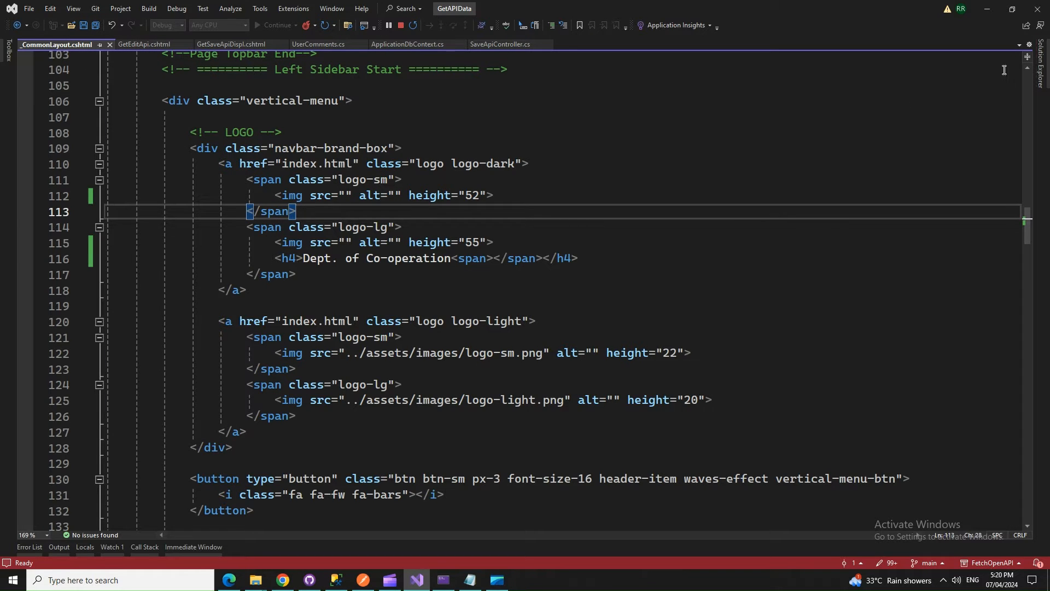
mouse_move(110, 44)
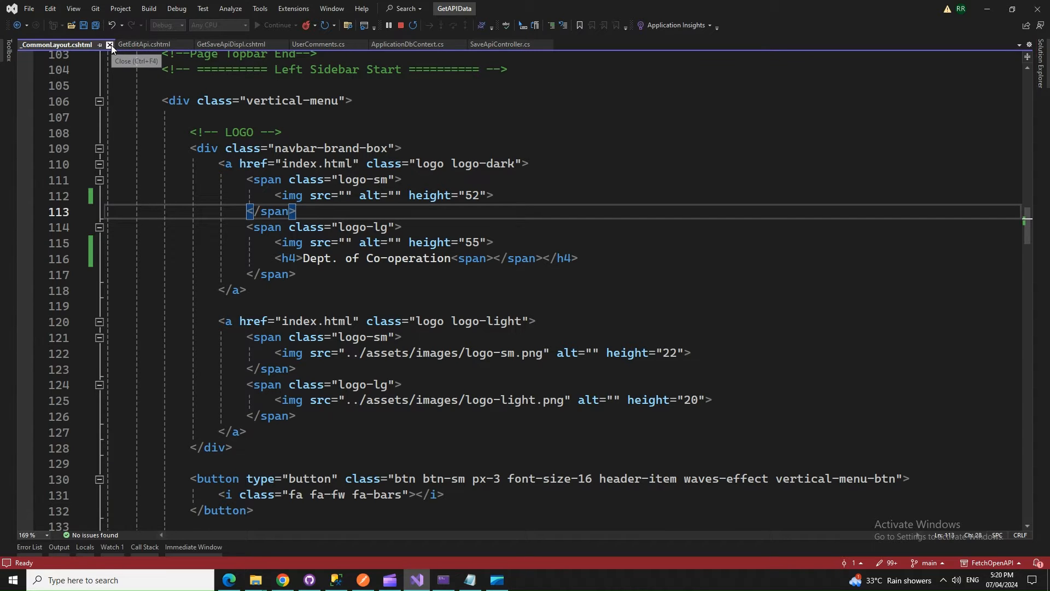
- Close _CommonLayout.cshtml, show SaveApiController.cs and collapse its methods to definitions
click(109, 44)
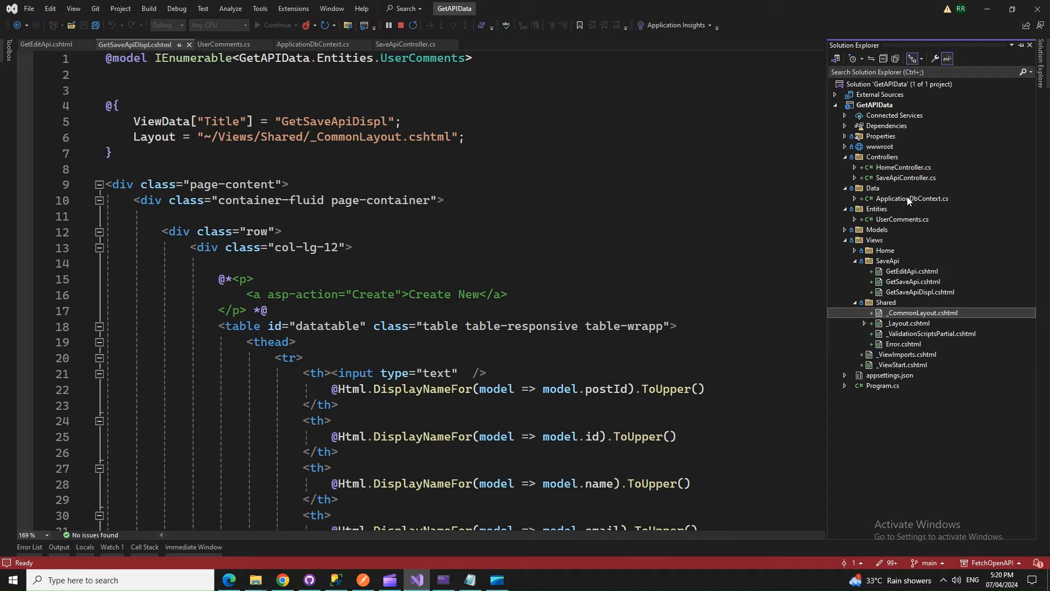
click(405, 44)
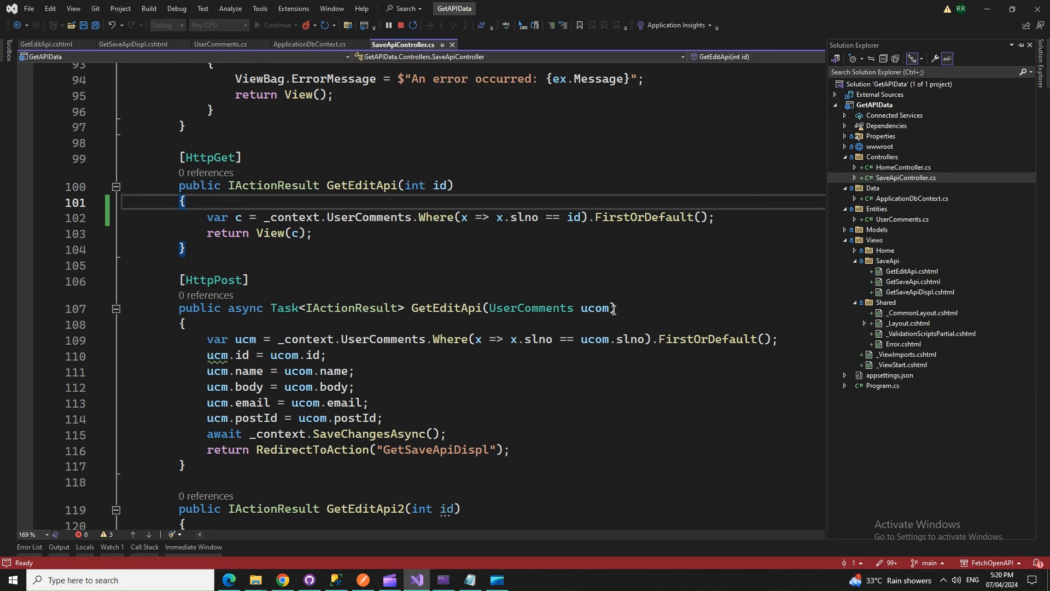
scroll(up, 3)
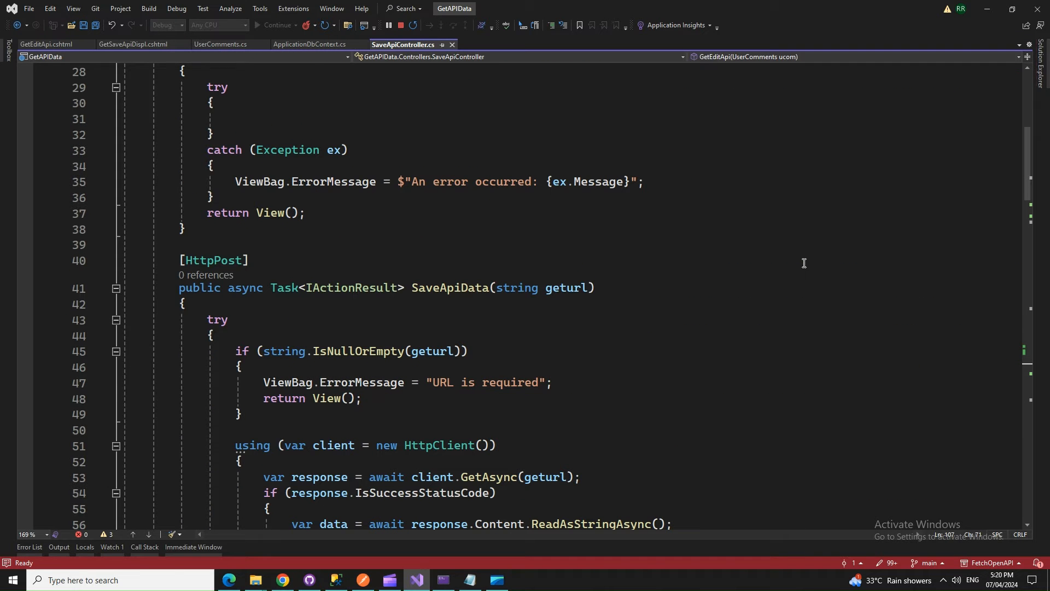
click(483, 382)
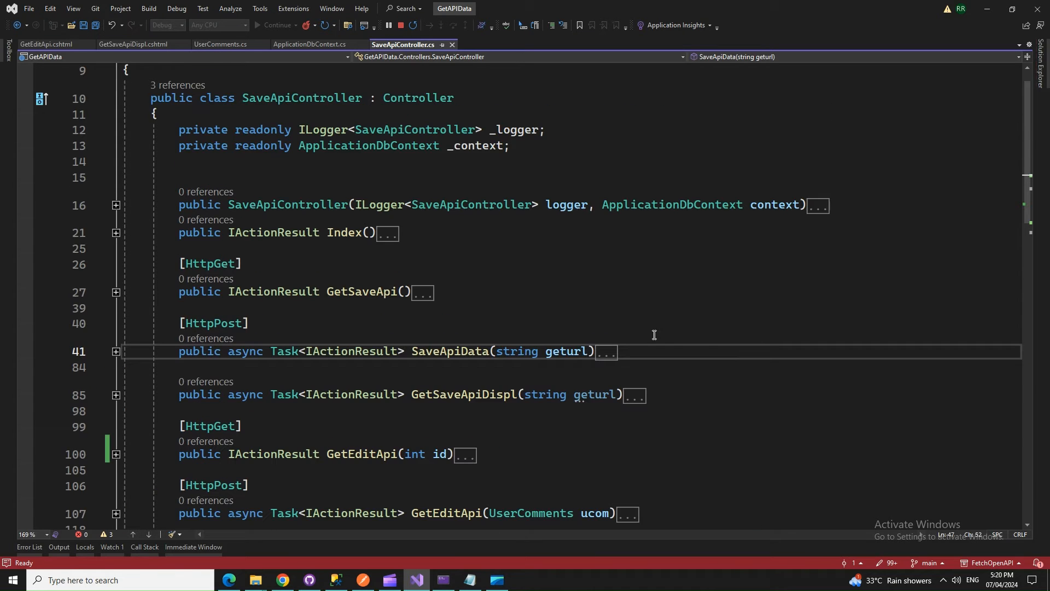
click(379, 291)
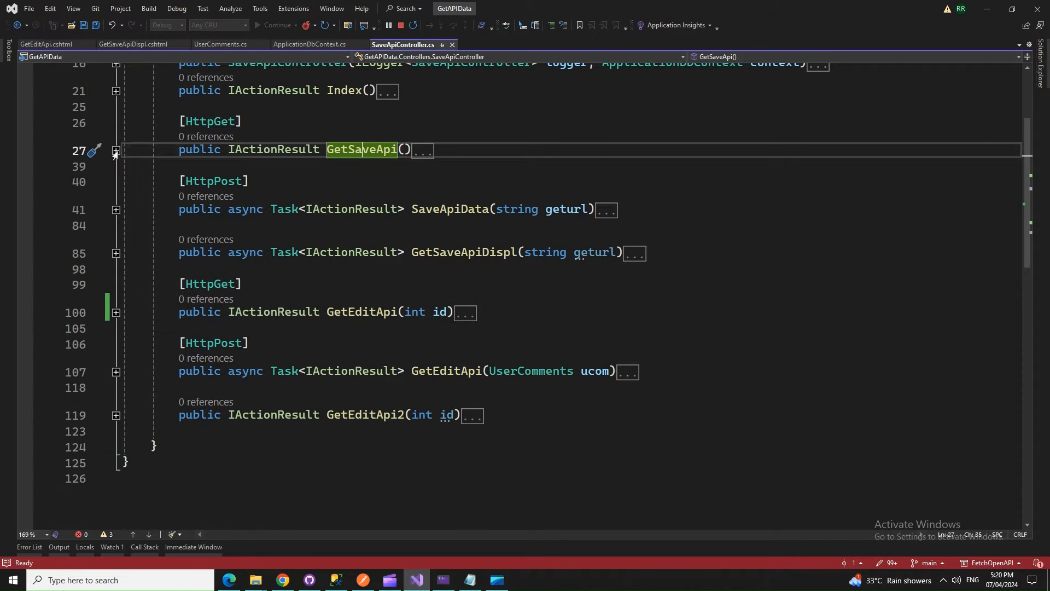
mouse_move(360, 149)
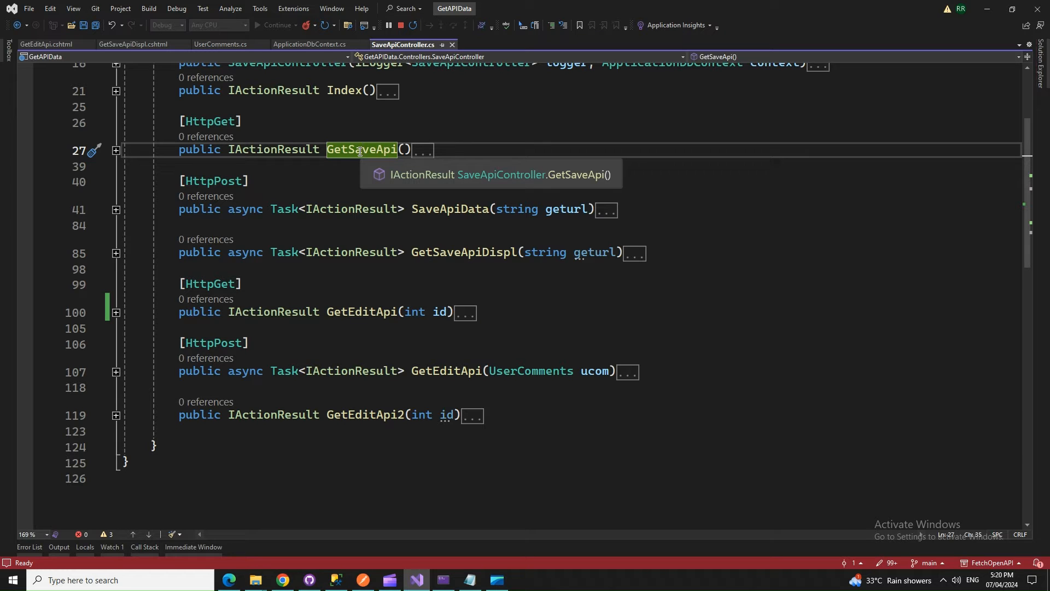
mouse_move(423, 209)
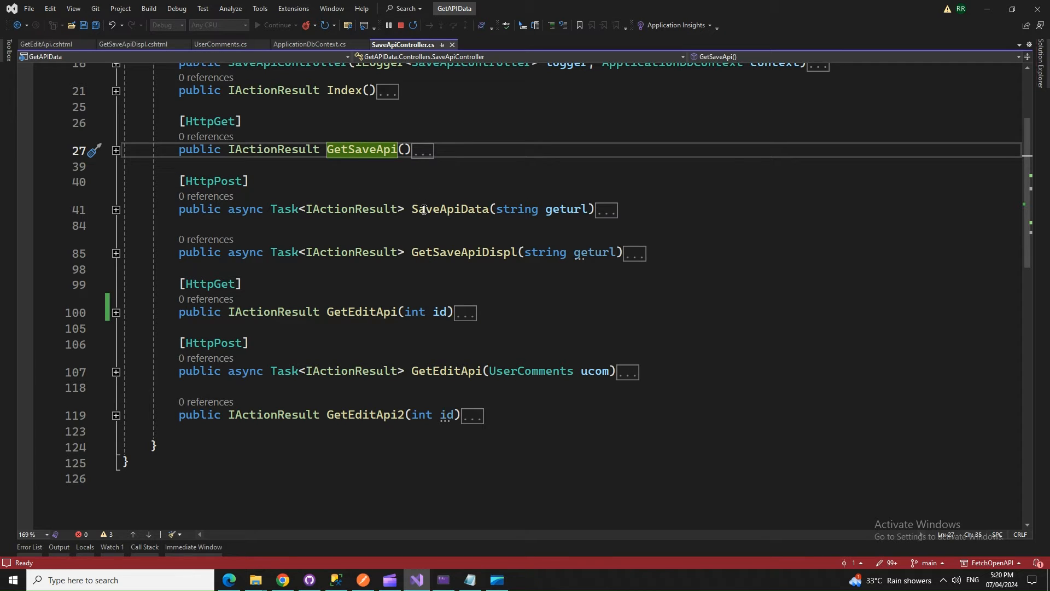
- Expand the SaveApiData action and read through its URL check, JSON fetch and UserComments inserts
click(115, 209)
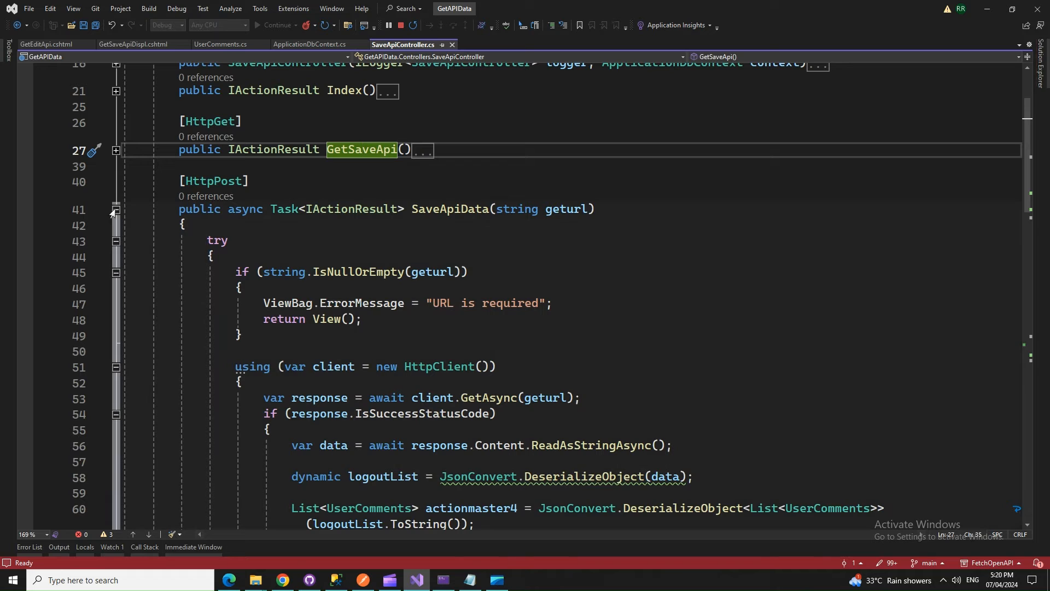
scroll(down, 3)
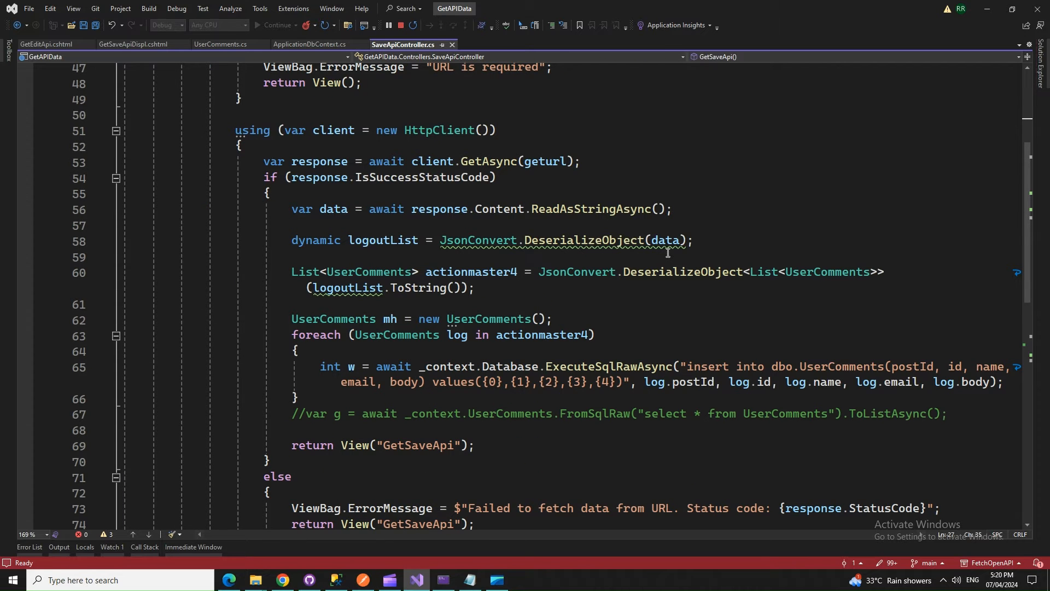
scroll(up, 3)
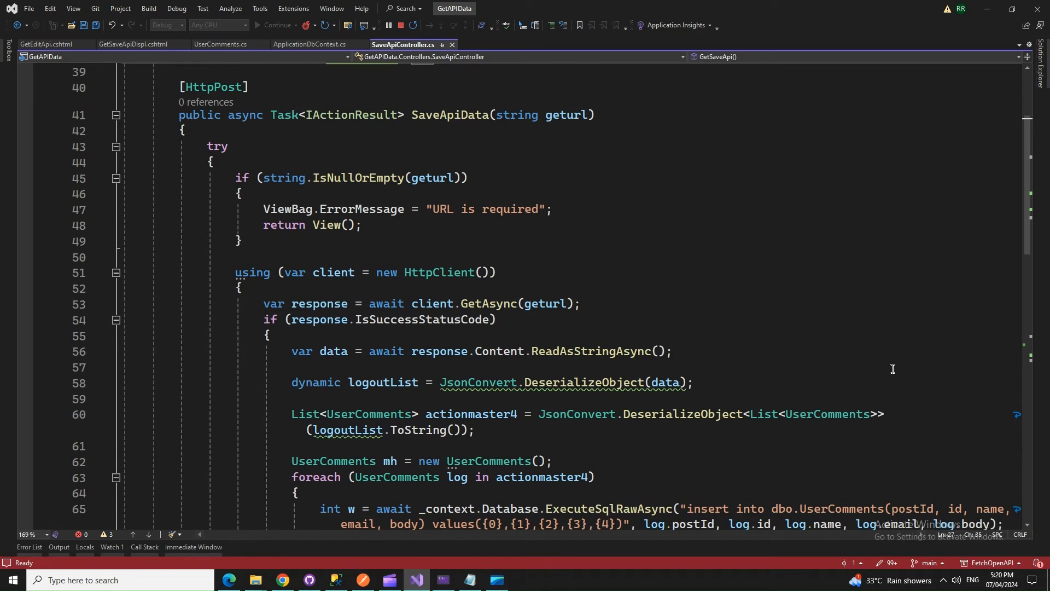
scroll(down, 3)
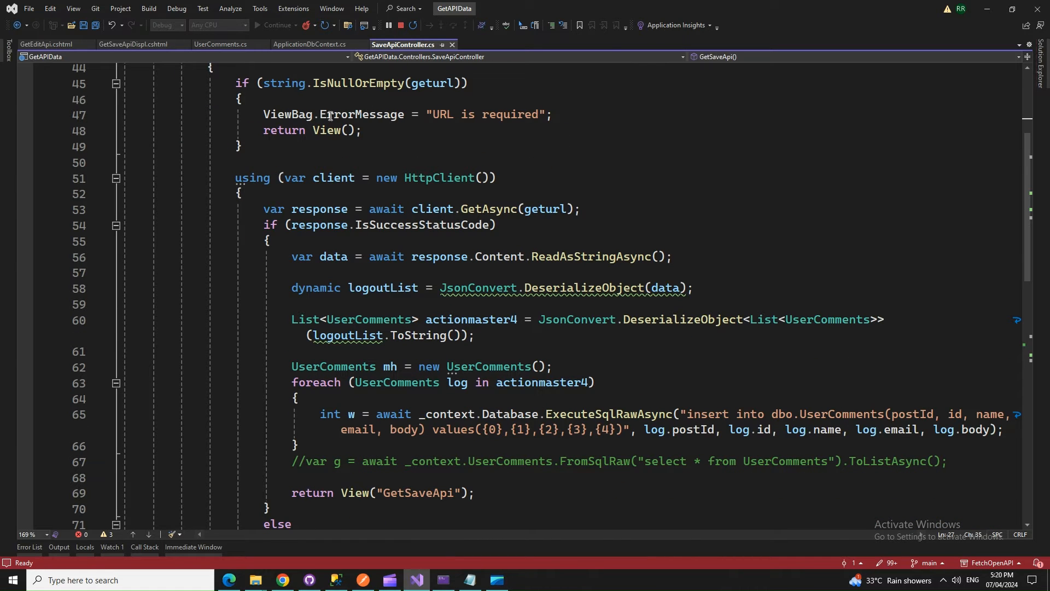
mouse_move(546, 318)
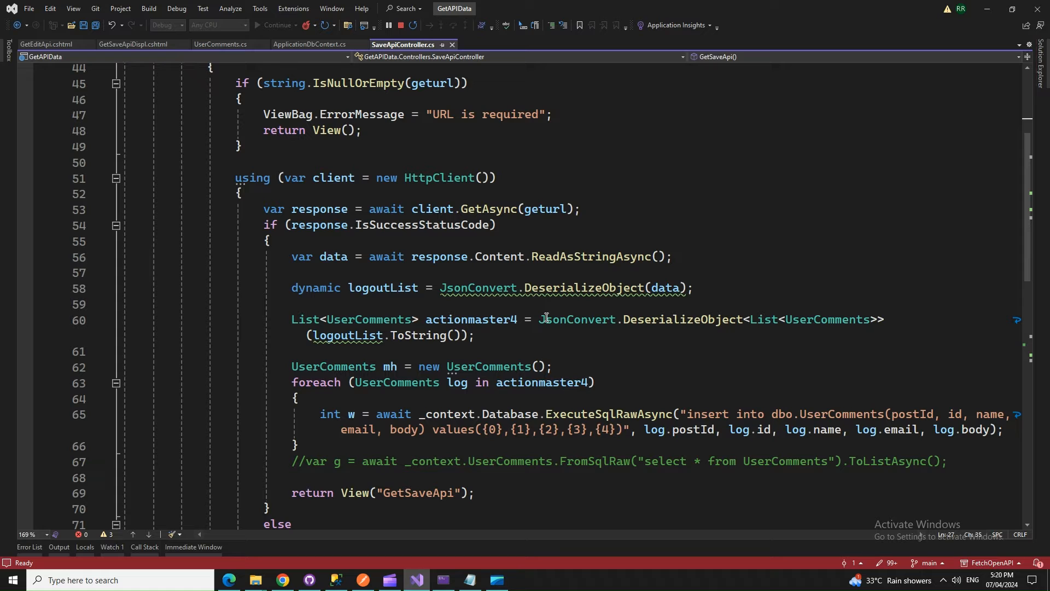
scroll(down, 3)
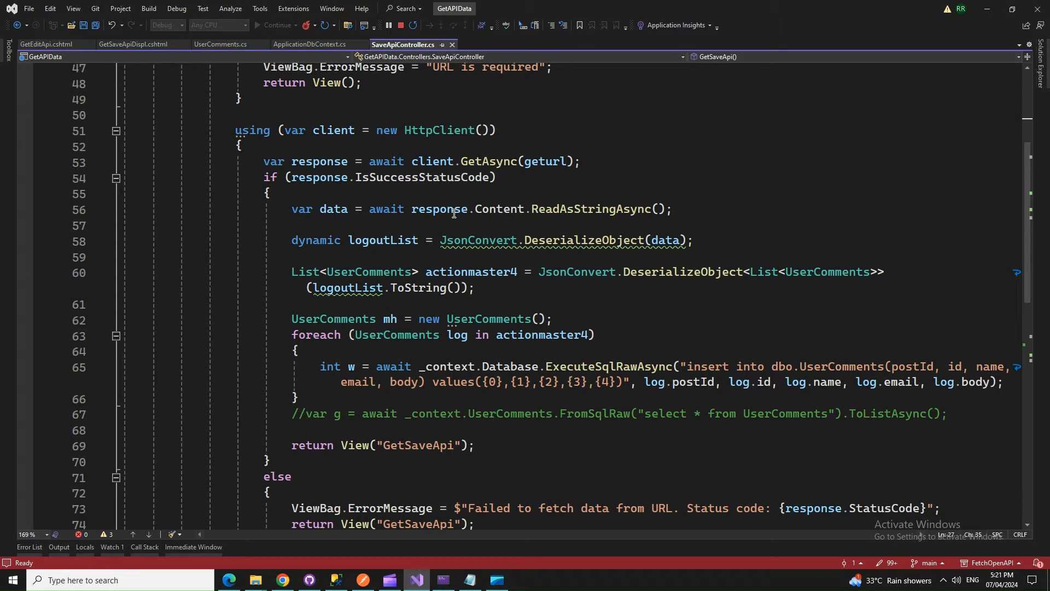
scroll(down, 3)
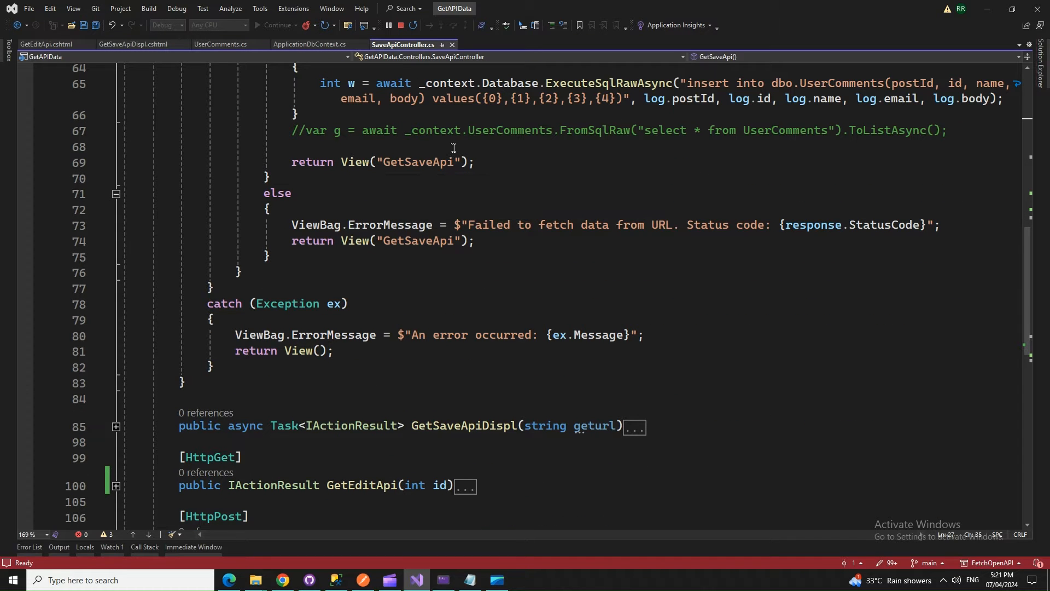
scroll(down, 3)
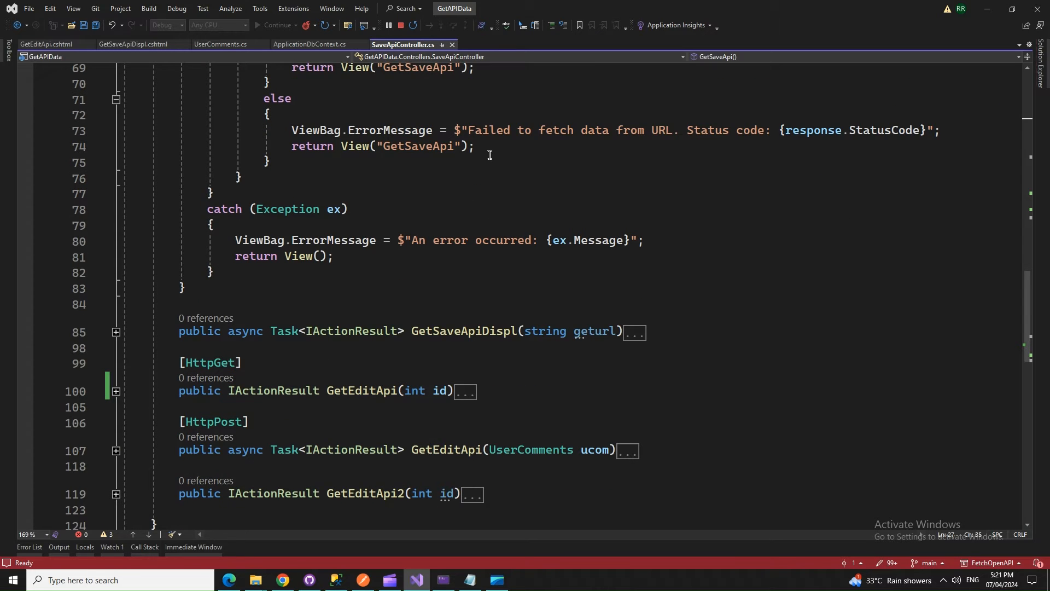
scroll(down, 3)
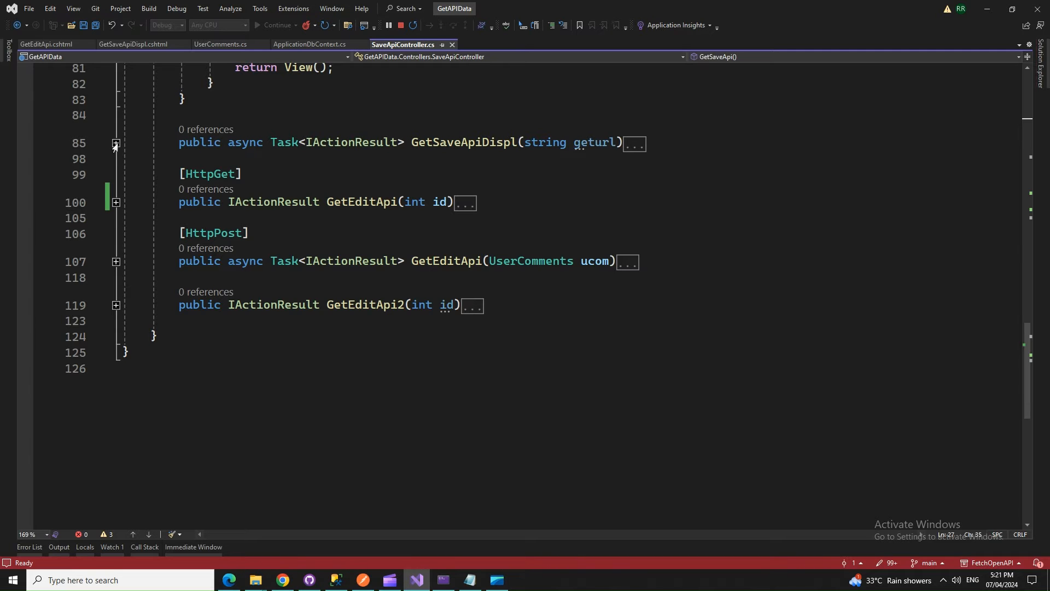
- Expand the GetSaveApiDispl action and highlight its FromSqlRaw query over UserComments
click(115, 146)
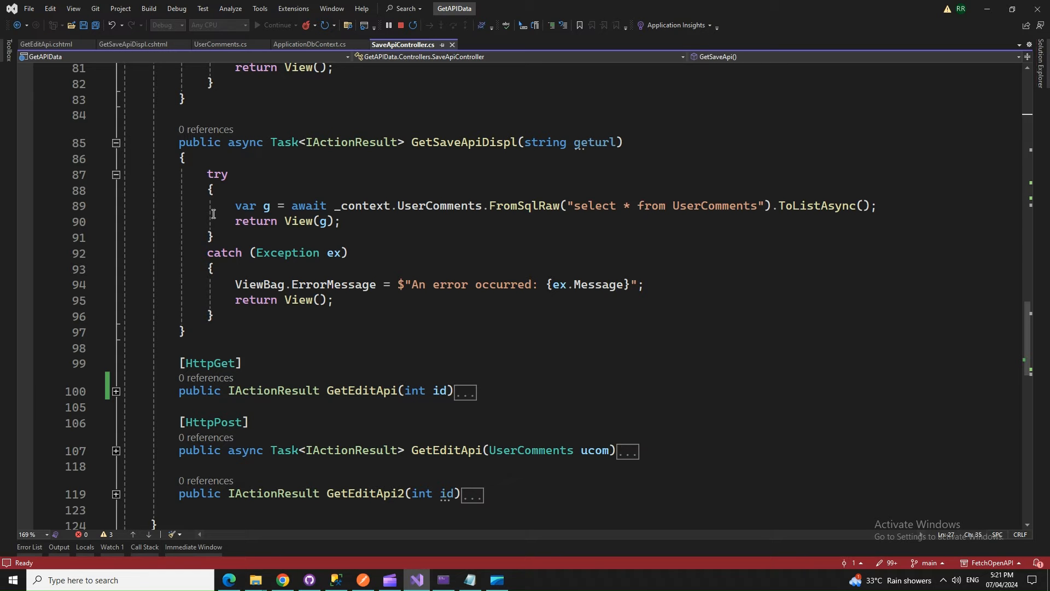
mouse_move(524, 206)
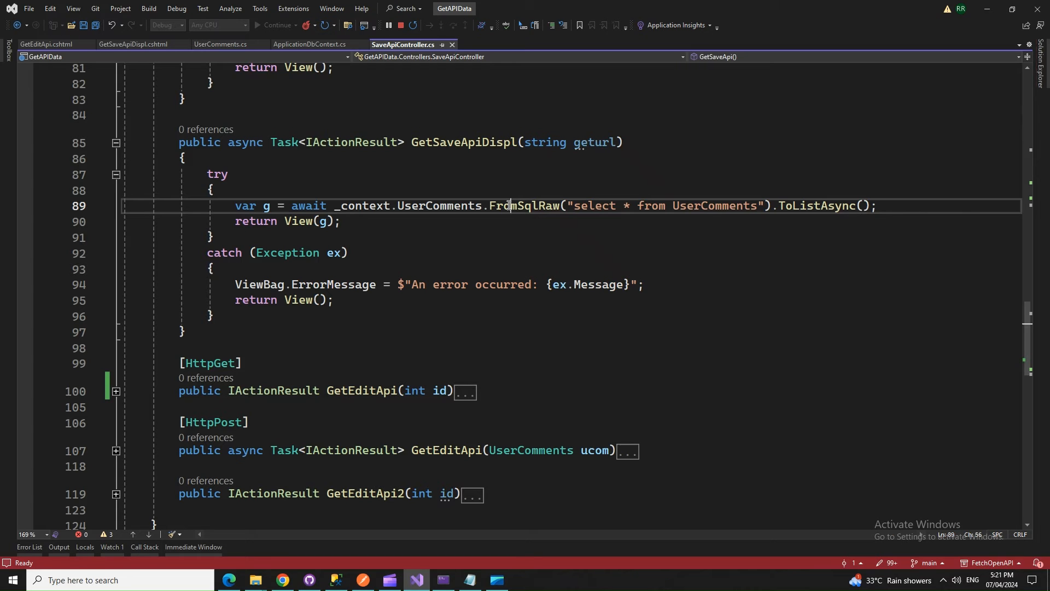
double_click(524, 206)
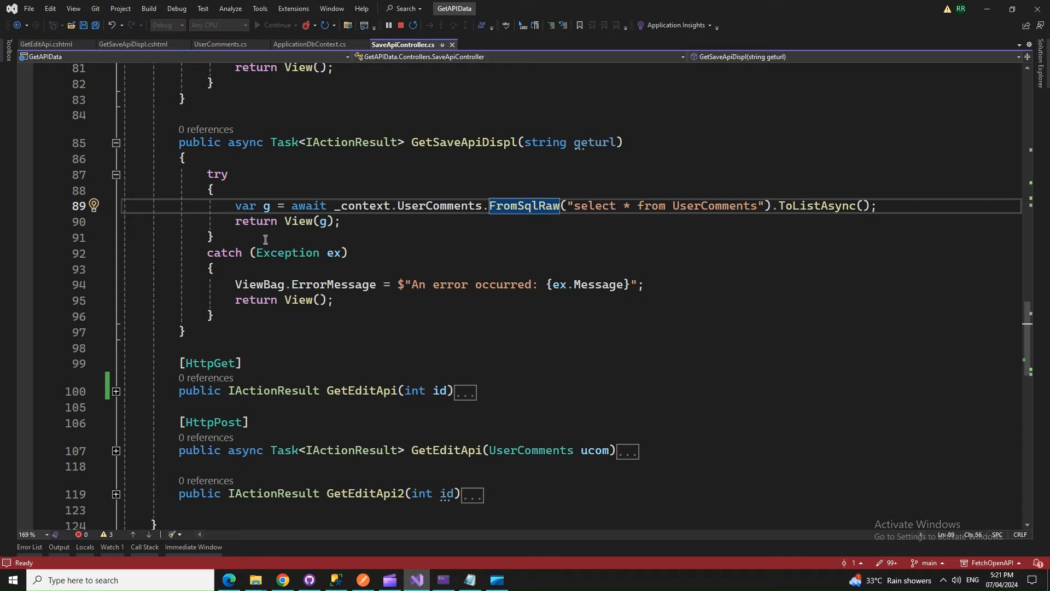
mouse_move(535, 166)
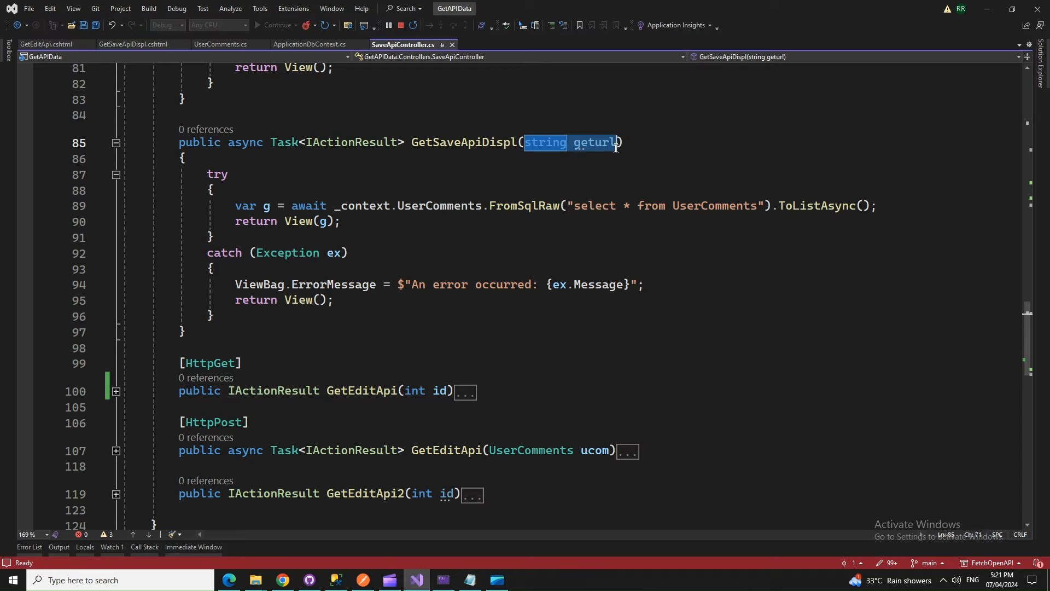
mouse_move(416, 186)
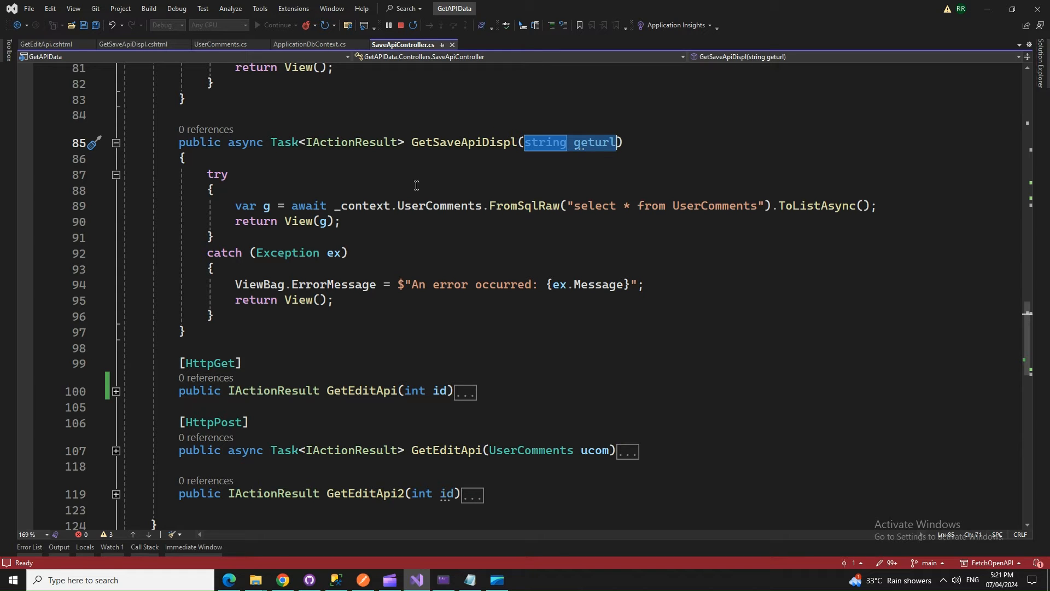
mouse_move(571, 158)
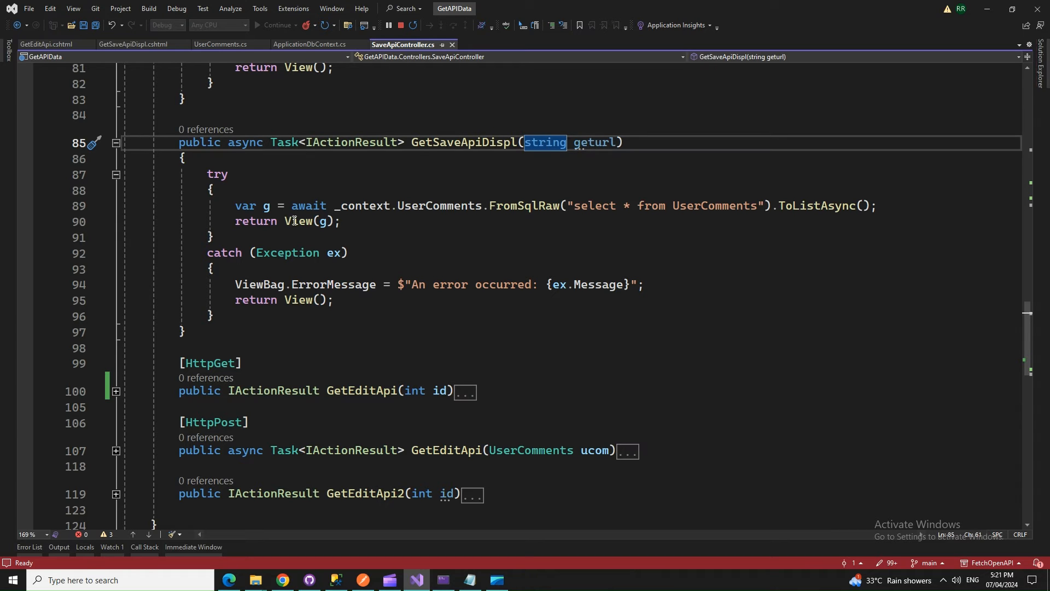
mouse_move(246, 170)
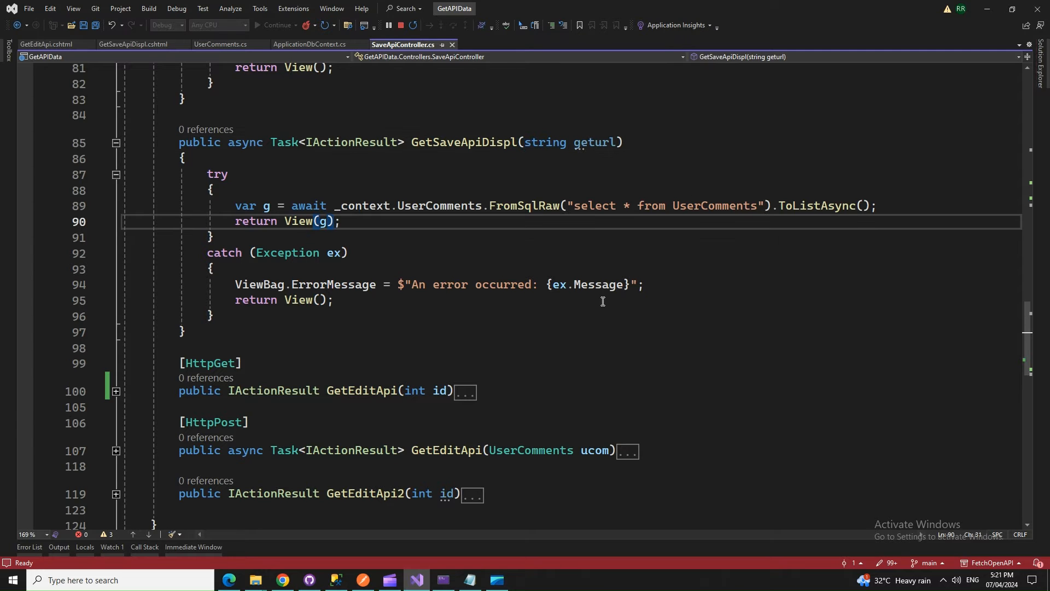
mouse_move(701, 205)
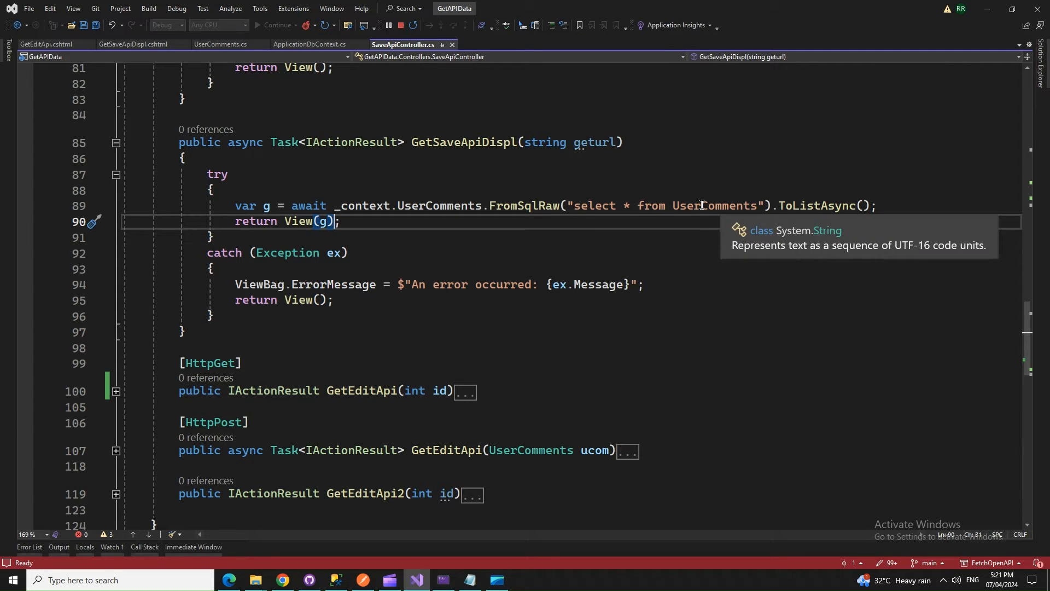
mouse_move(413, 285)
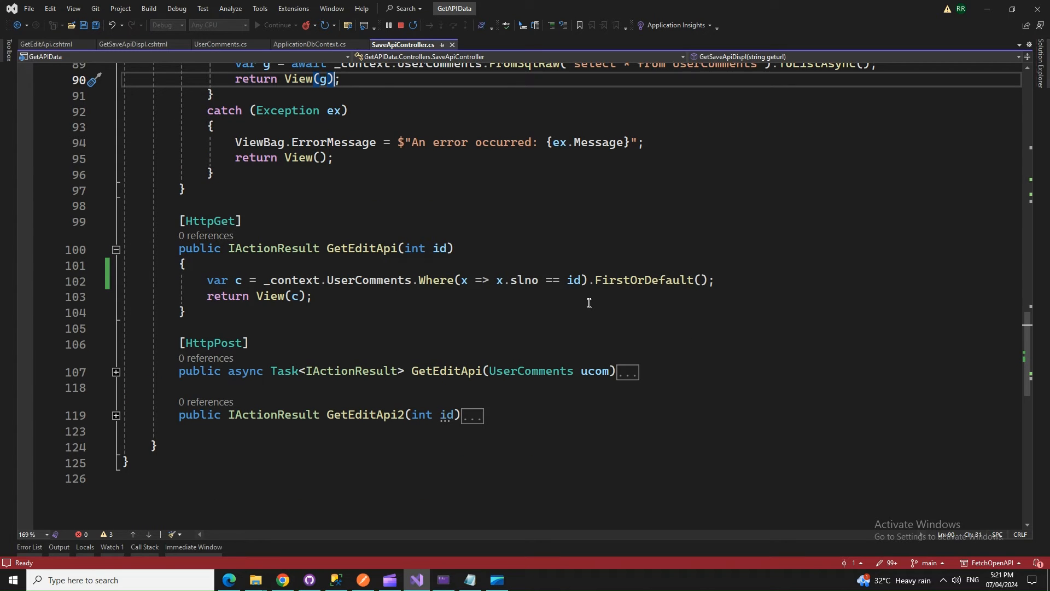
mouse_move(425, 245)
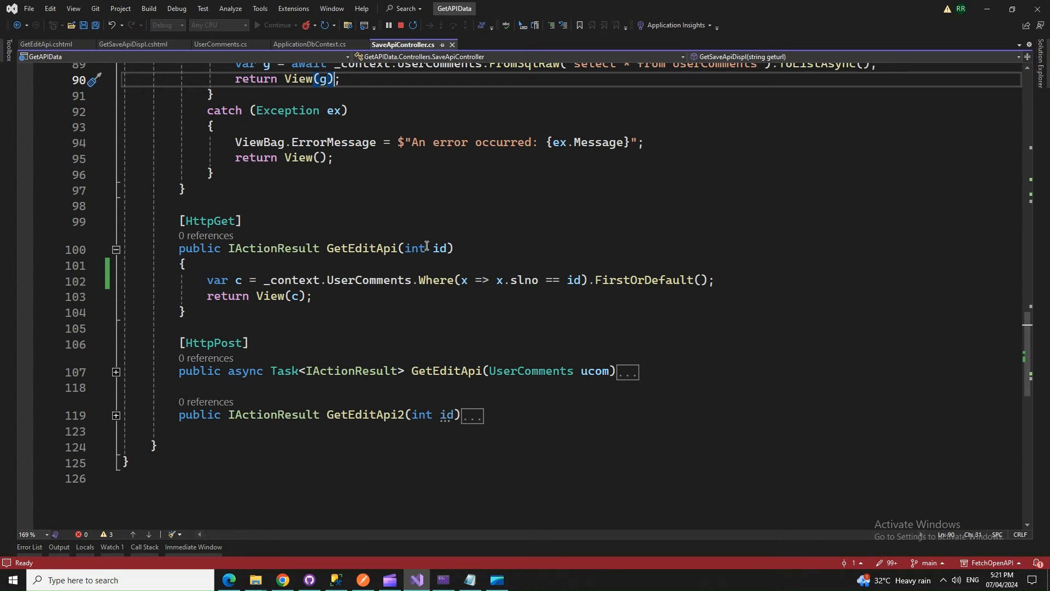
mouse_move(443, 248)
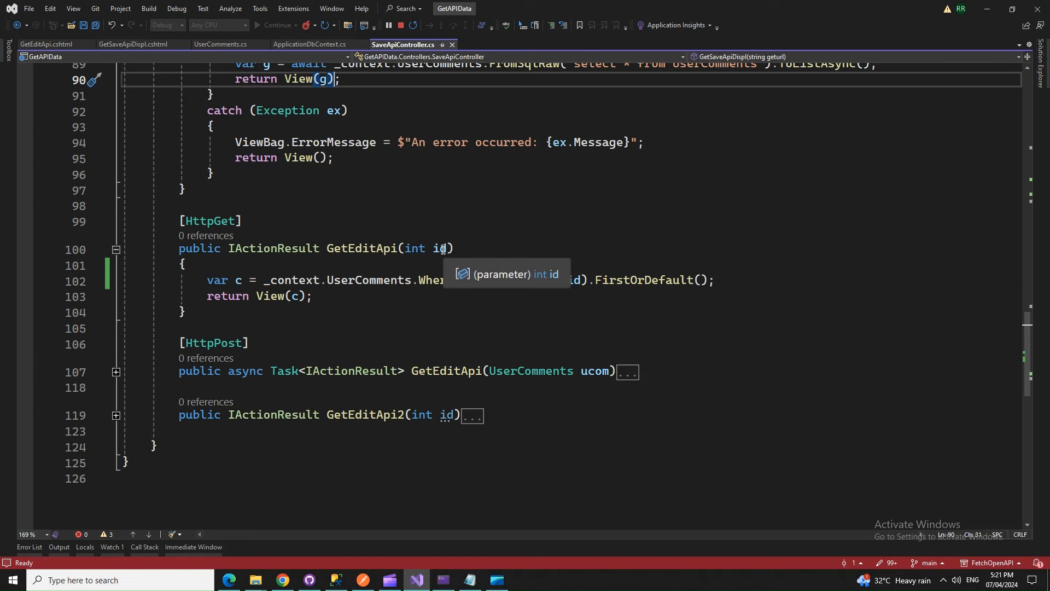
- Expand the HttpPost GetEditApi action and review how it copies edited fields, saves and redirects
scroll(down, 3)
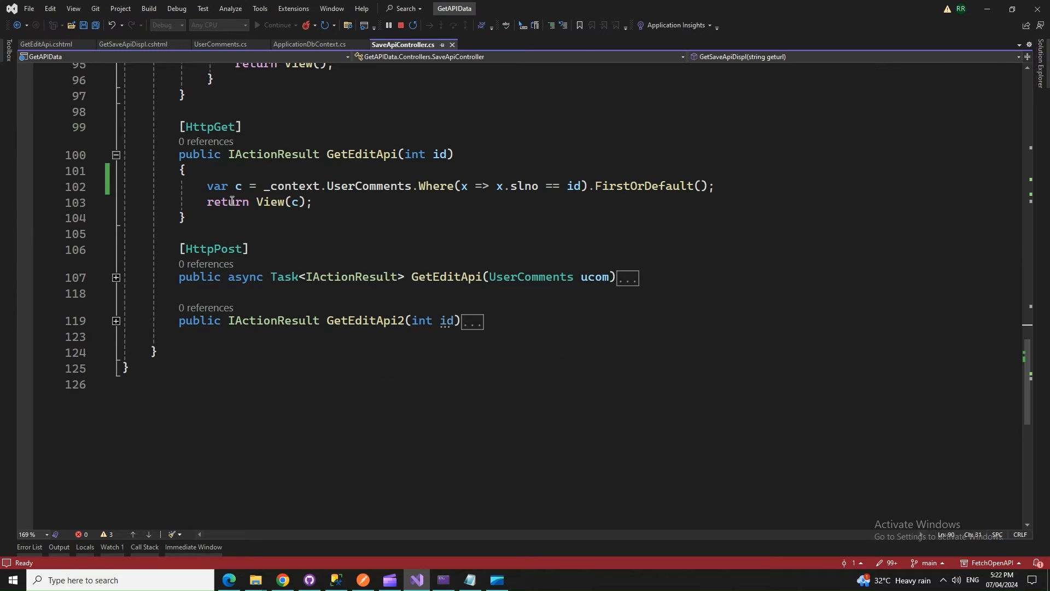
mouse_move(265, 206)
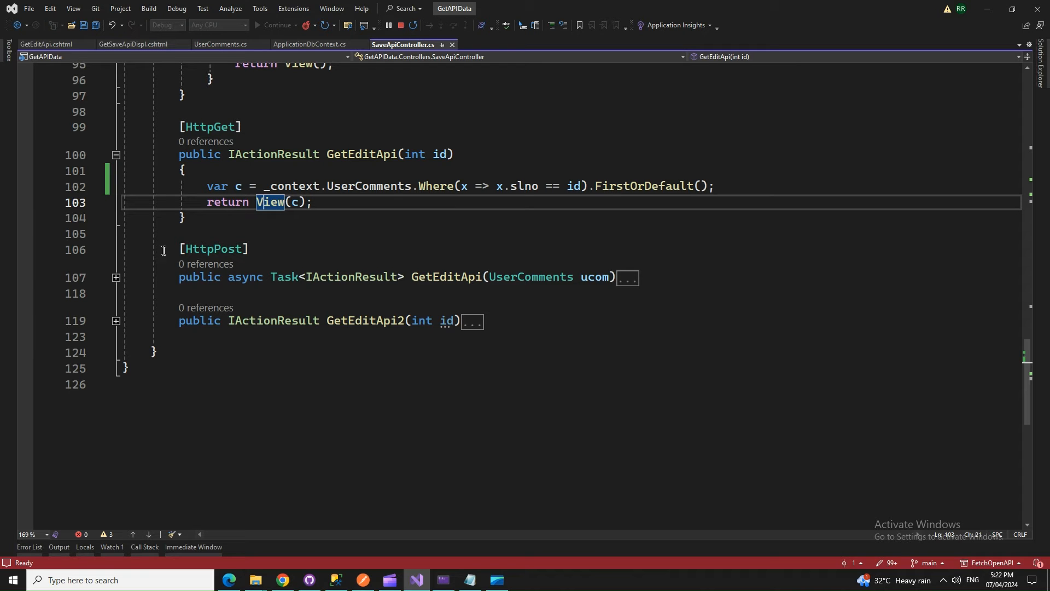
click(115, 276)
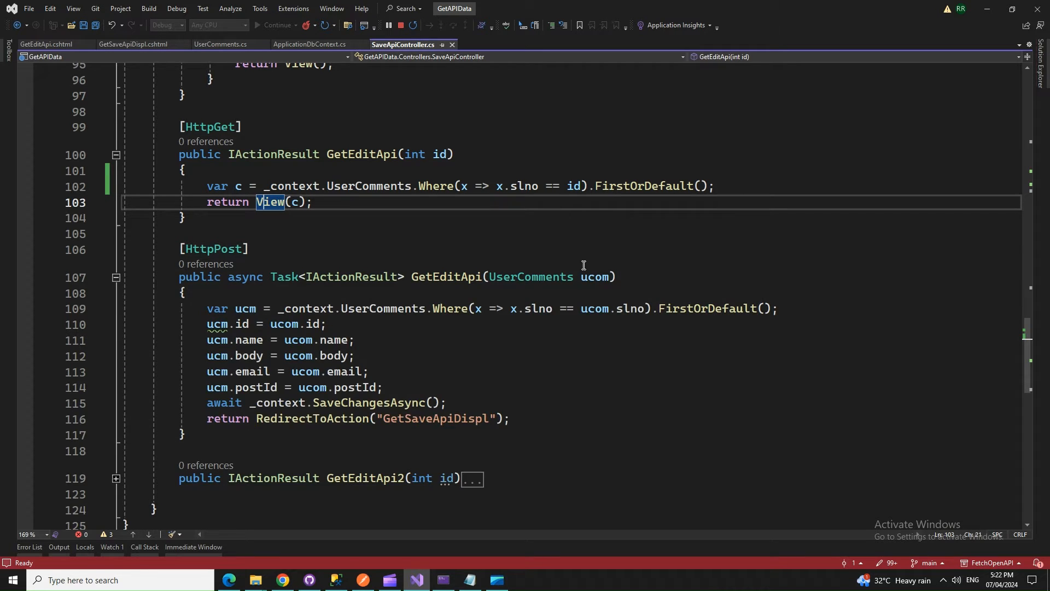
scroll(down, 3)
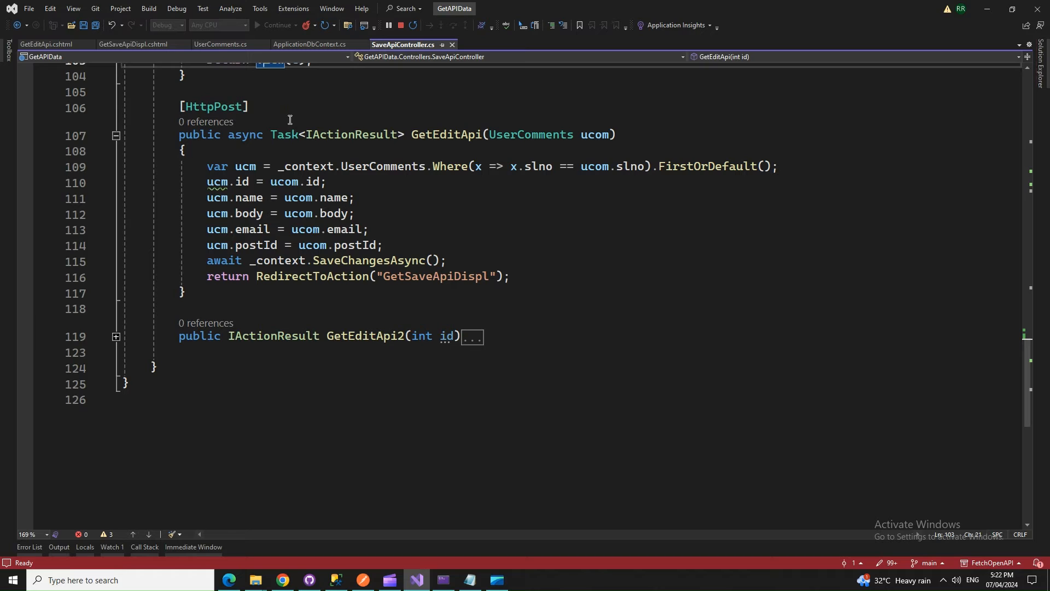
mouse_move(505, 258)
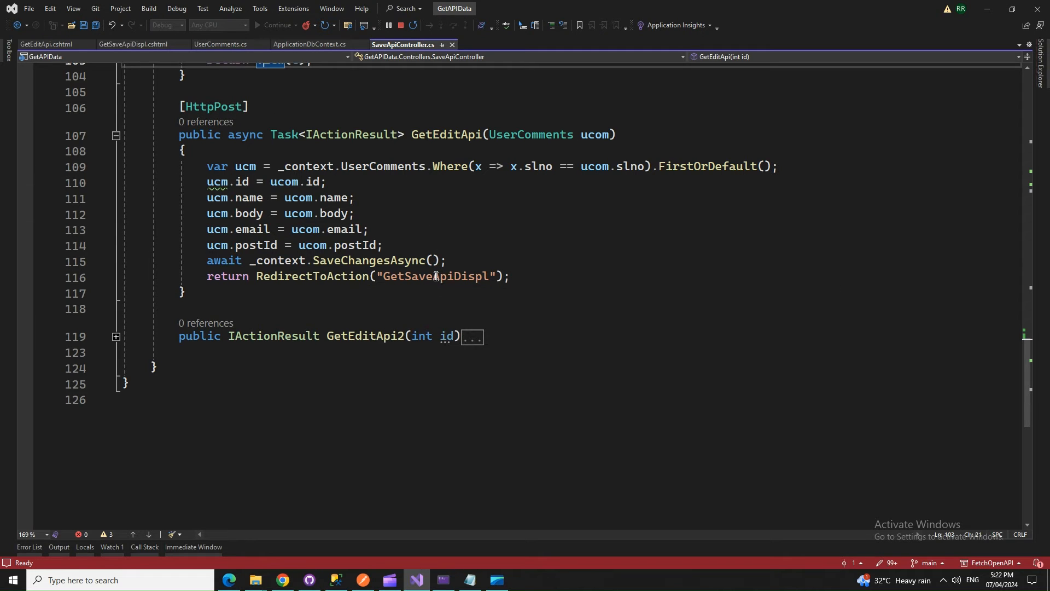
mouse_move(310, 283)
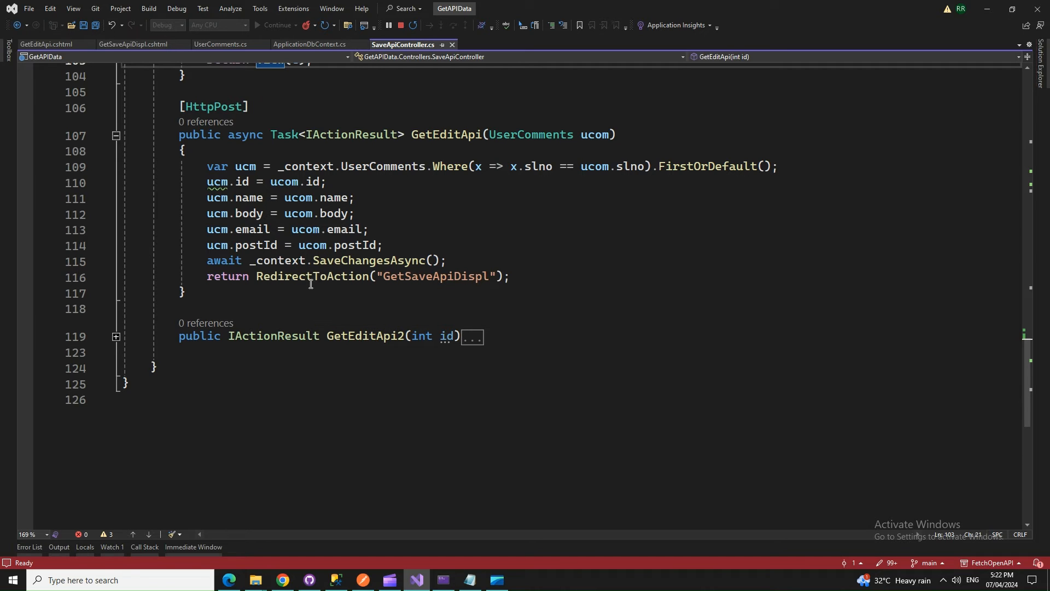
mouse_move(429, 275)
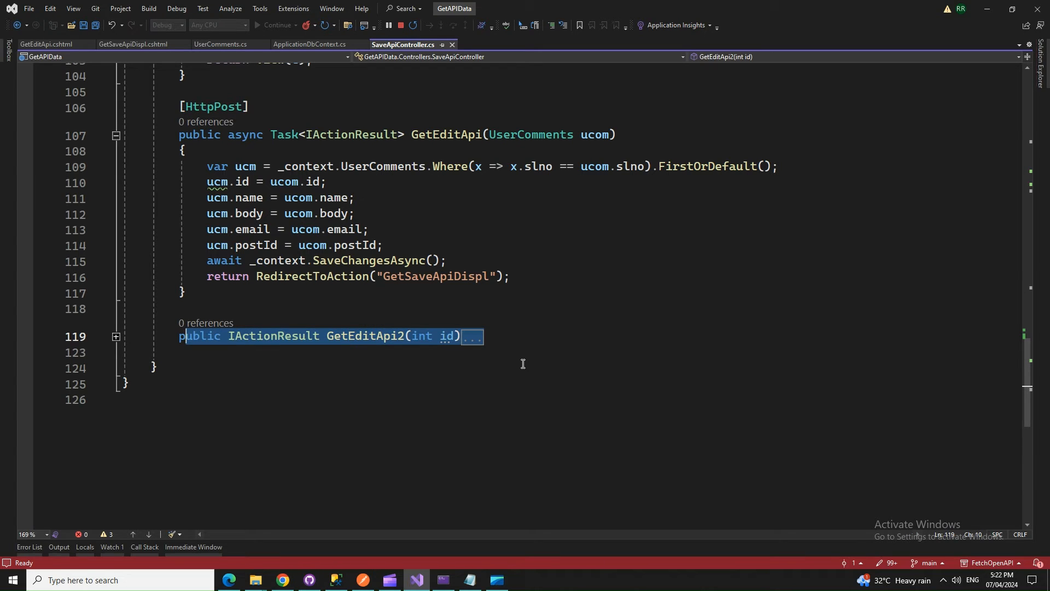
mouse_move(505, 332)
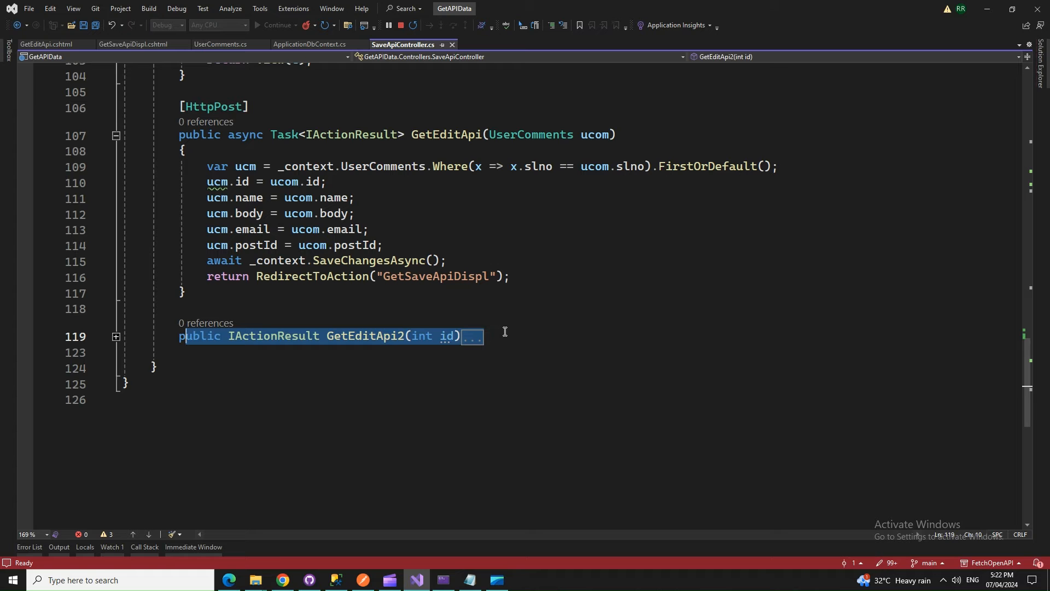
mouse_move(670, 284)
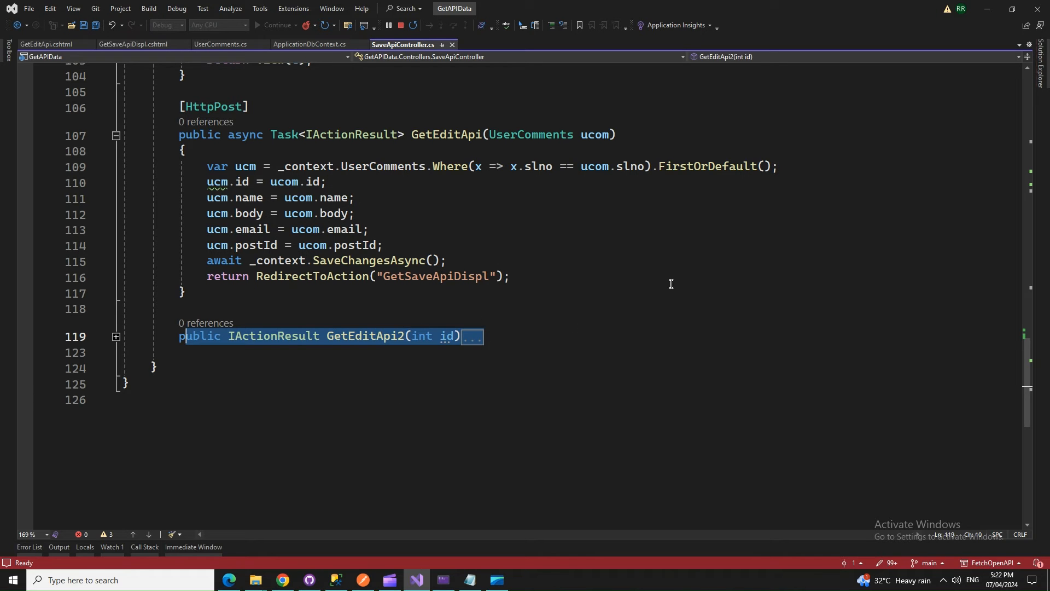
scroll(up, 3)
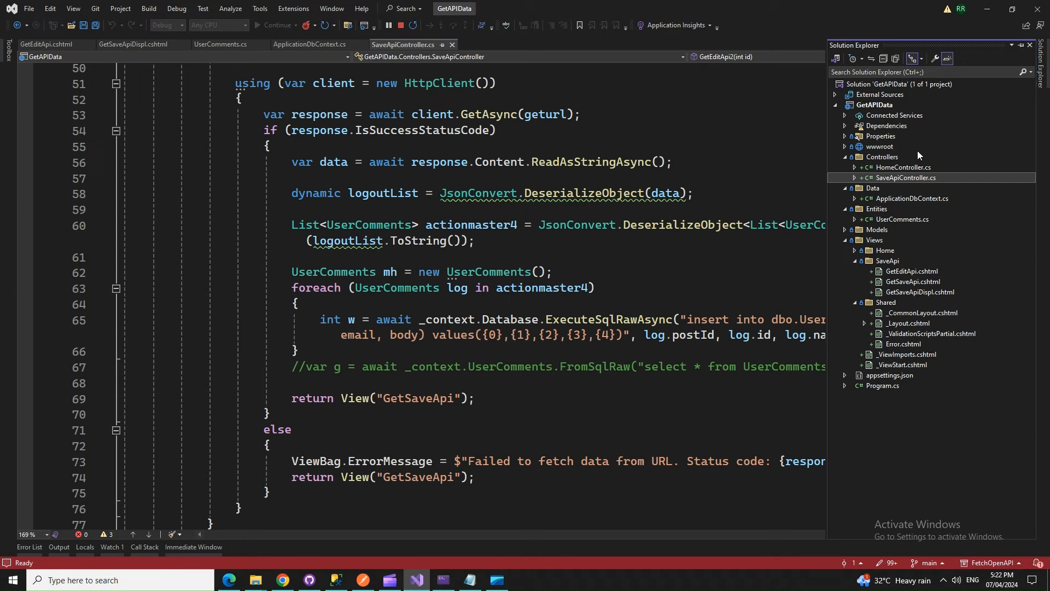
- Show ApplicationDbContext.cs from Solution Explorer, then the UserComments entity class
click(912, 198)
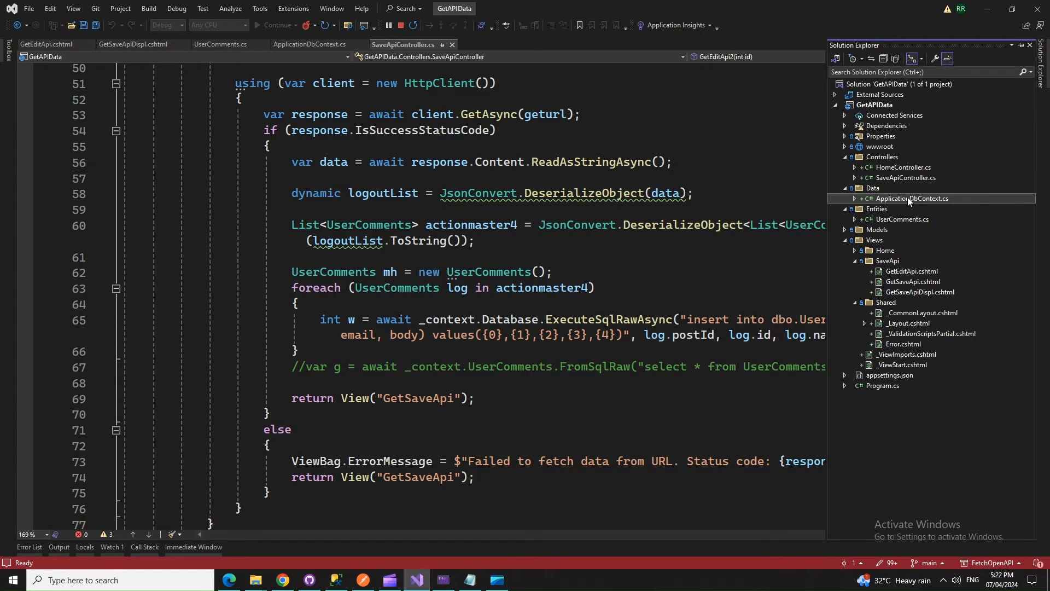
double_click(909, 198)
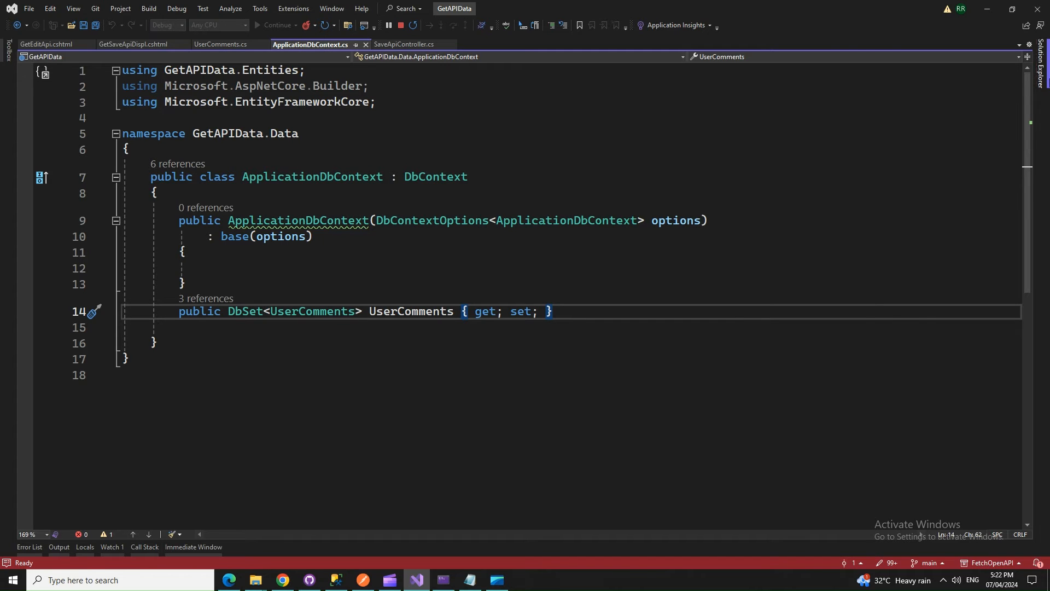
click(1044, 60)
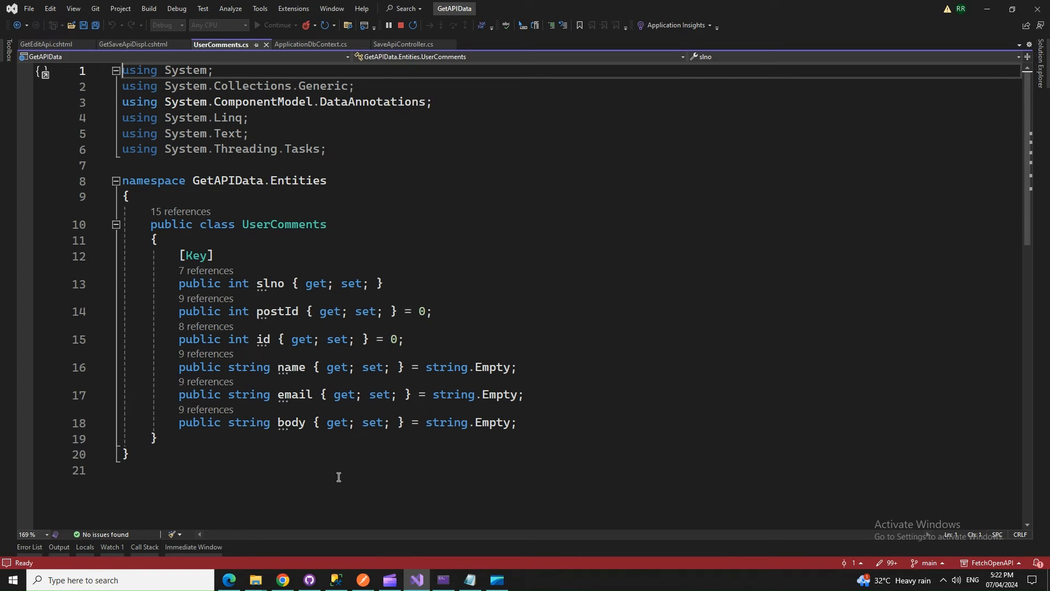
mouse_move(270, 282)
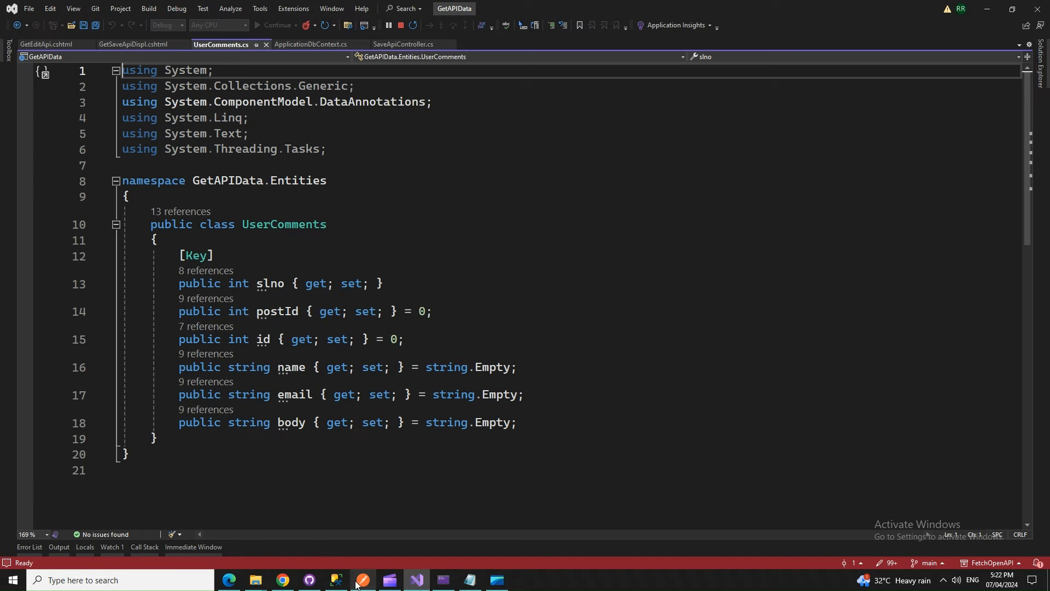
click(362, 584)
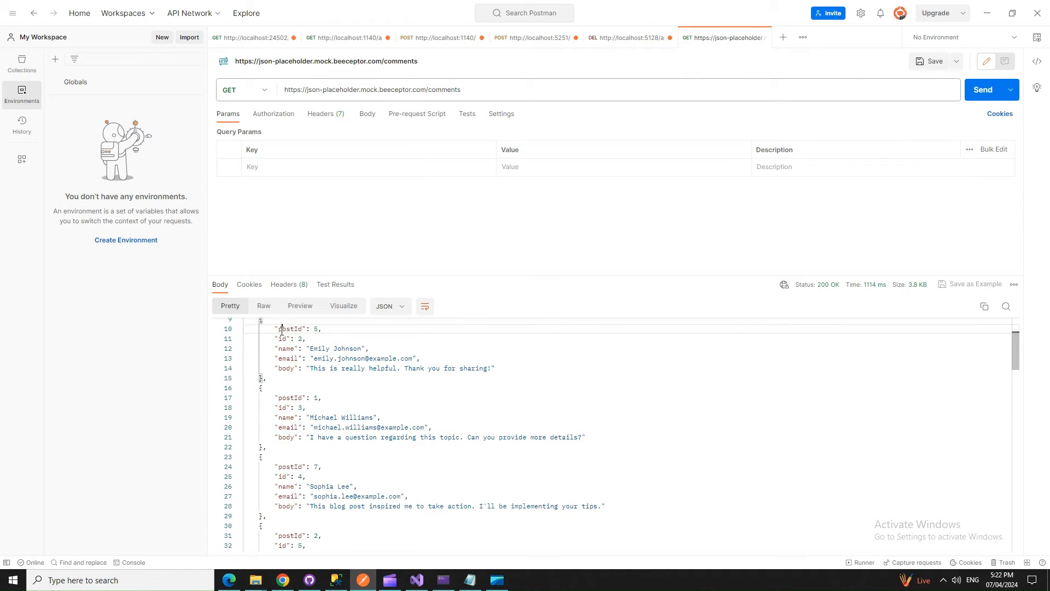
double_click(283, 338)
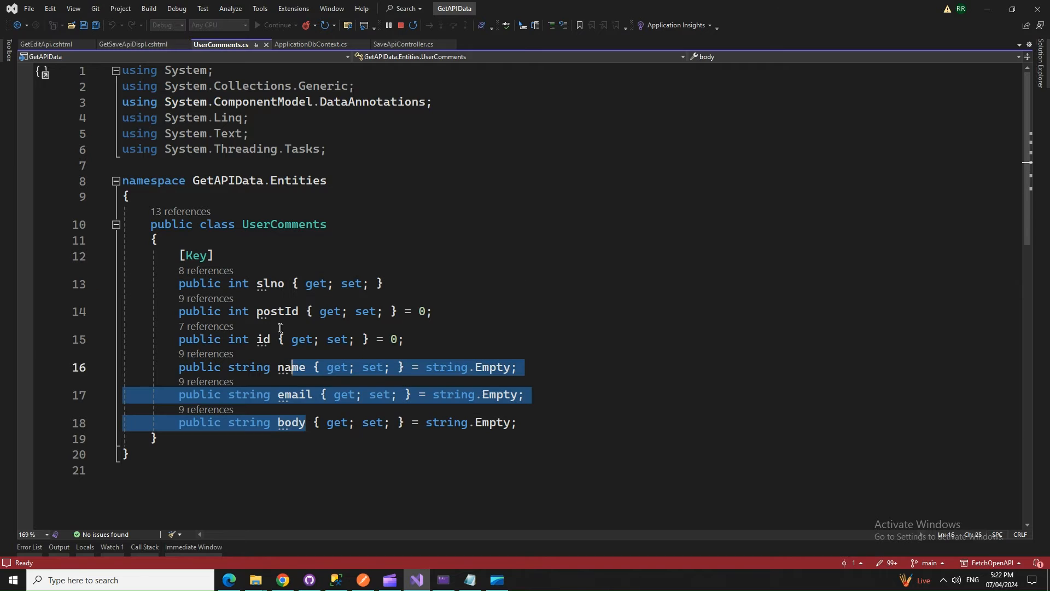
click(153, 439)
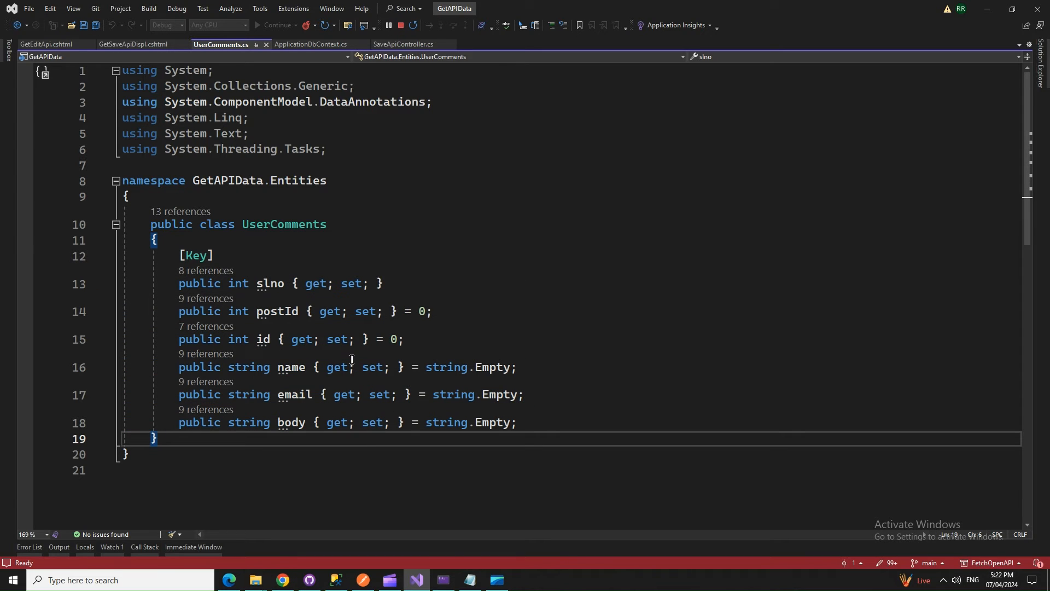
mouse_move(256, 201)
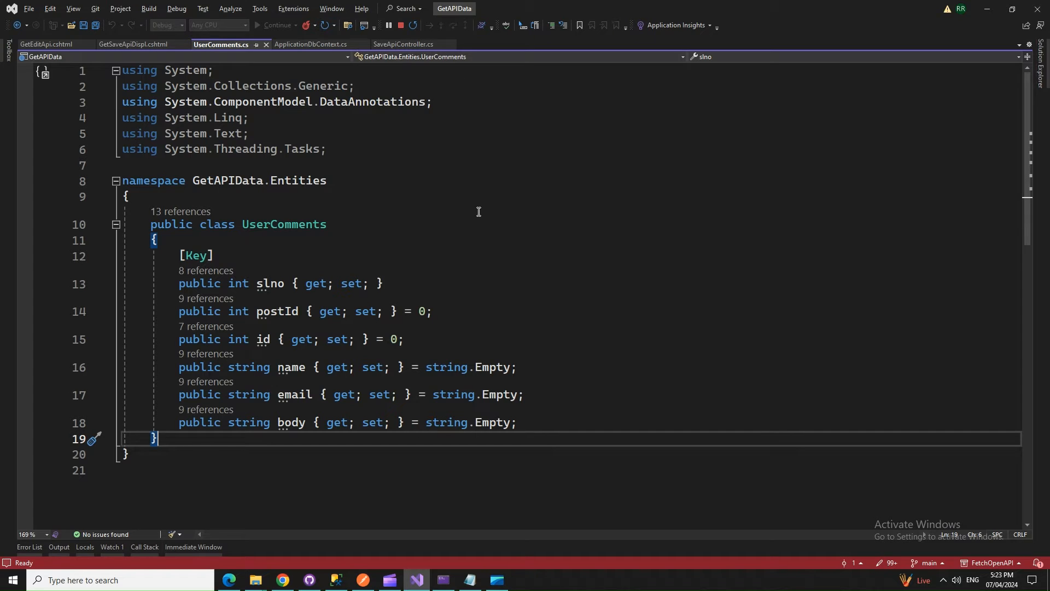
mouse_move(506, 504)
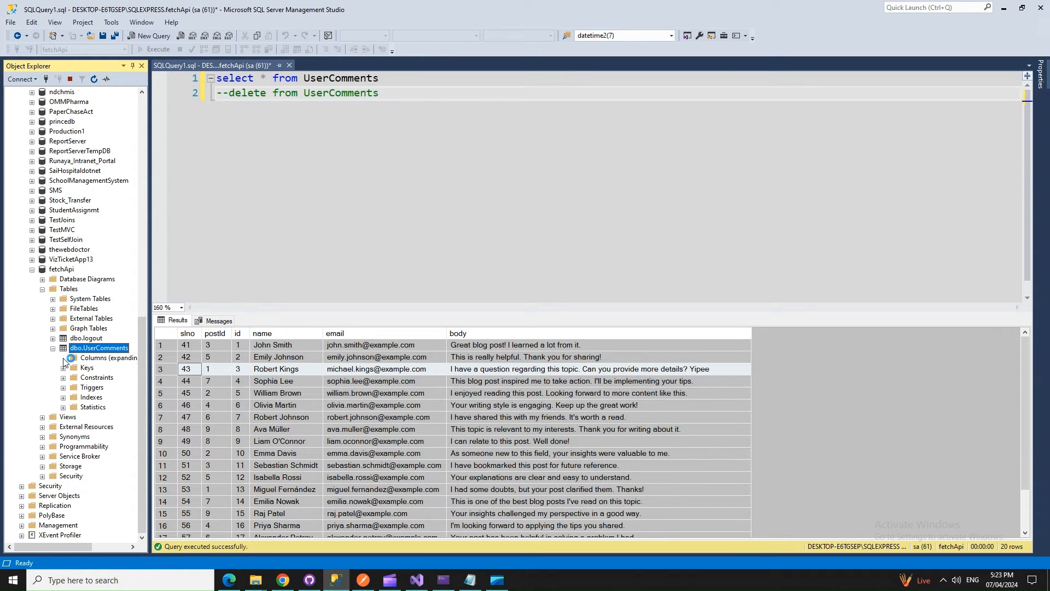
- Expand dbo.UserComments columns (slno, postId, id, name, email, body), then return to Visual Studio
click(54, 357)
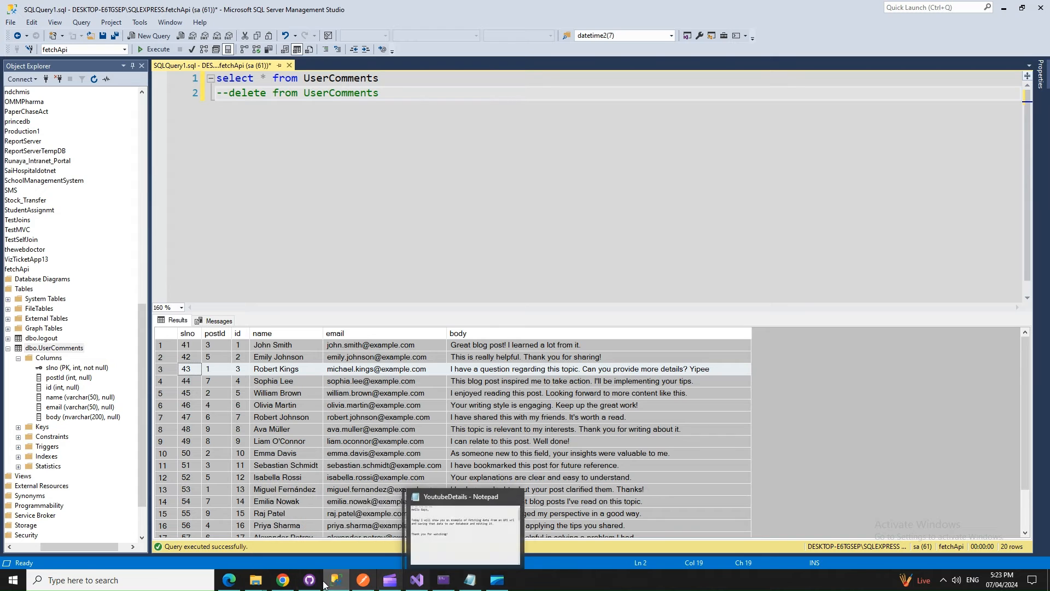
click(415, 579)
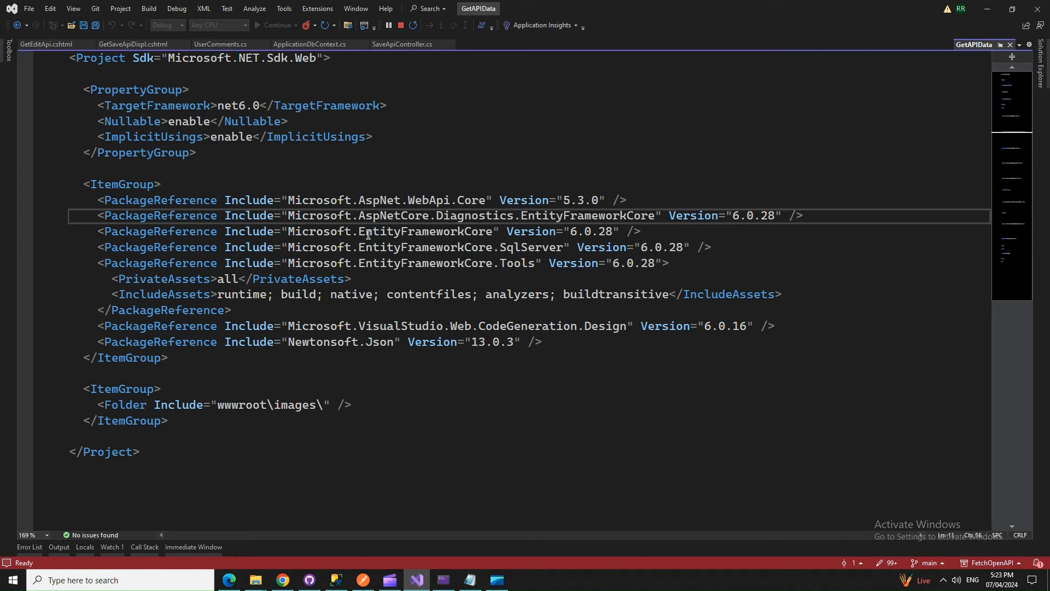
- Review the EntityFrameworkCore.SqlServer package reference in the .csproj and return to SaveApiController
click(419, 246)
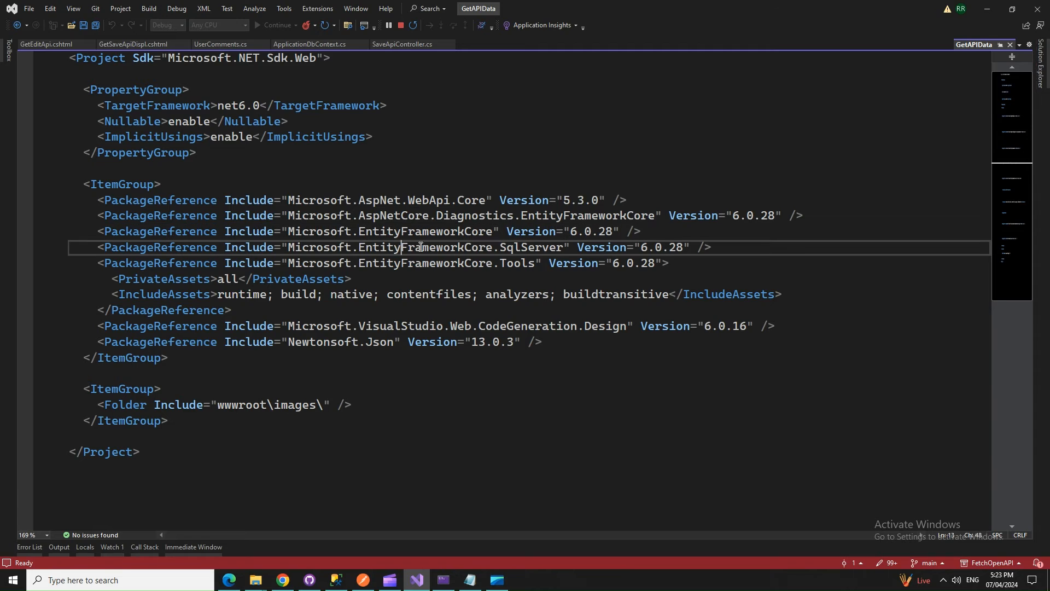
mouse_move(392, 310)
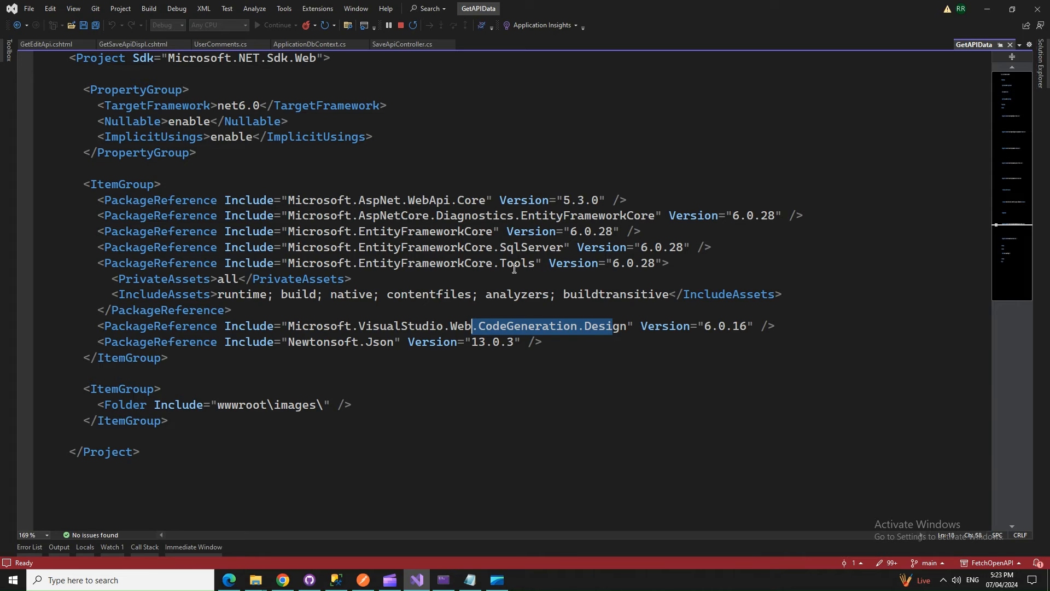
mouse_move(310, 351)
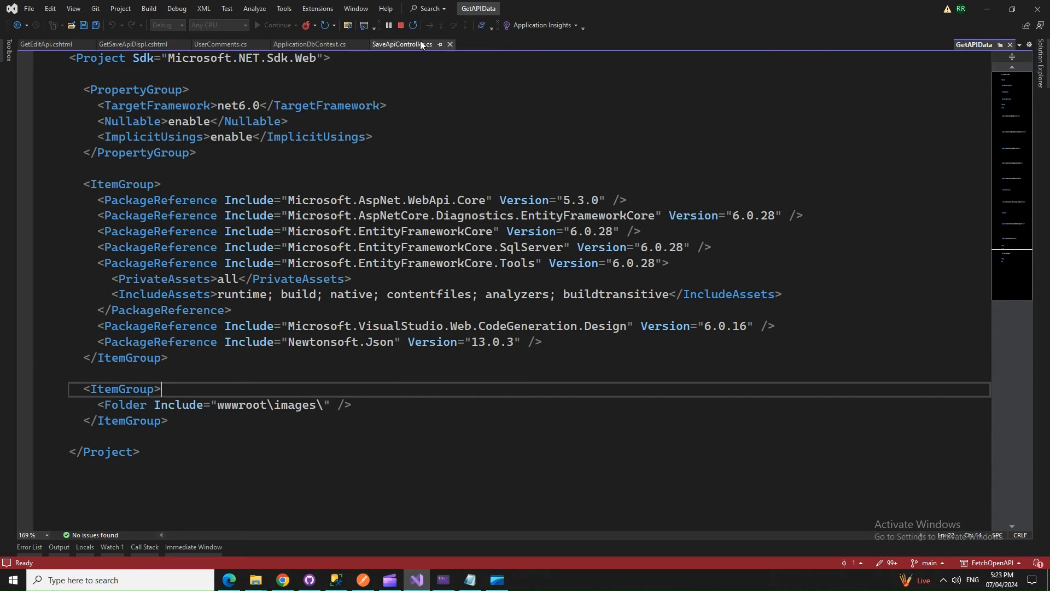
click(402, 44)
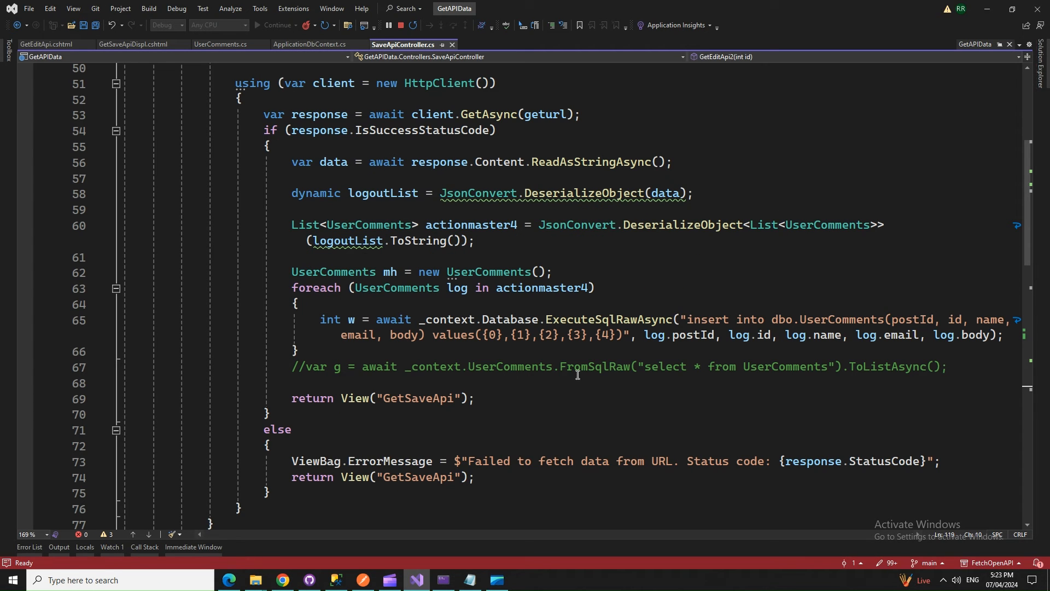
scroll(up, 3)
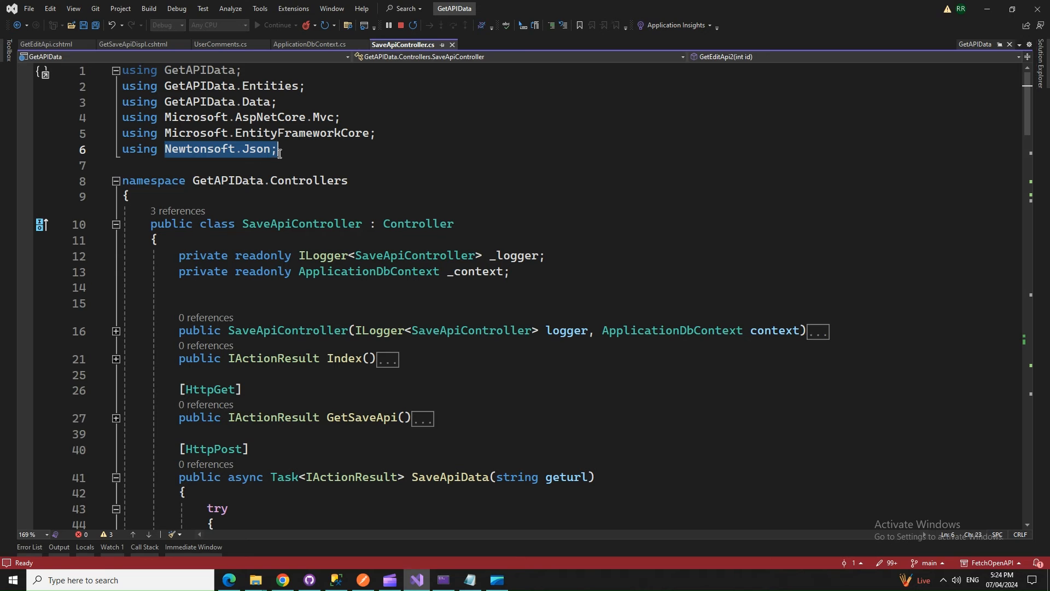
double_click(198, 149)
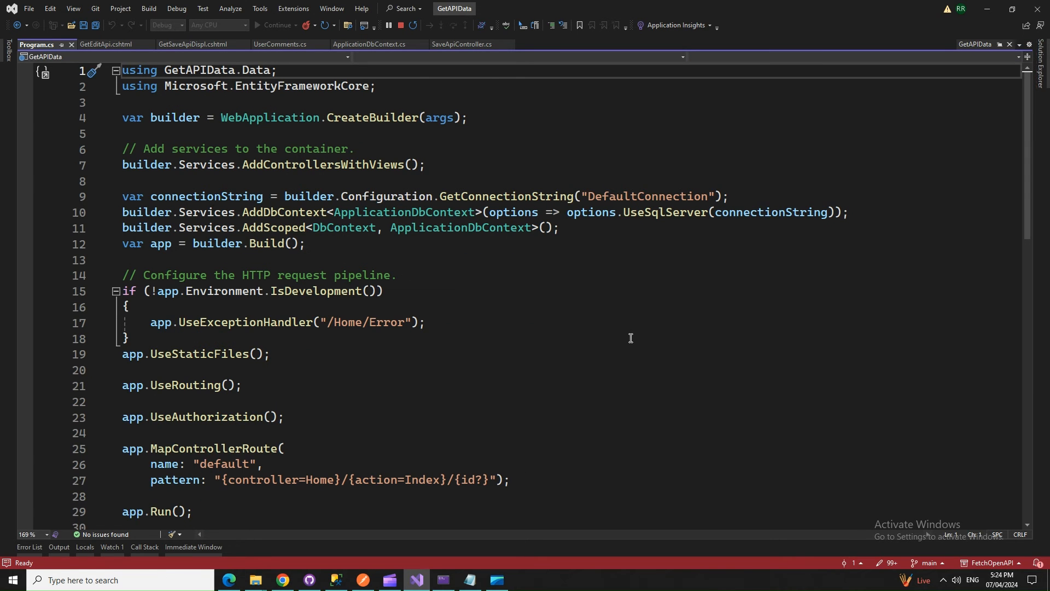
- Scroll through Program.cs before showing the appsettings.json DefaultConnection string
scroll(down, 3)
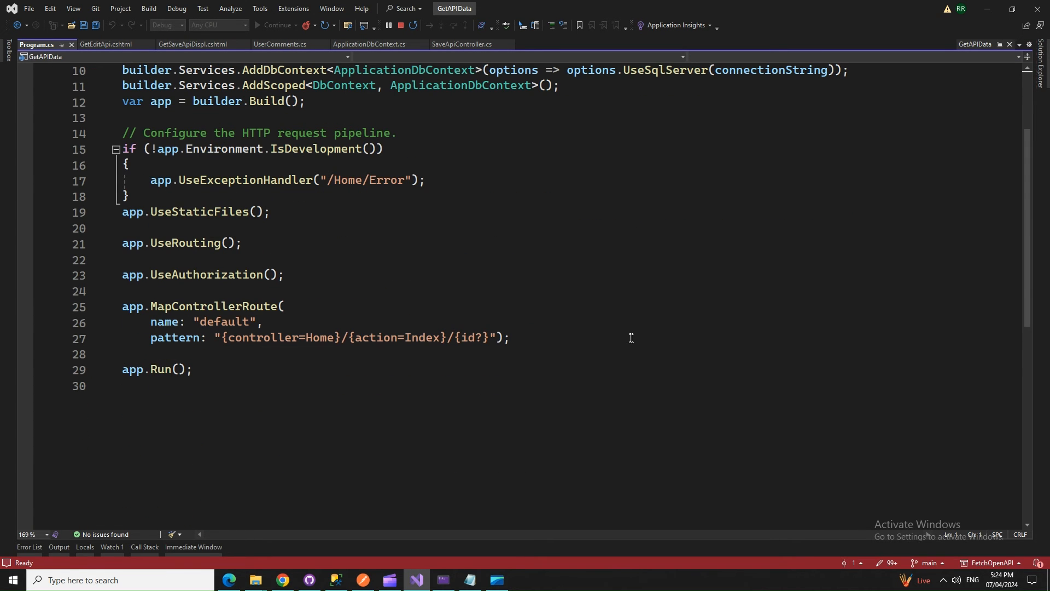
scroll(up, 3)
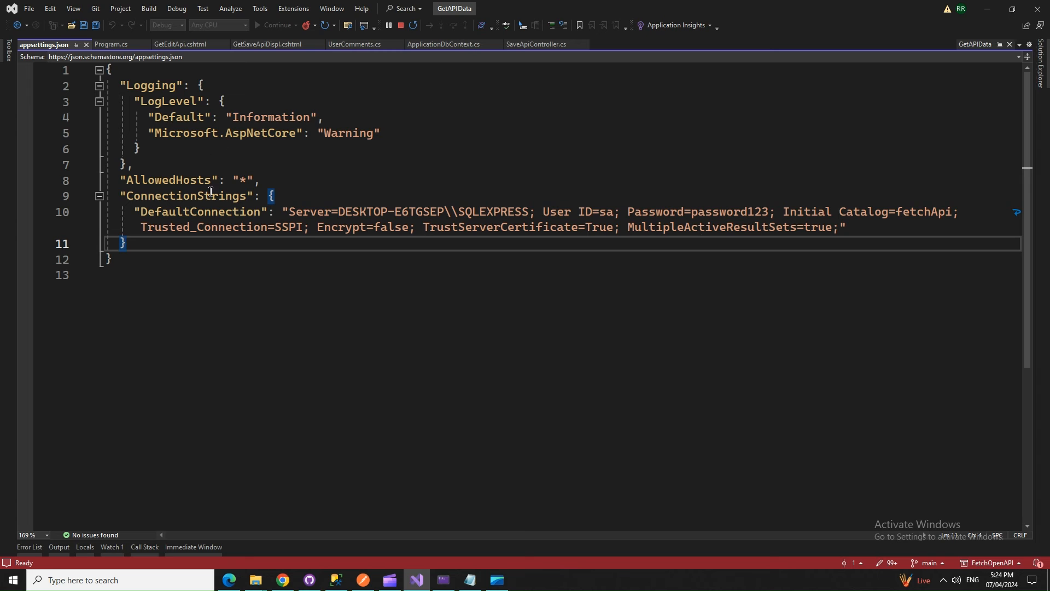
mouse_move(277, 141)
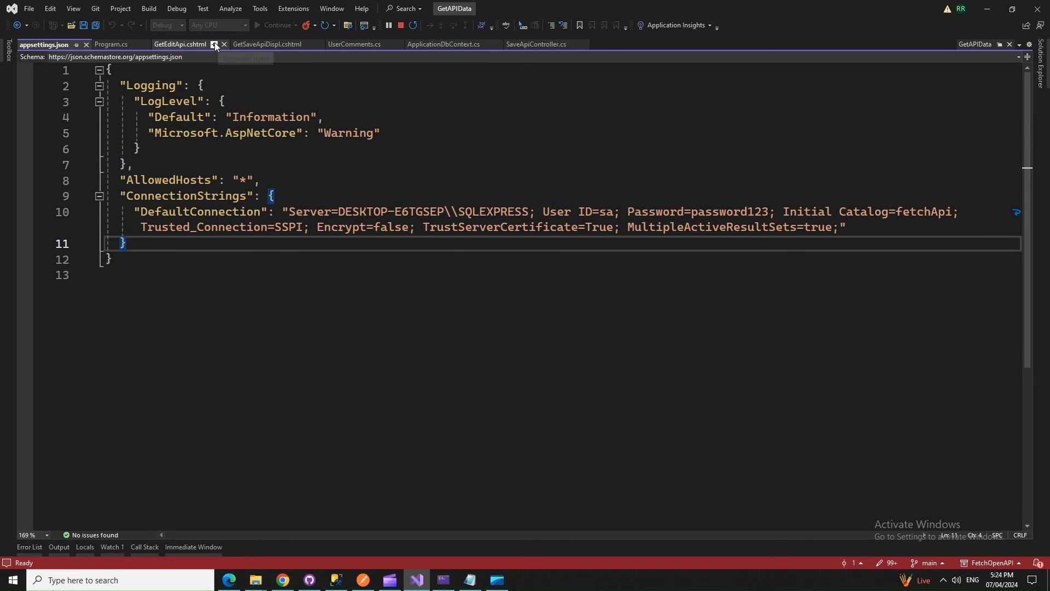
- Cycle through GetEditApi.cshtml, GetSaveApiDispl.cshtml, UserComments.cs and back to SaveApiController.cs
click(178, 44)
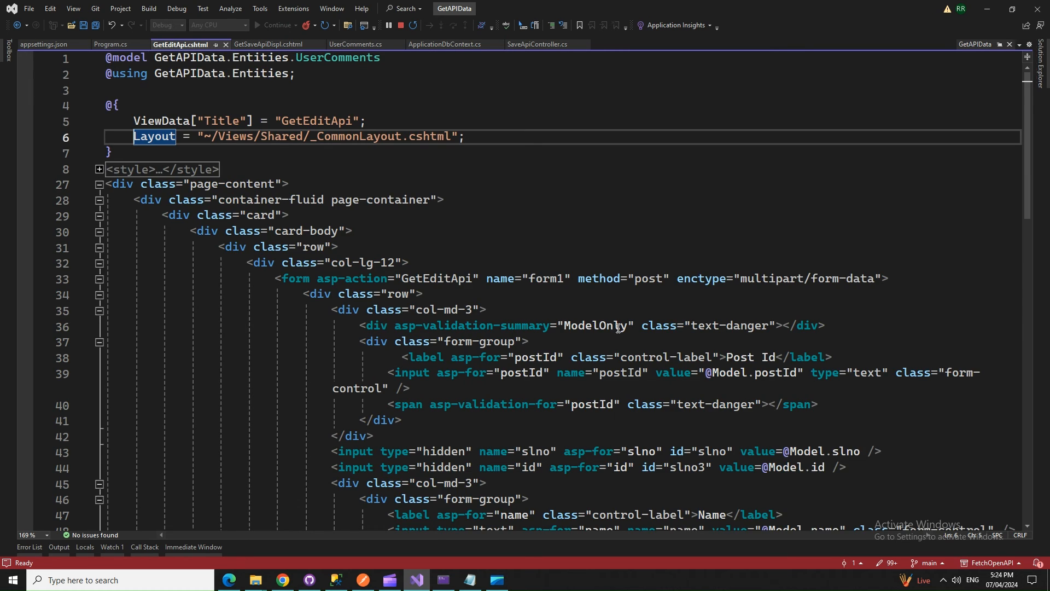
scroll(down, 3)
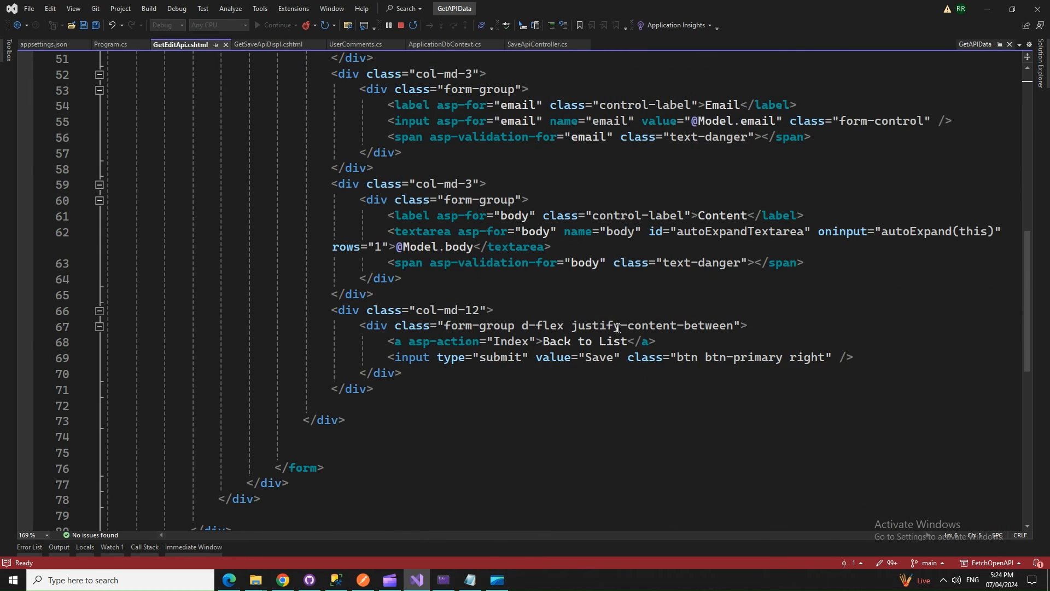
scroll(up, 3)
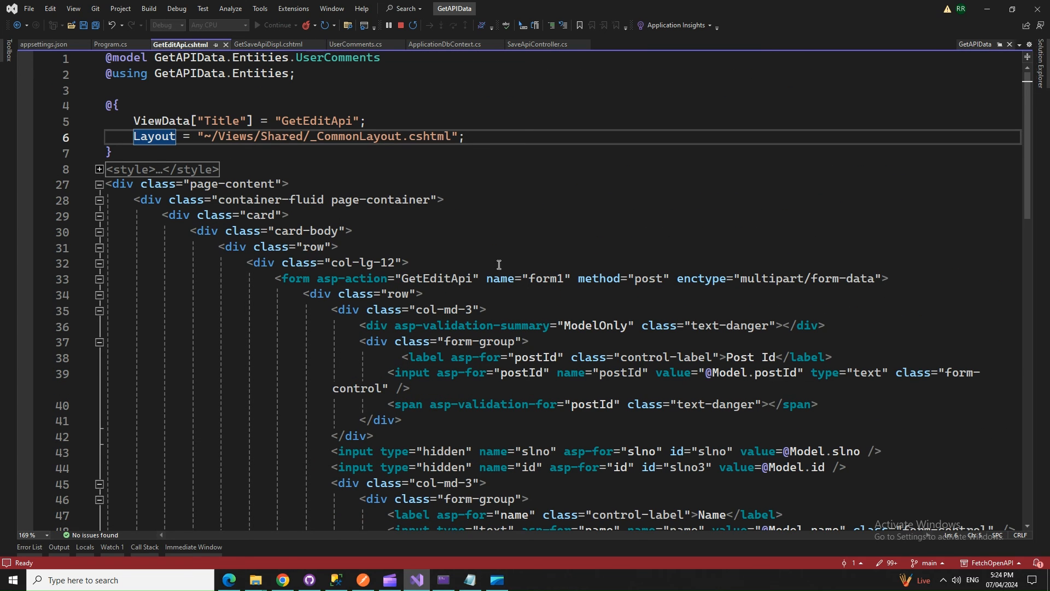
click(270, 43)
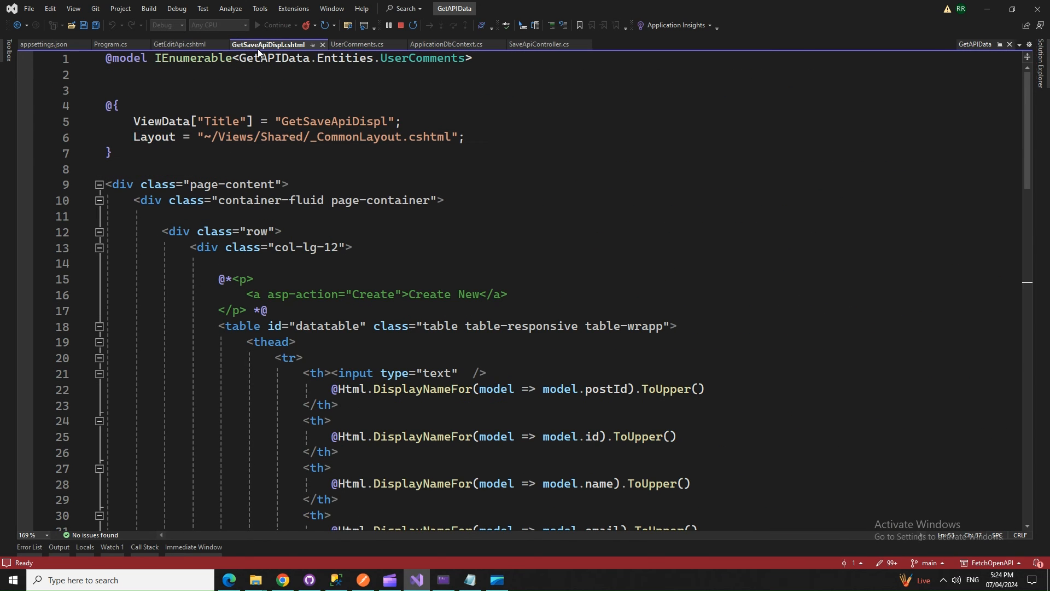
click(357, 43)
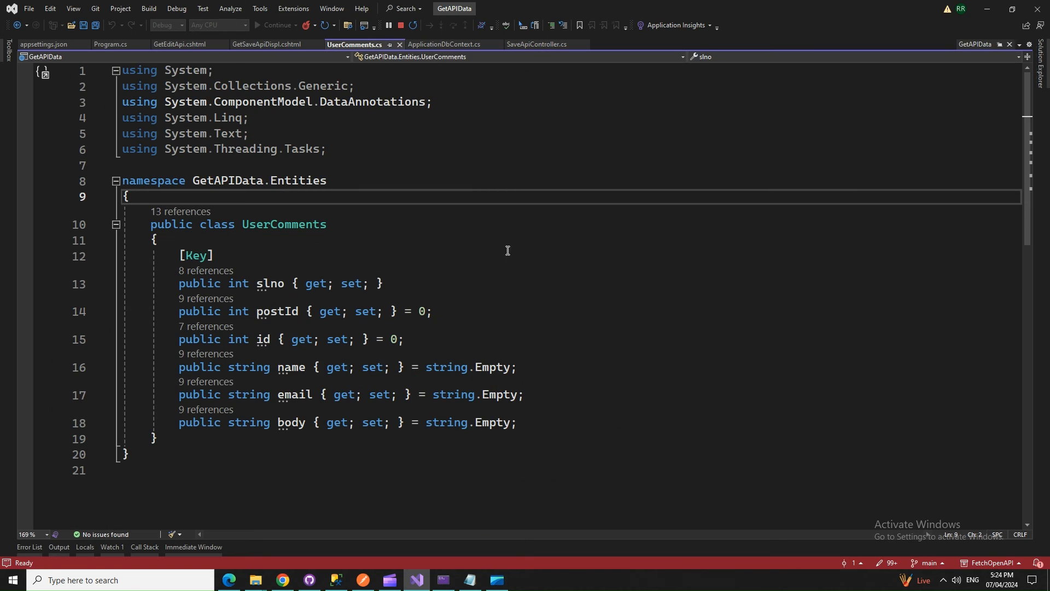
click(536, 43)
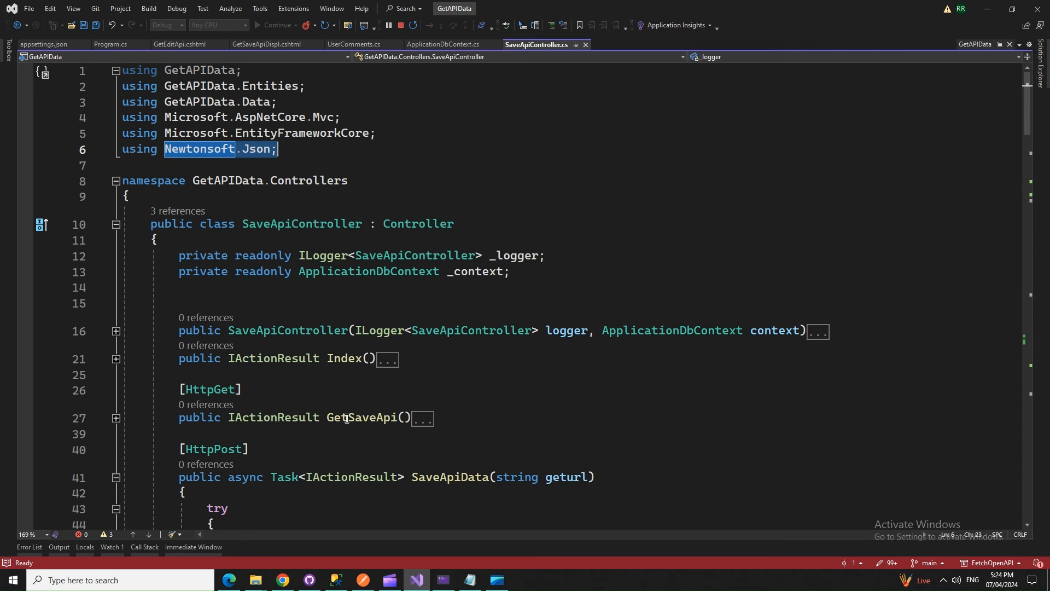
mouse_move(281, 579)
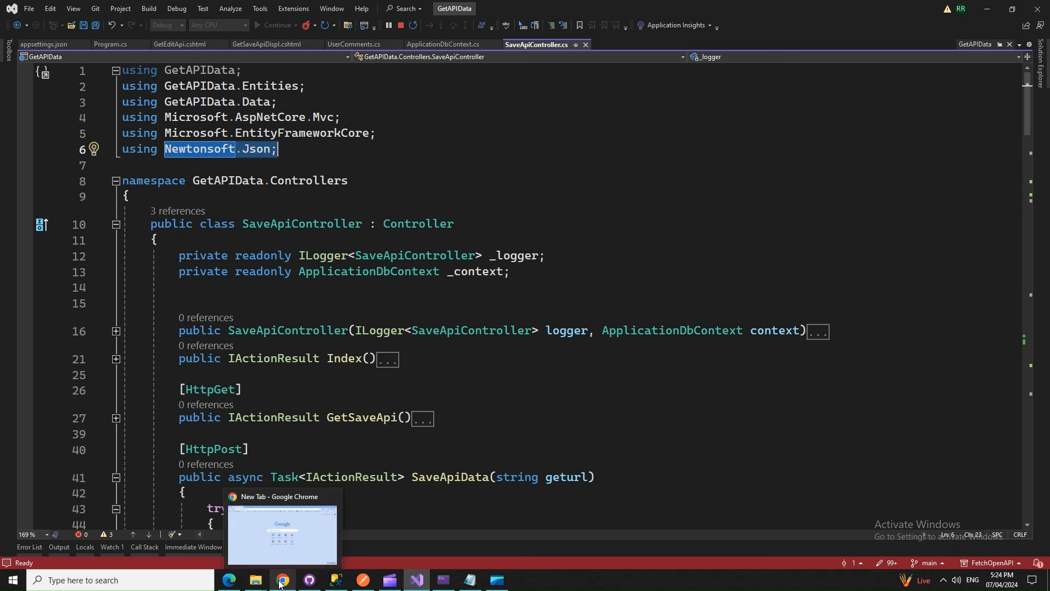
- On the Save API Data page, submit the form with an empty api url to get "URL is required"
click(281, 533)
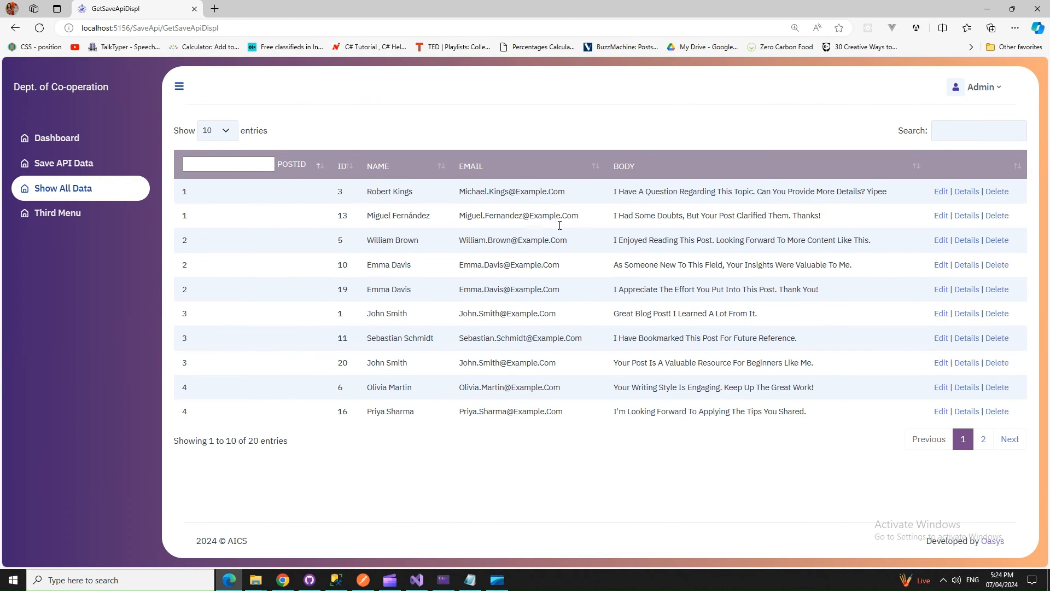
click(64, 163)
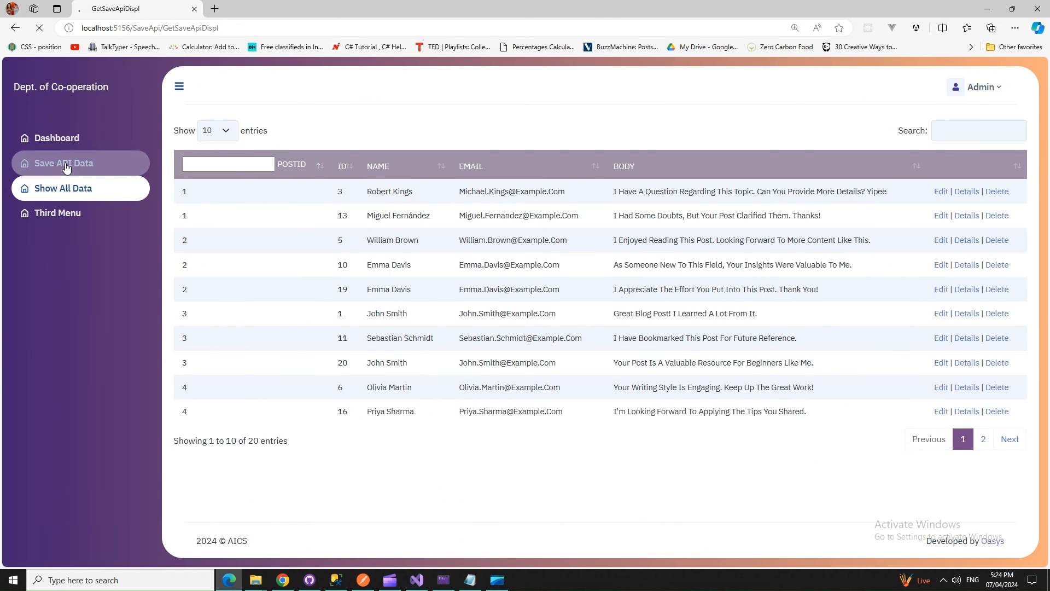
click(63, 163)
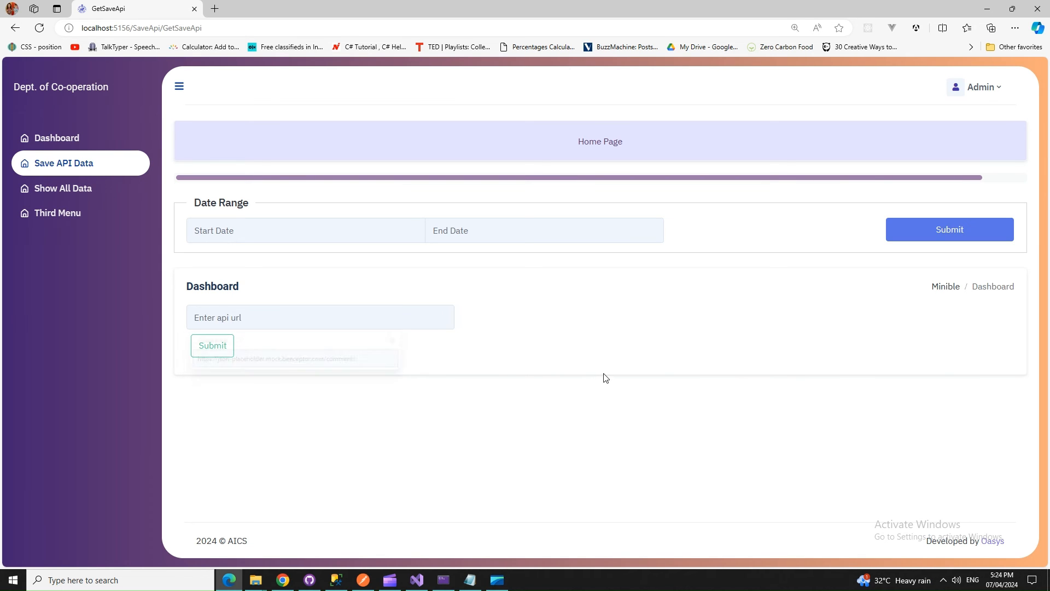
click(212, 345)
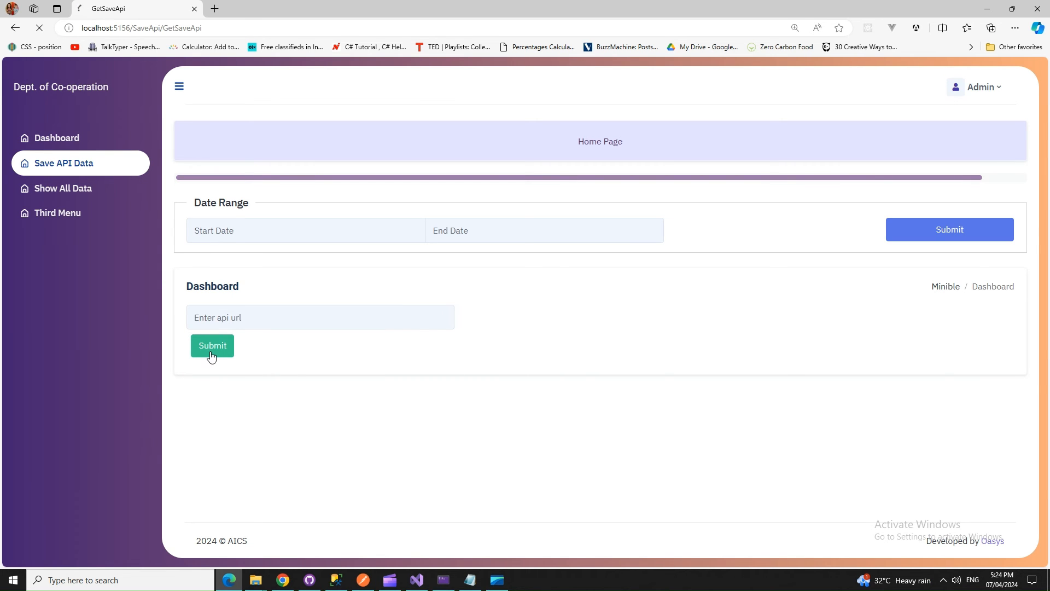
click(211, 344)
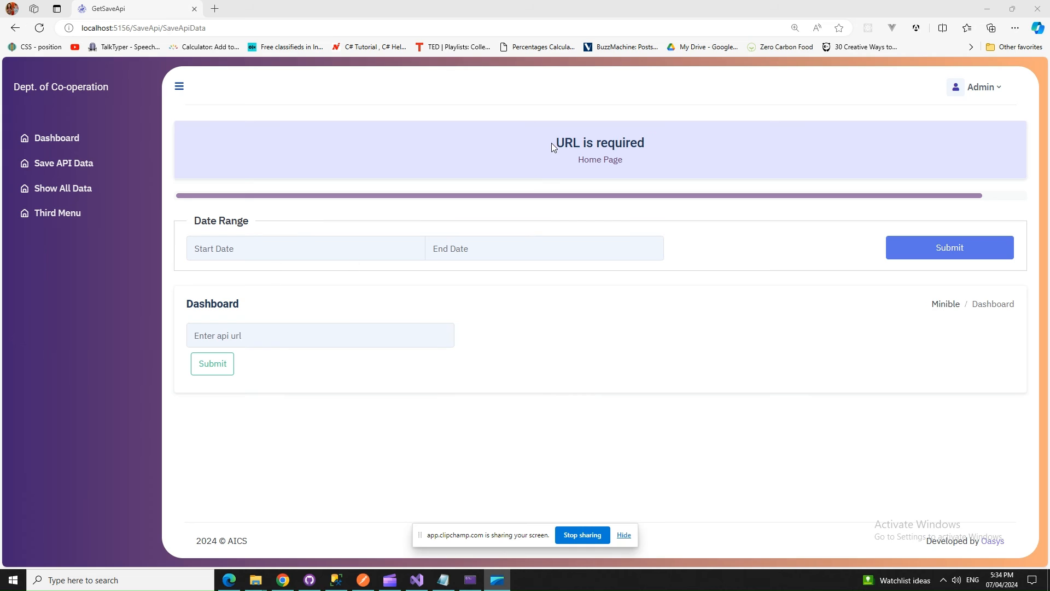
click(320, 335)
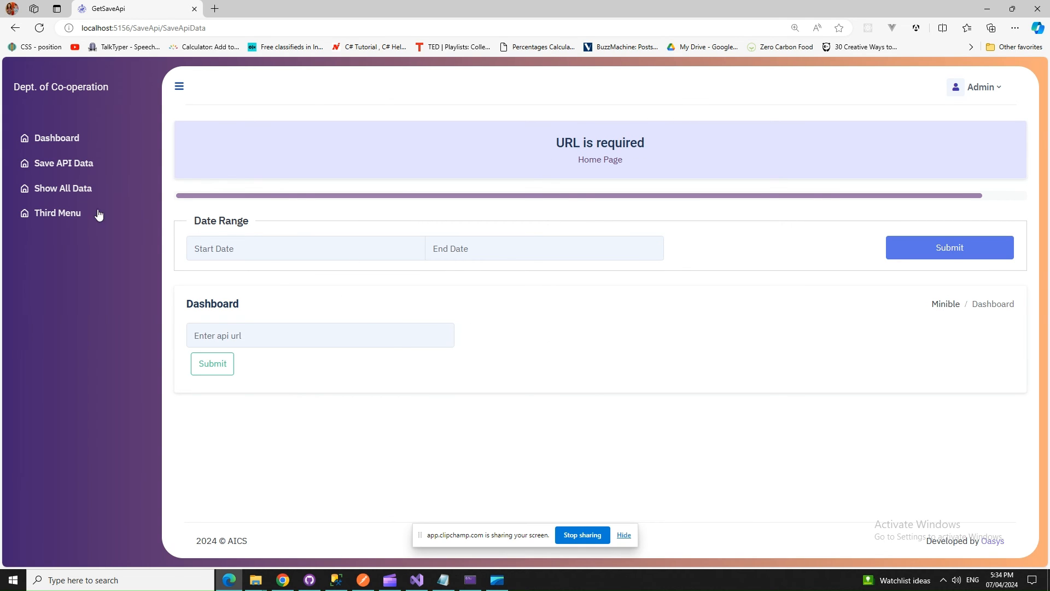
- Go to Show All Data to list the saved comments
click(63, 188)
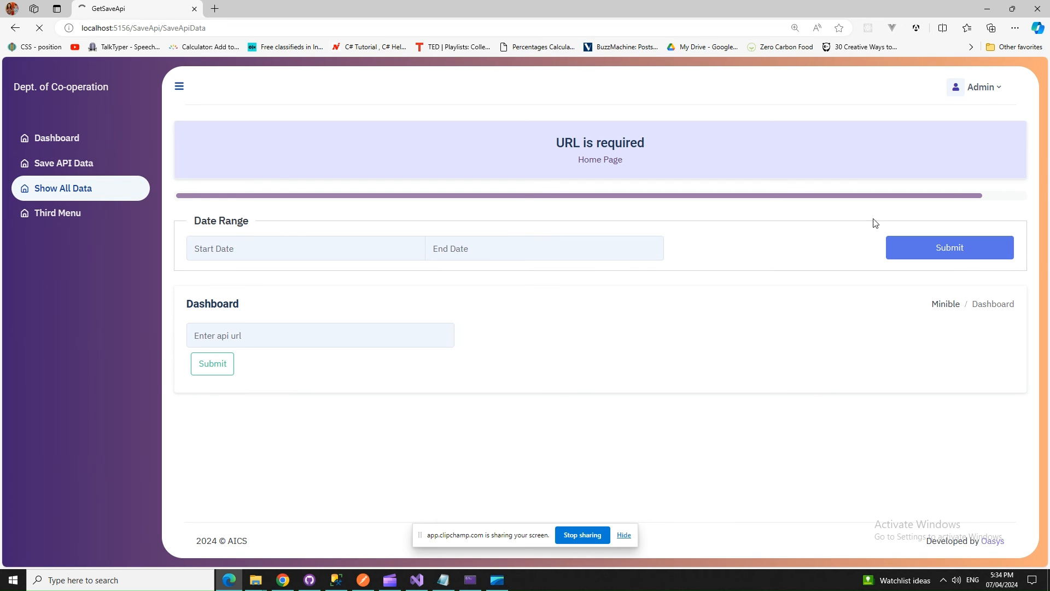
mouse_move(623, 476)
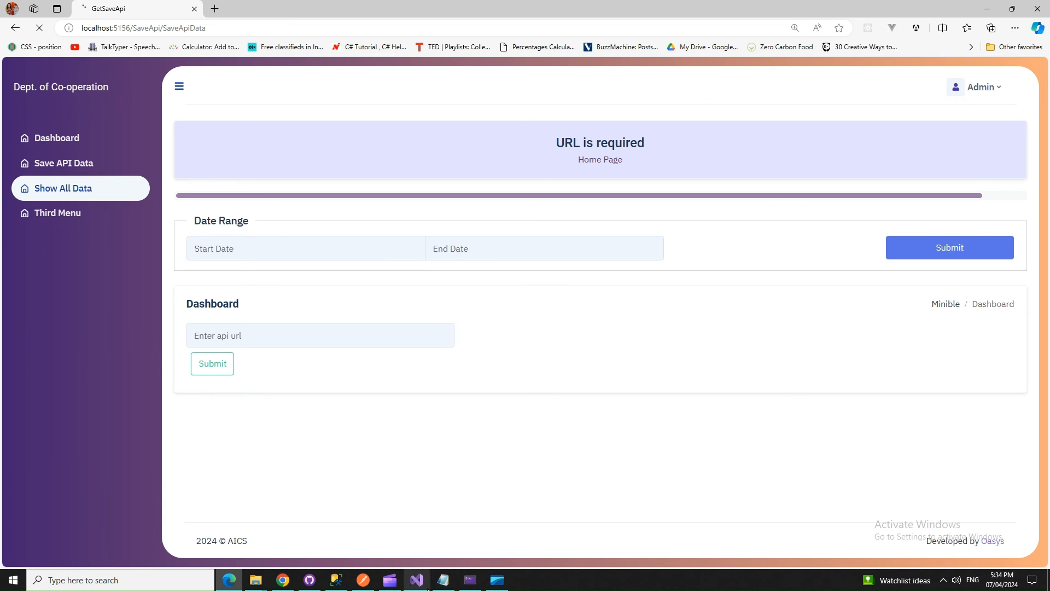
mouse_move(499, 380)
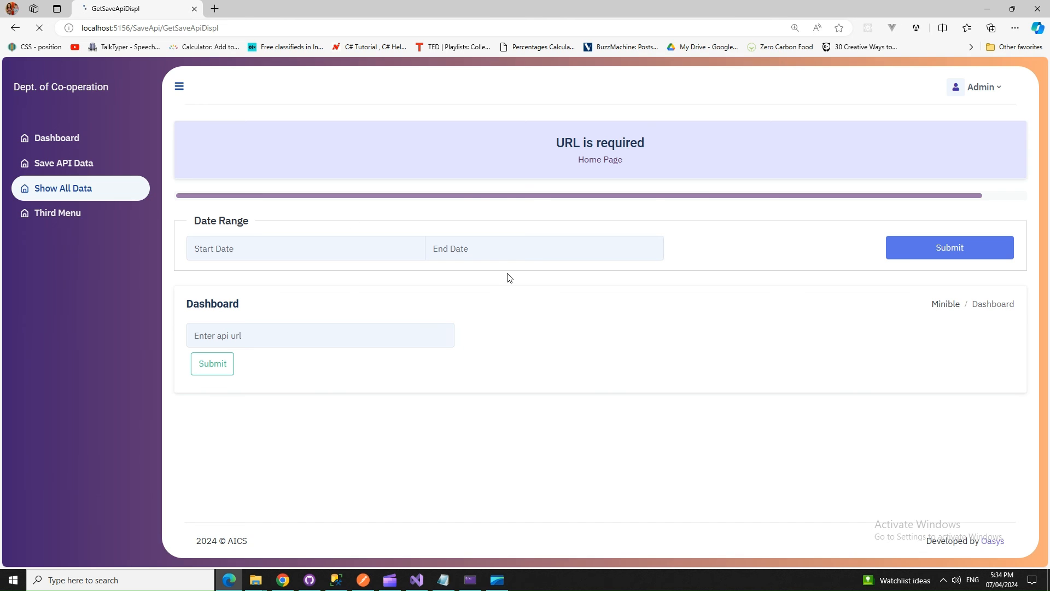
click(62, 188)
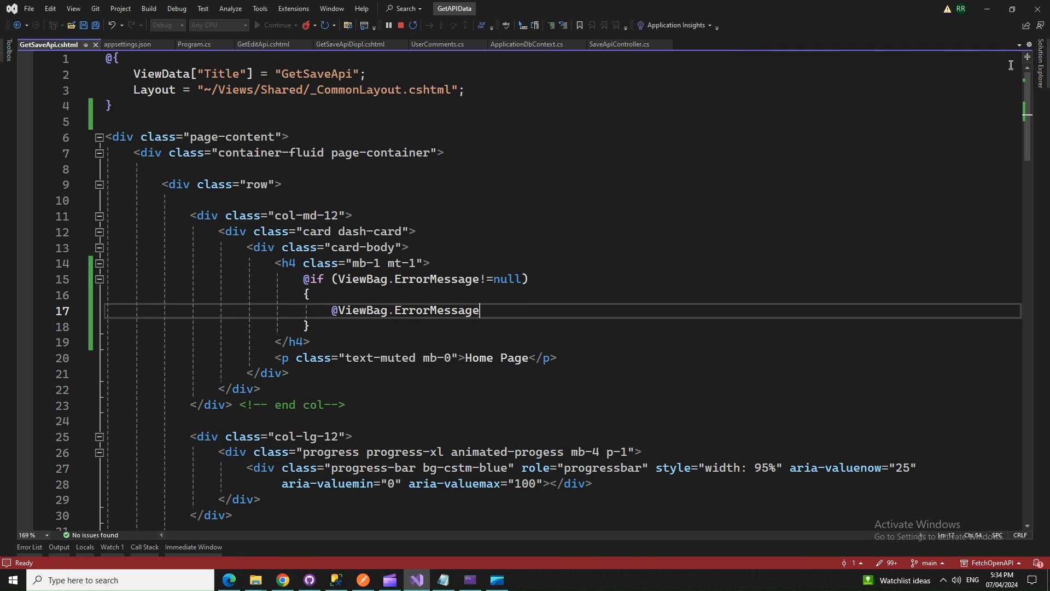
- Show the GetSaveApi.cshtml markup around the ViewBag.ErrorMessage block
scroll(down, 3)
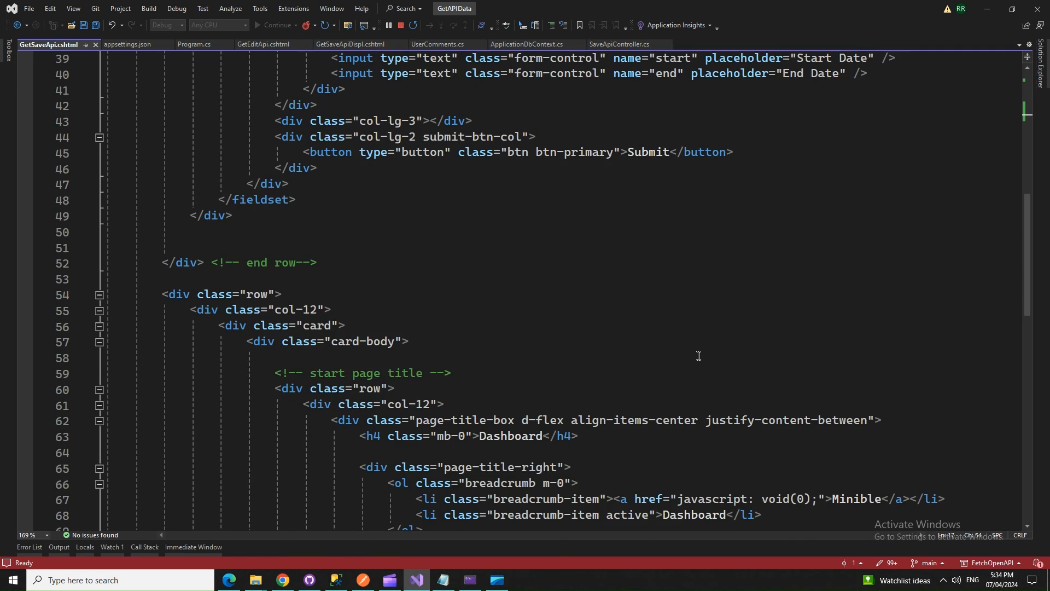
click(1030, 44)
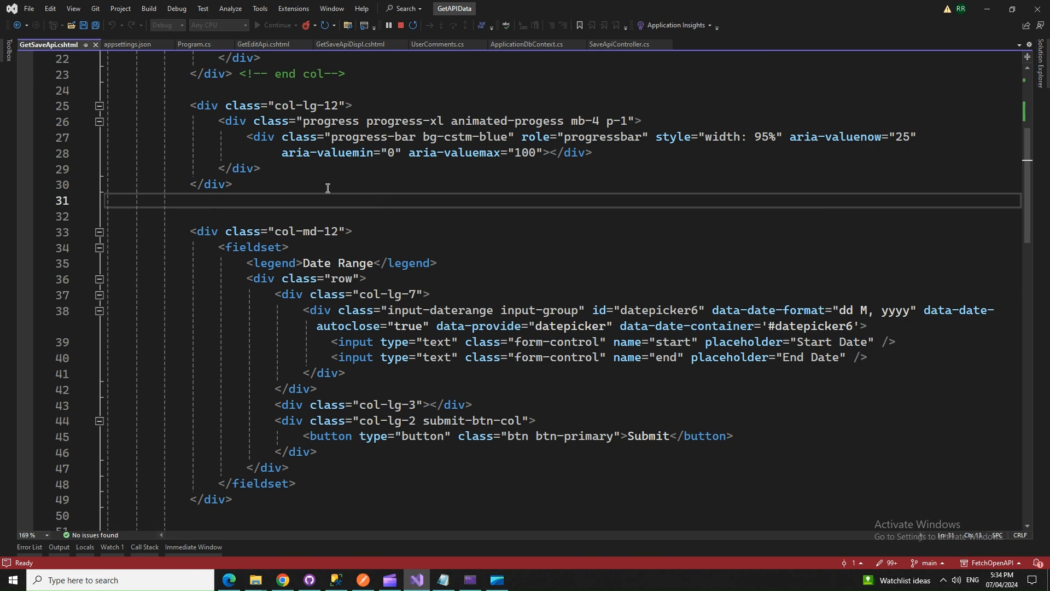
mouse_move(363, 195)
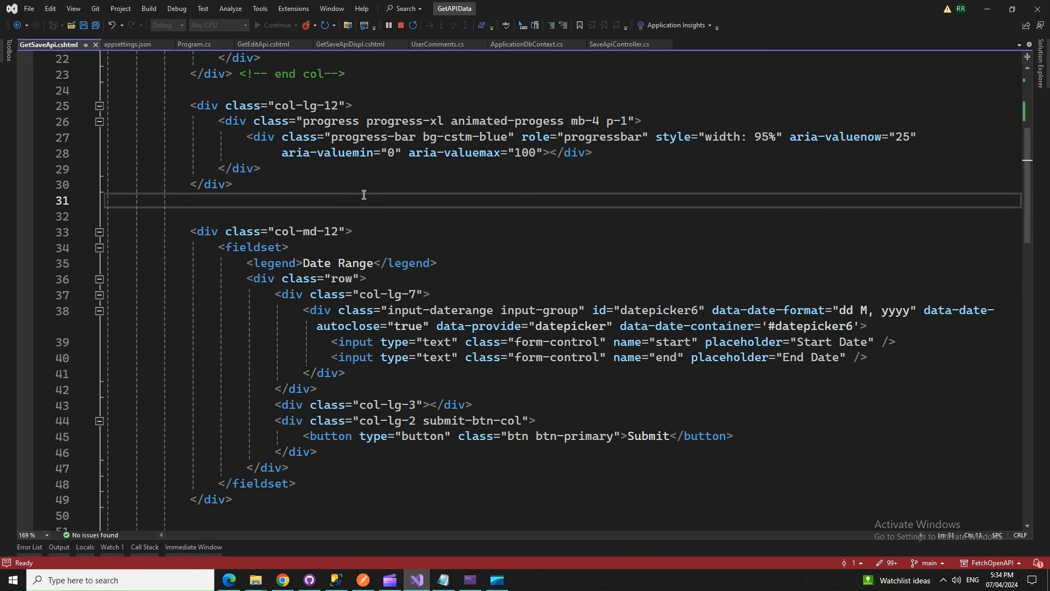
mouse_move(609, 167)
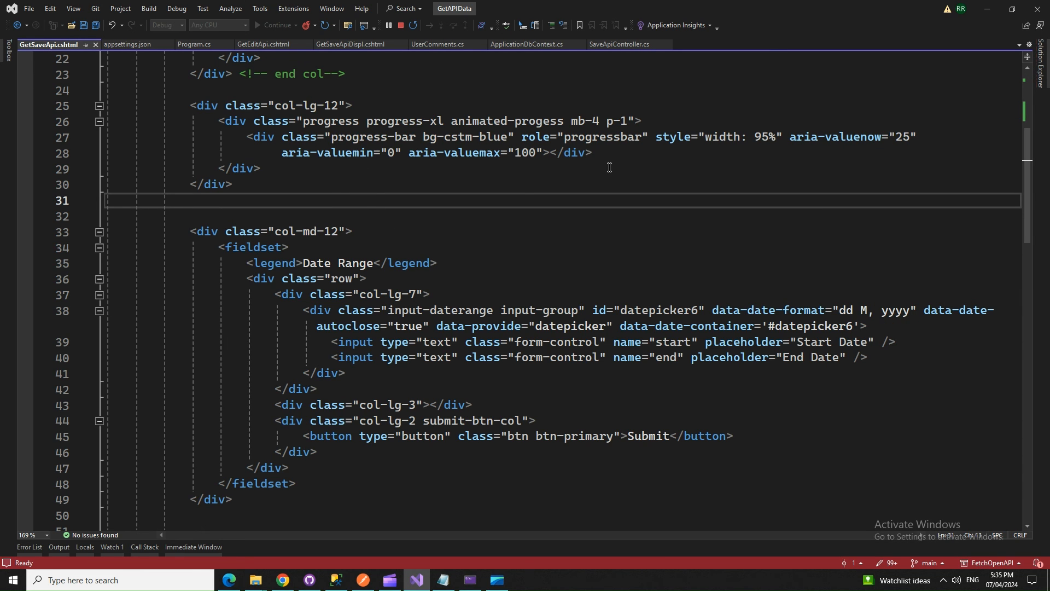
mouse_move(383, 146)
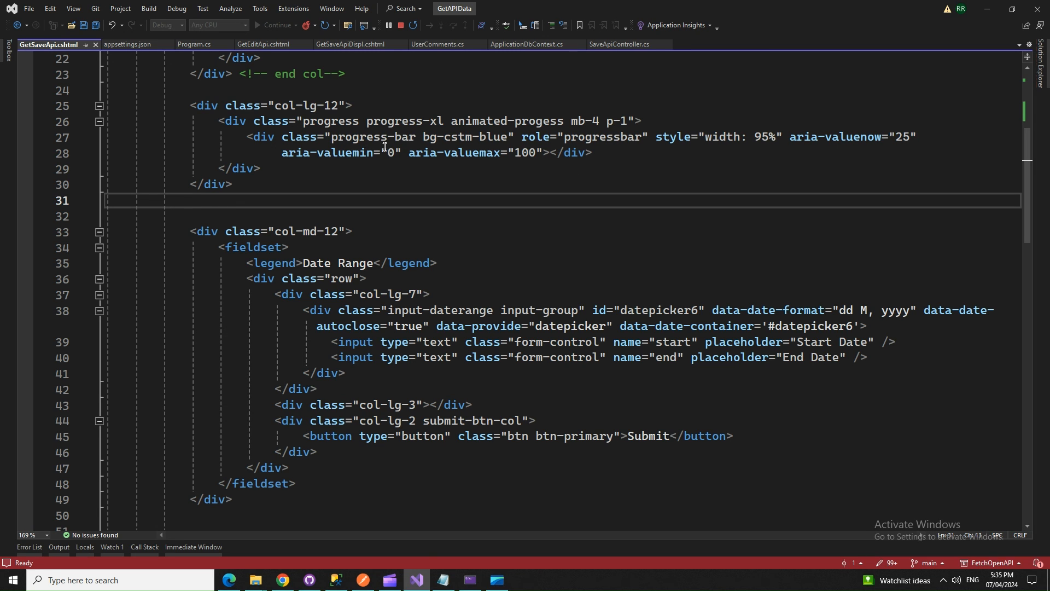
mouse_move(443, 580)
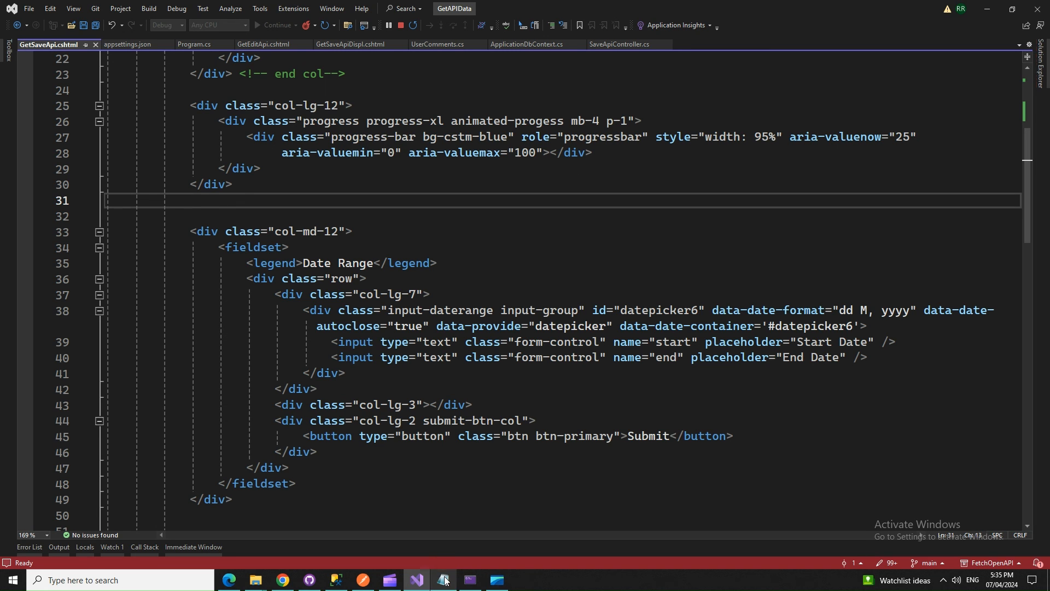
- Bring up the YoutubeDetails notes ending with "Thank you for watching!"
click(443, 580)
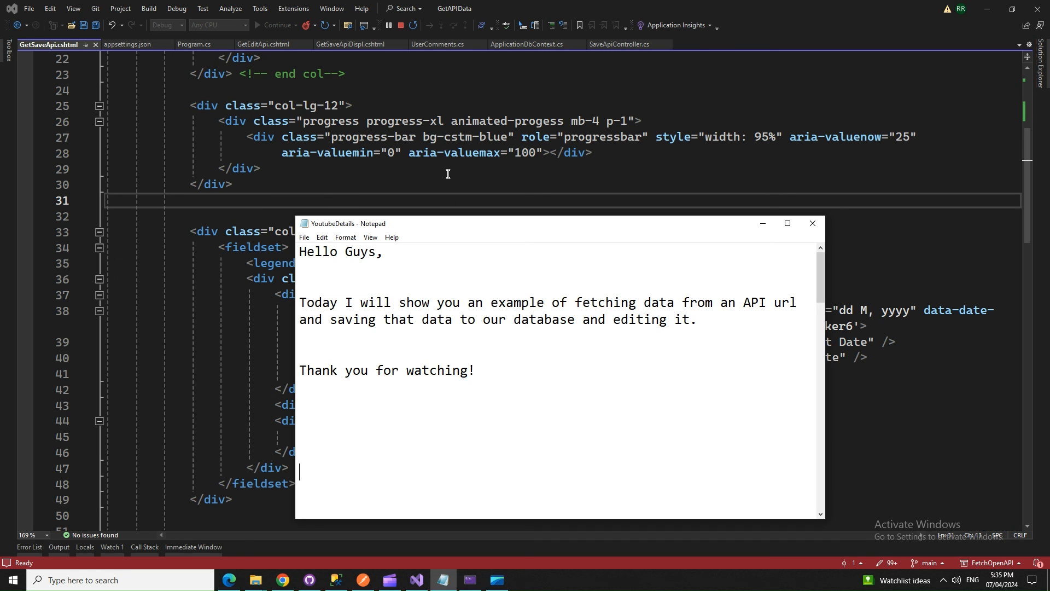
mouse_move(511, 394)
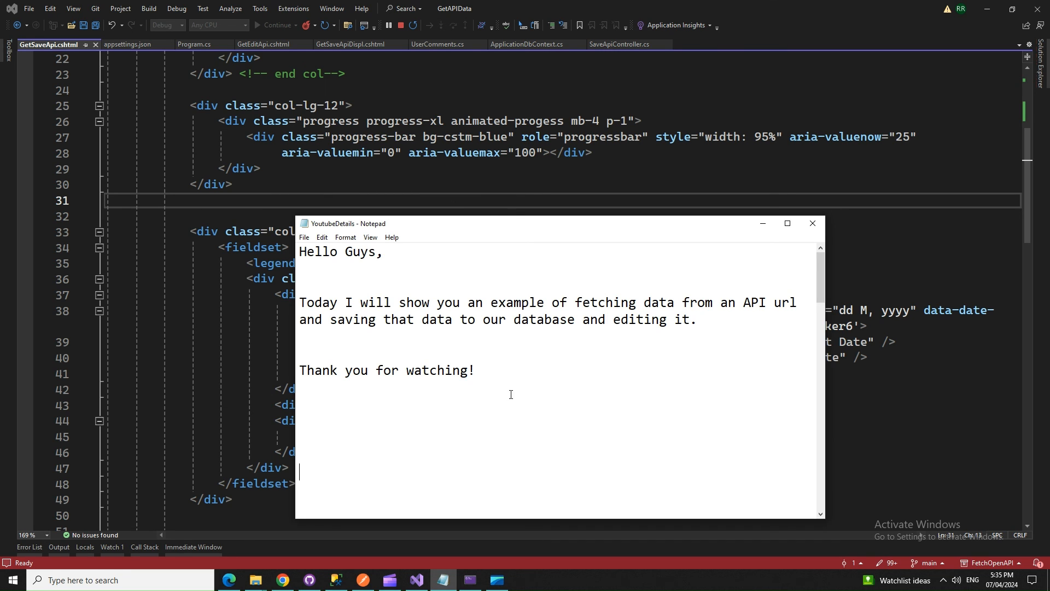